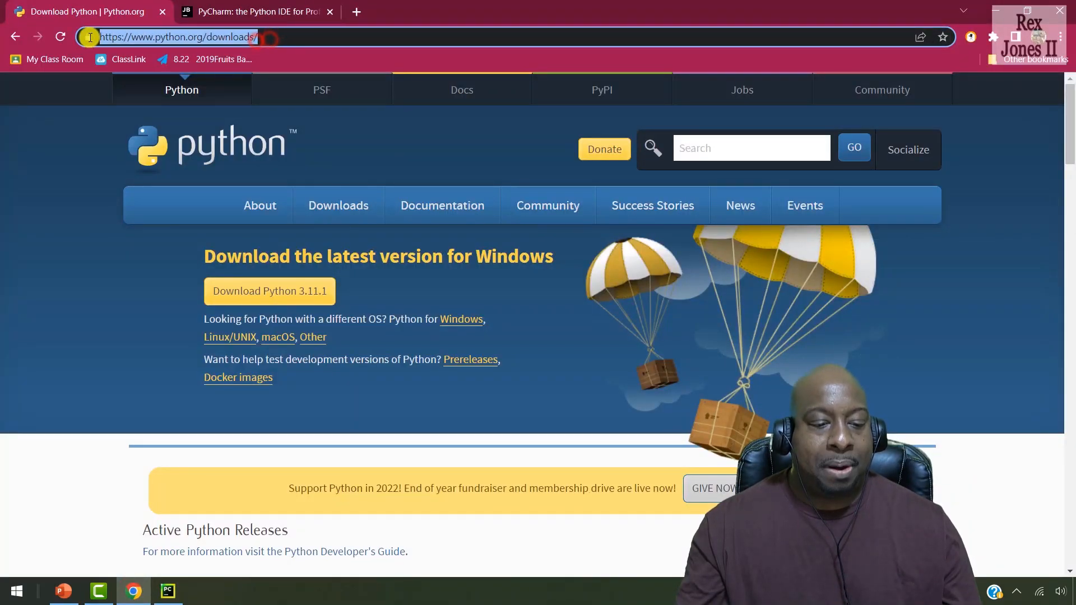
mouse_move(314, 56)
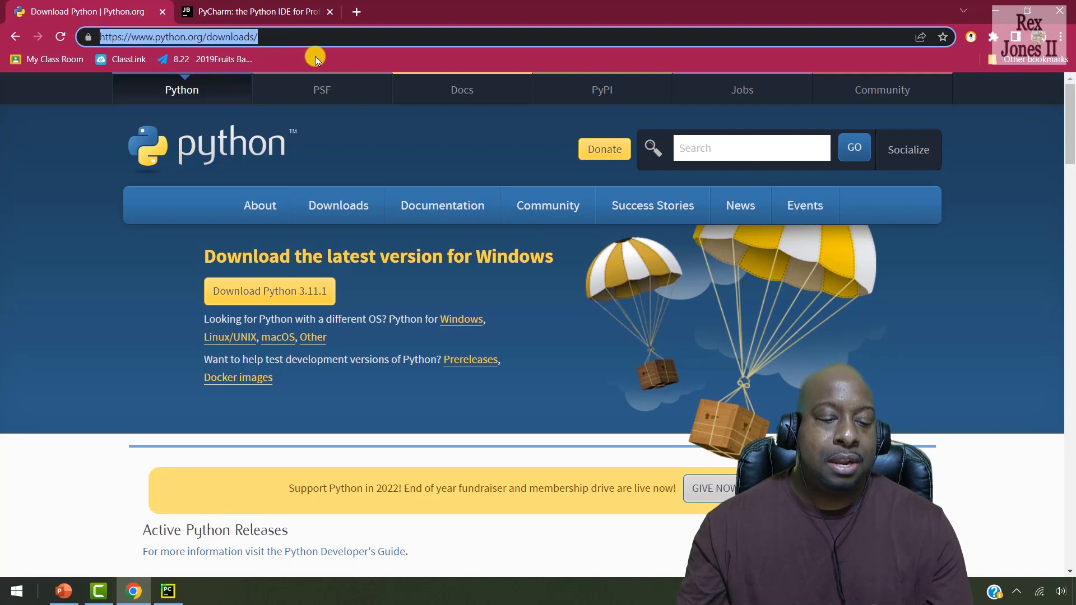
mouse_move(362, 72)
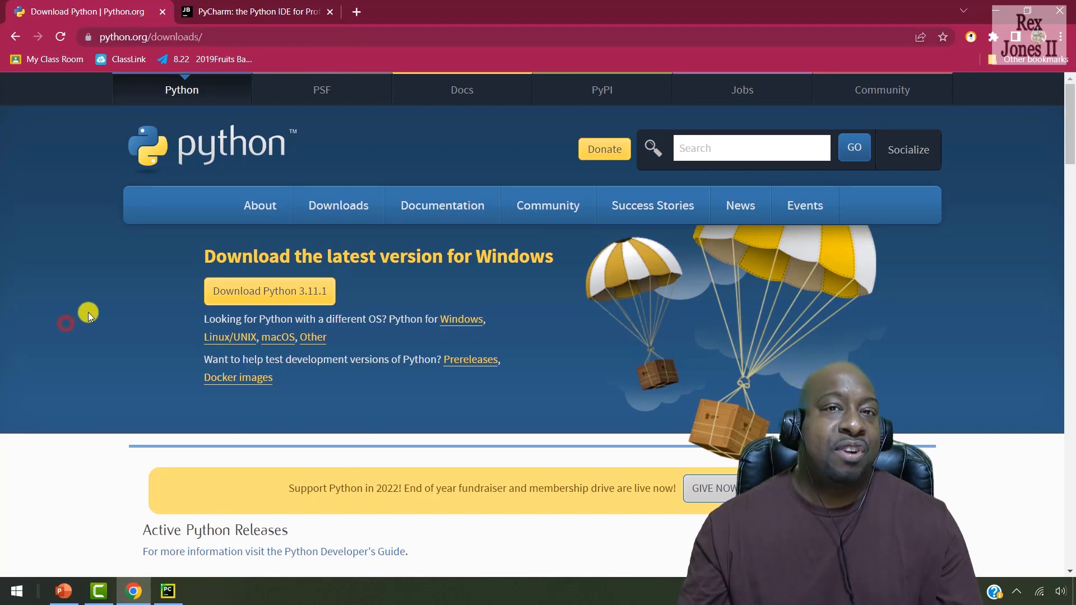
mouse_move(446, 327)
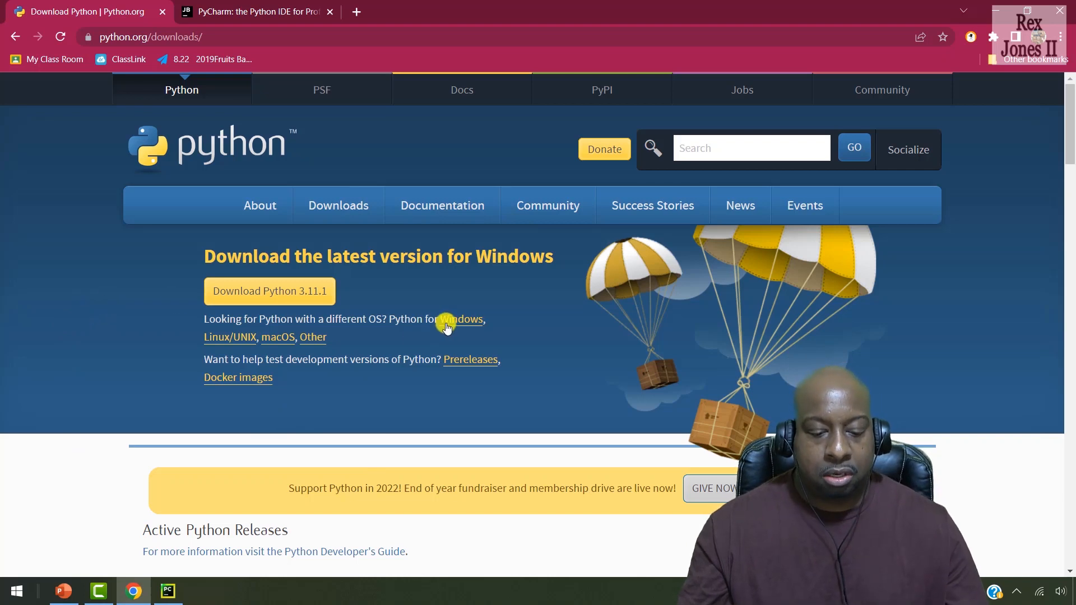
mouse_move(229, 336)
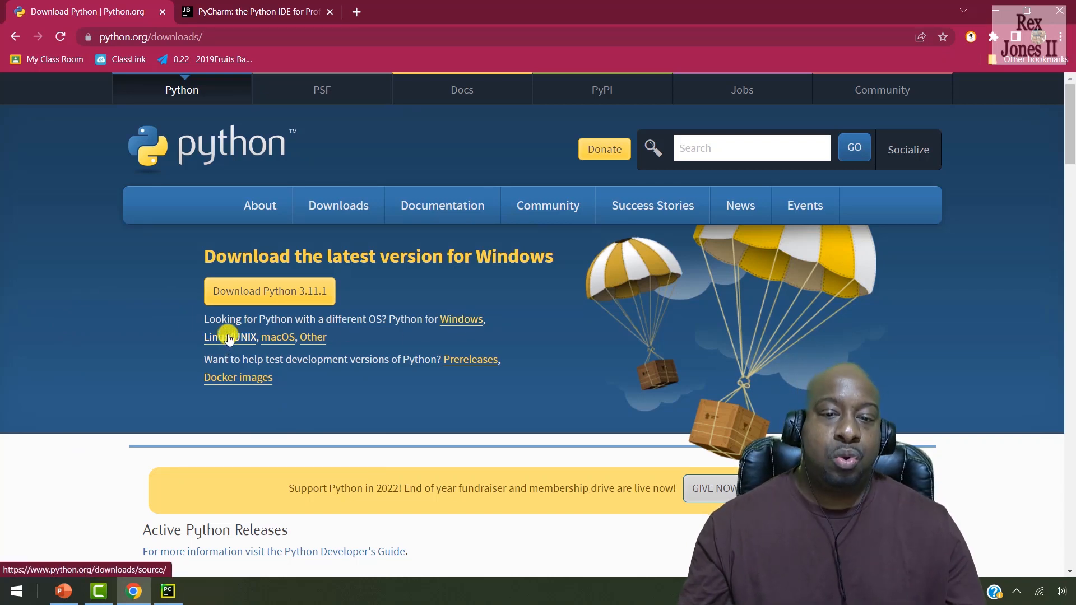
mouse_move(313, 337)
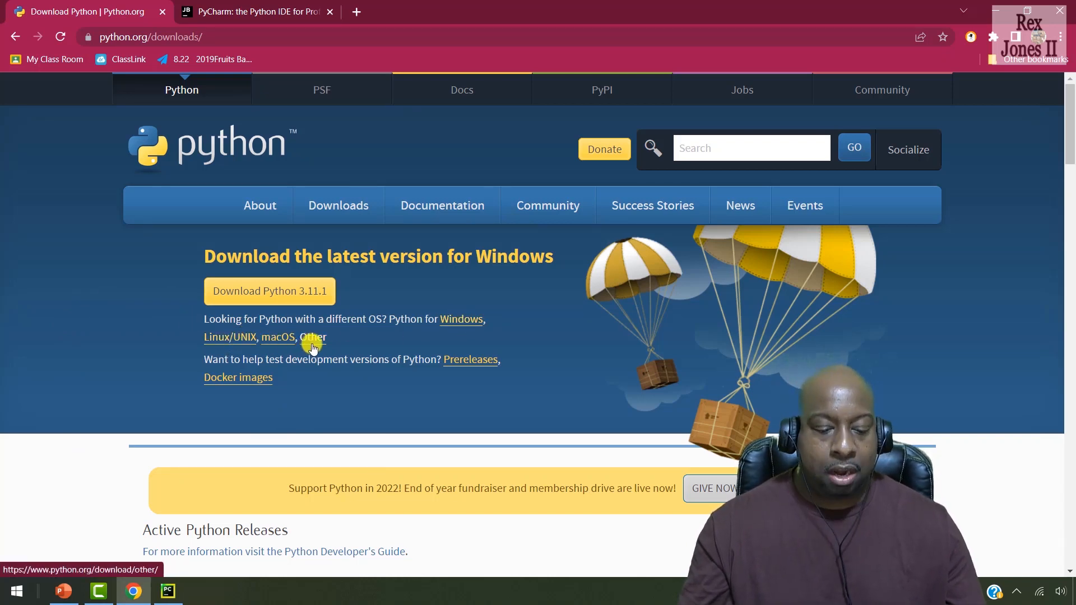
mouse_move(446, 355)
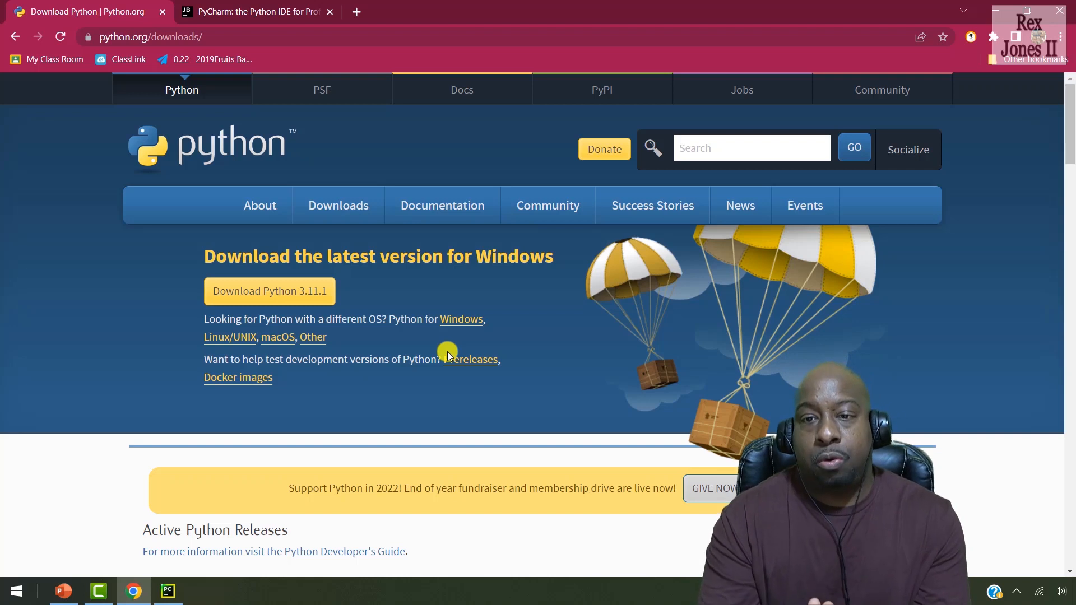
mouse_move(440, 349)
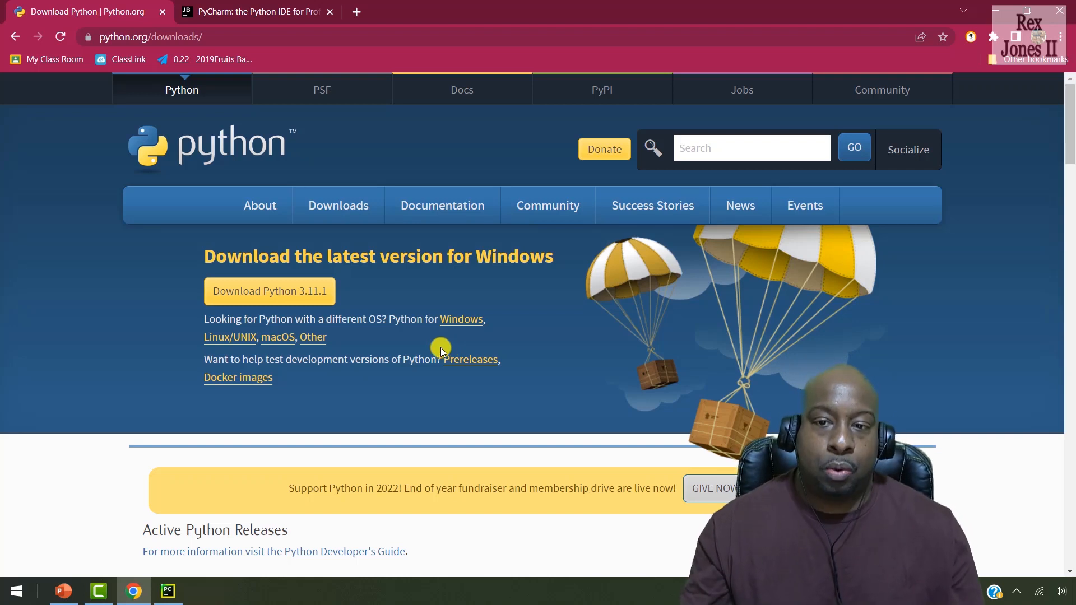
mouse_move(400, 282)
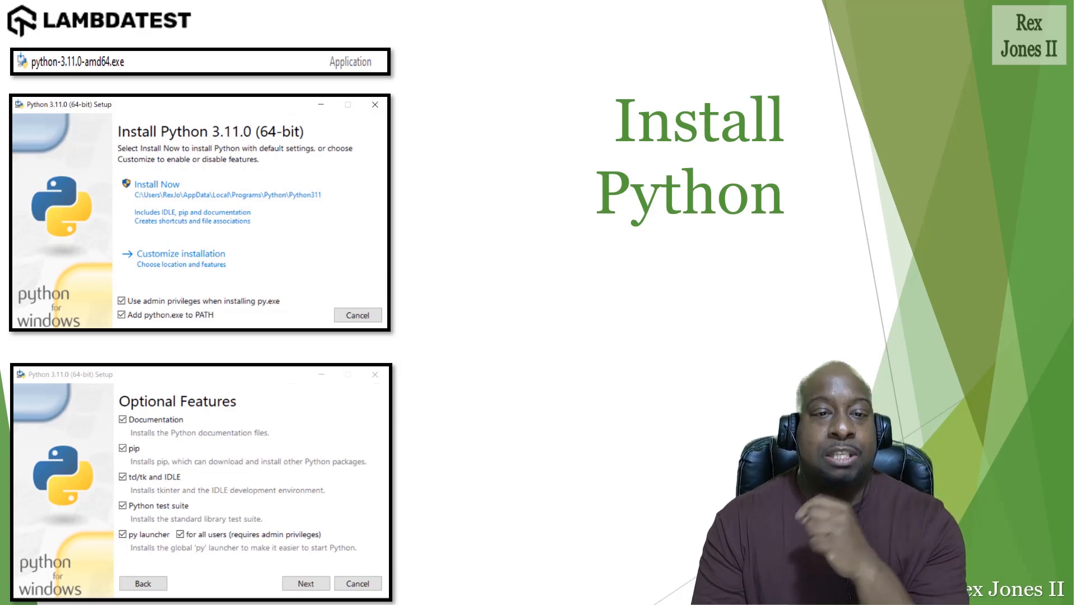
- Advance the slideshow through the advanced installer options and setup successful slides
left_click(305, 583)
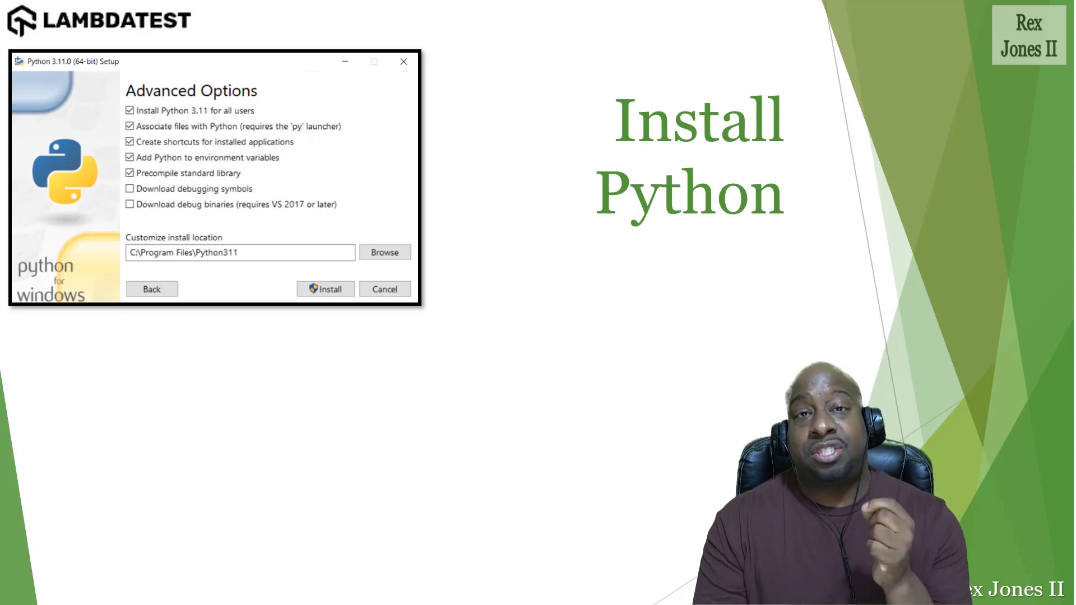
left_click(324, 288)
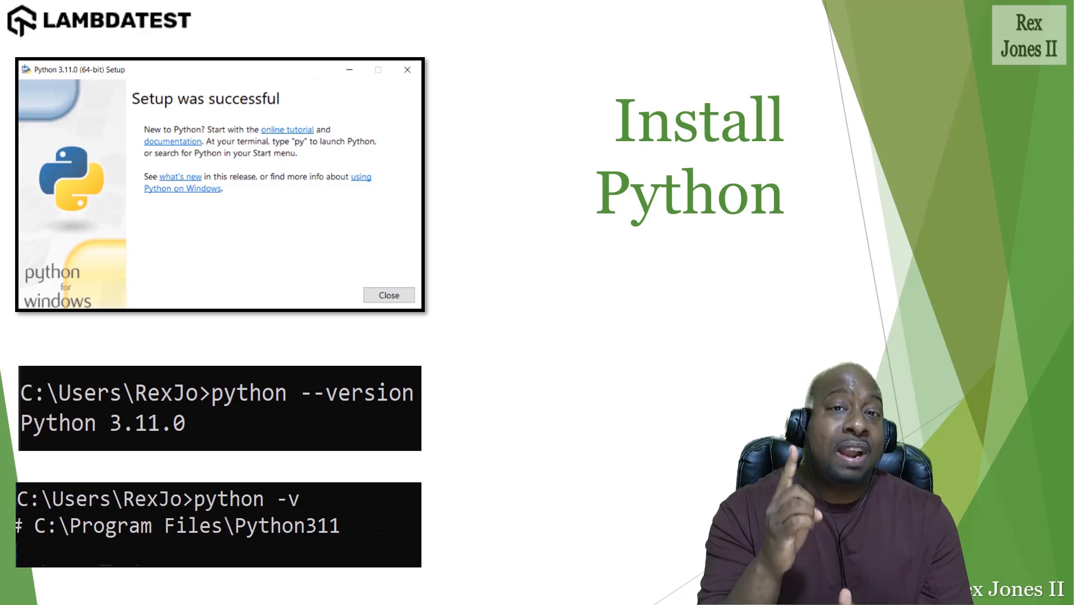
left_click(139, 590)
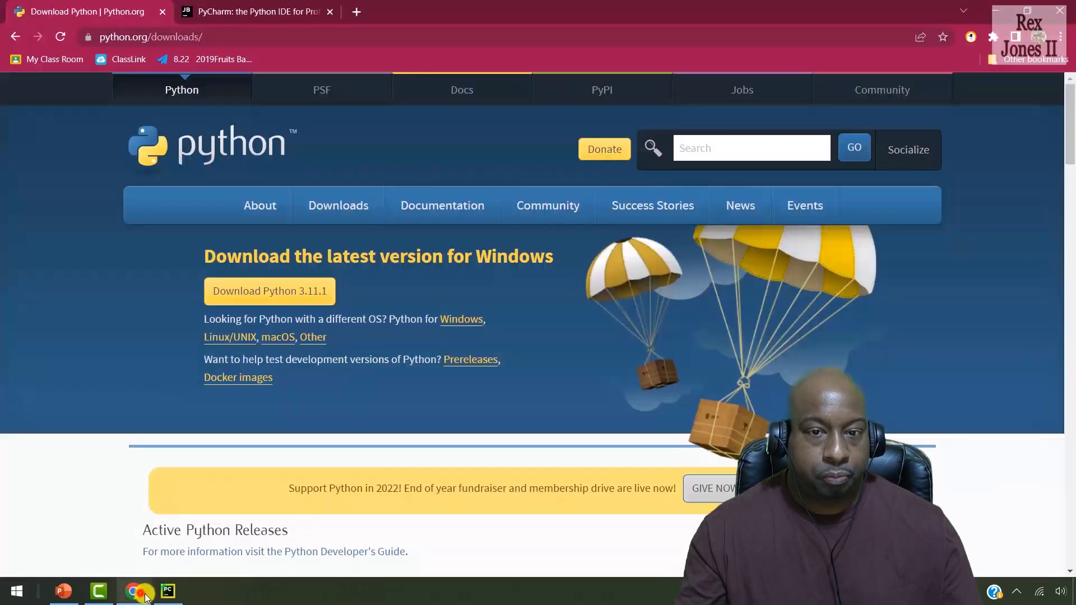
- Bring Chrome to the front on the 'PyCharm: the Python IDE' tab
left_click(254, 11)
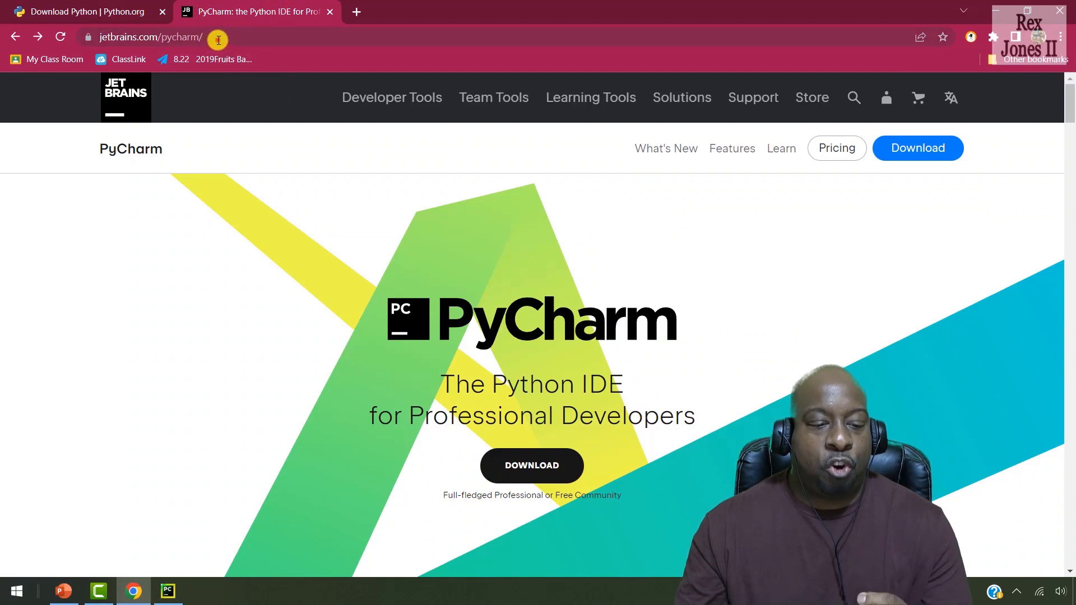
left_click(149, 37)
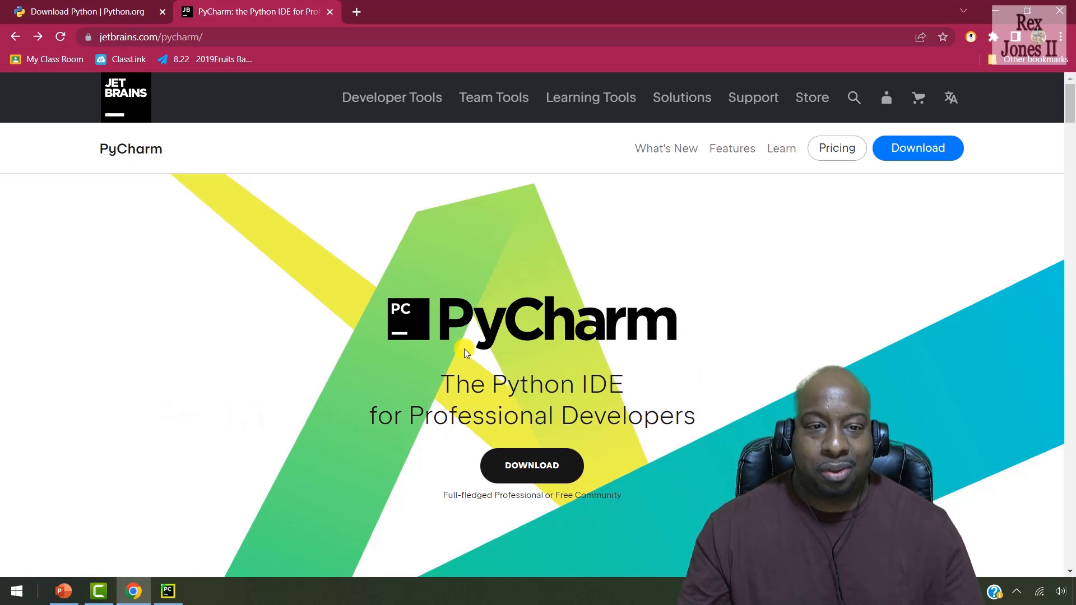
mouse_move(164, 428)
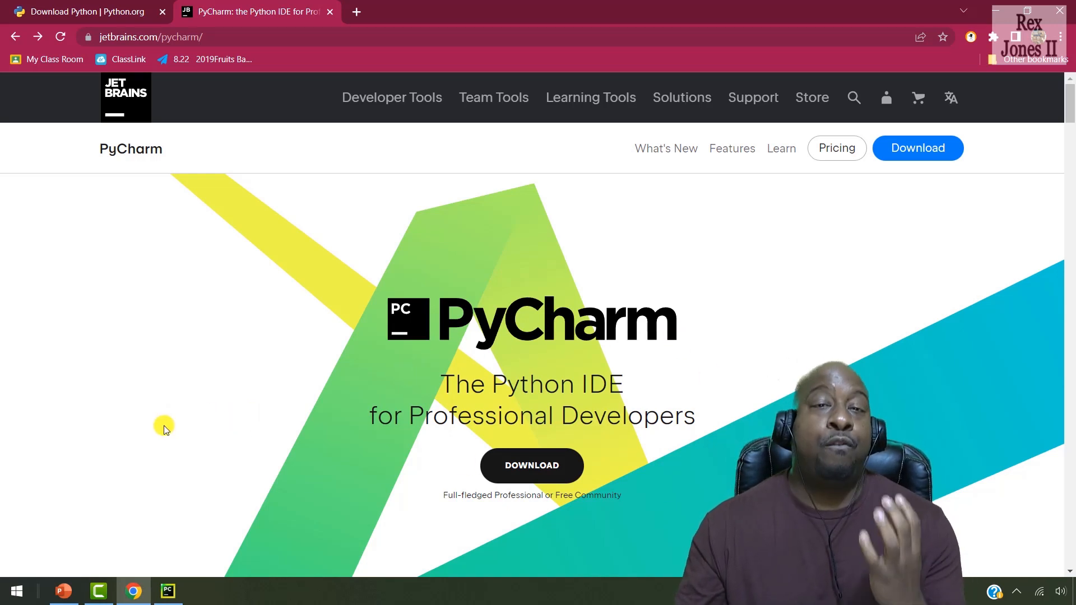
mouse_move(220, 474)
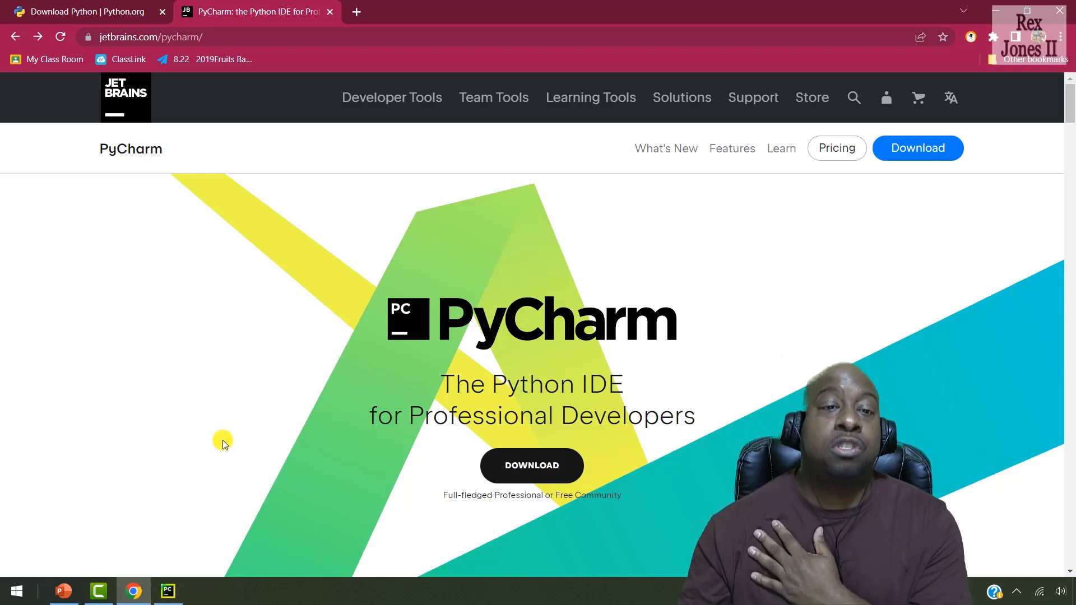
mouse_move(231, 434)
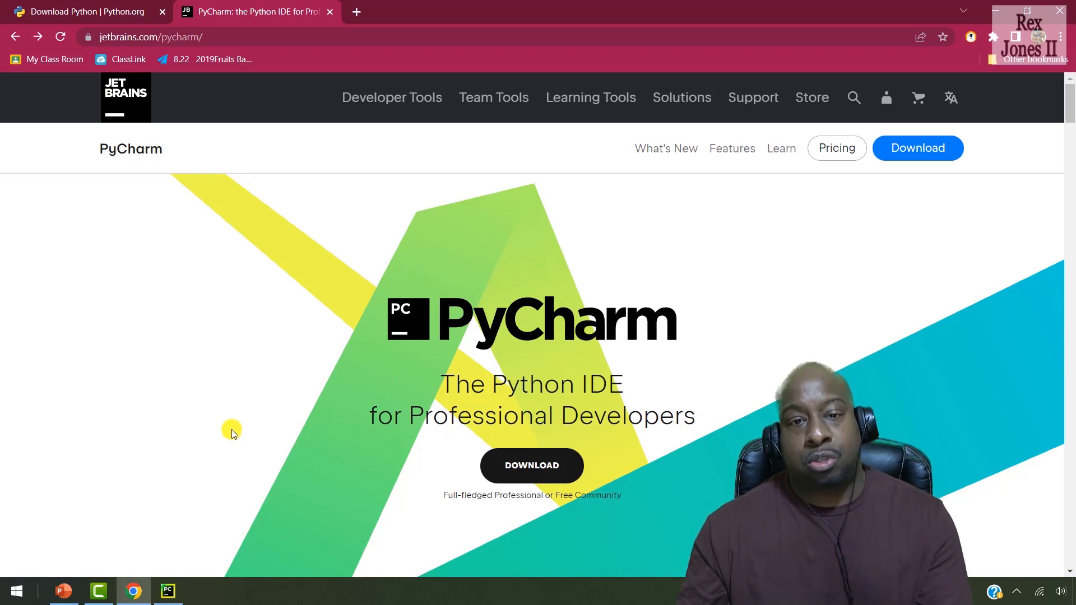
mouse_move(239, 427)
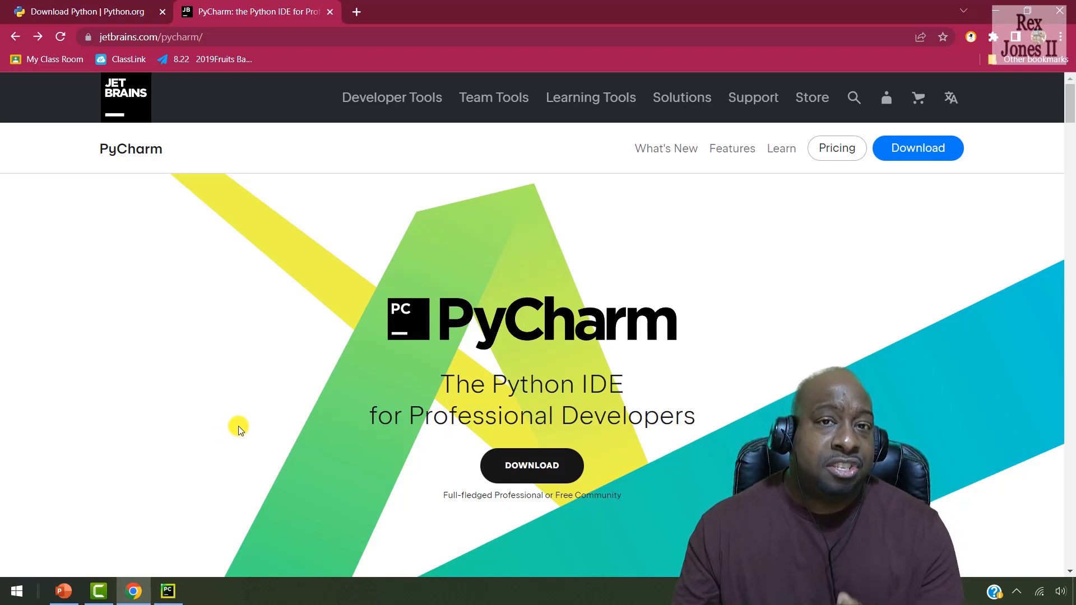
mouse_move(249, 422)
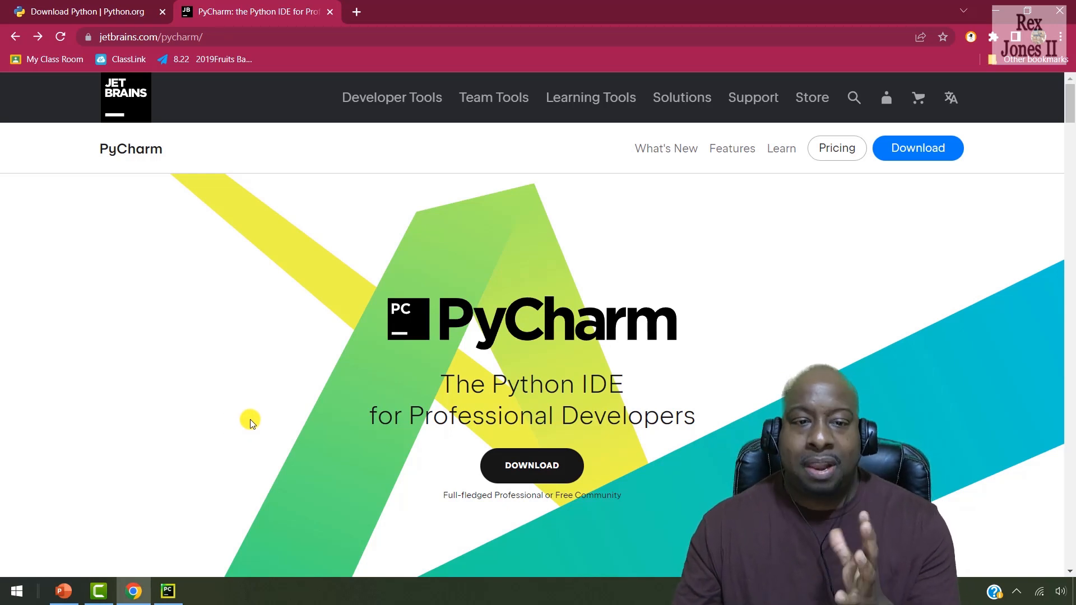
mouse_move(259, 417)
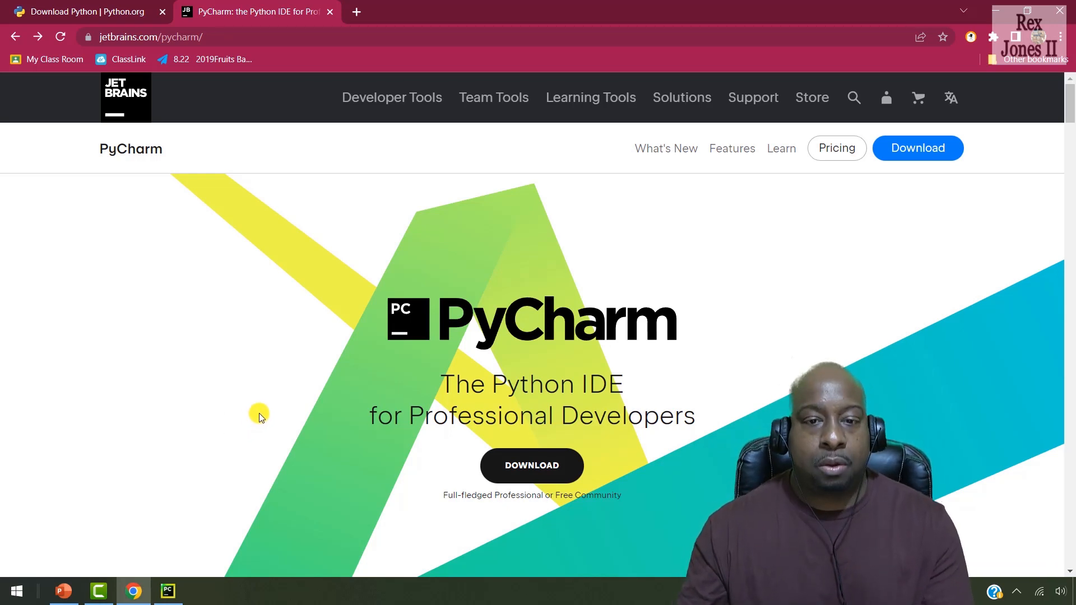
mouse_move(470, 391)
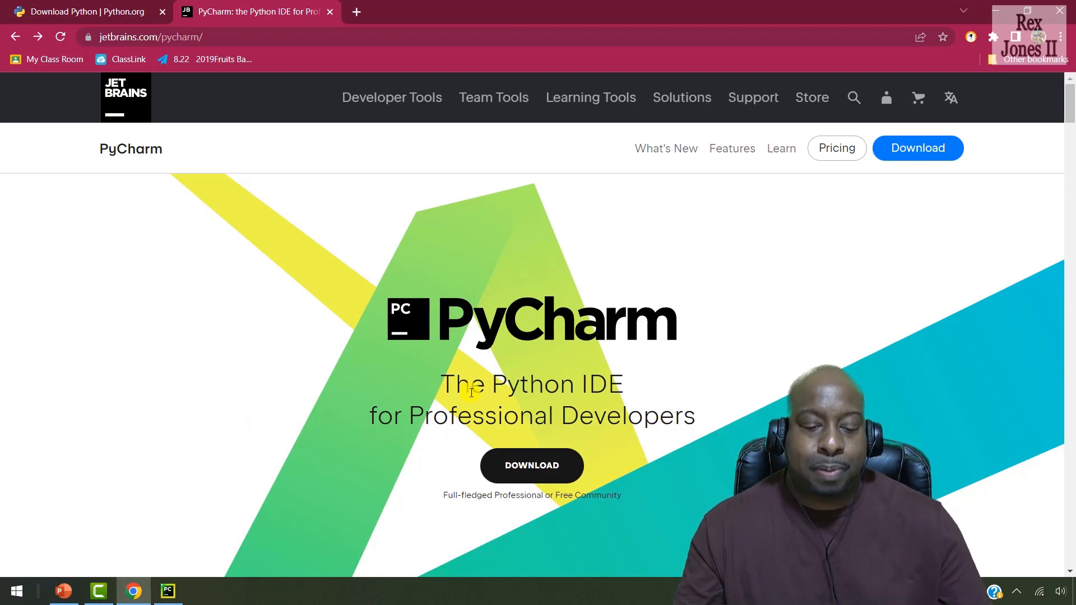
- Open the Download PyCharm page and switch from macOS to the Linux section
left_click(531, 465)
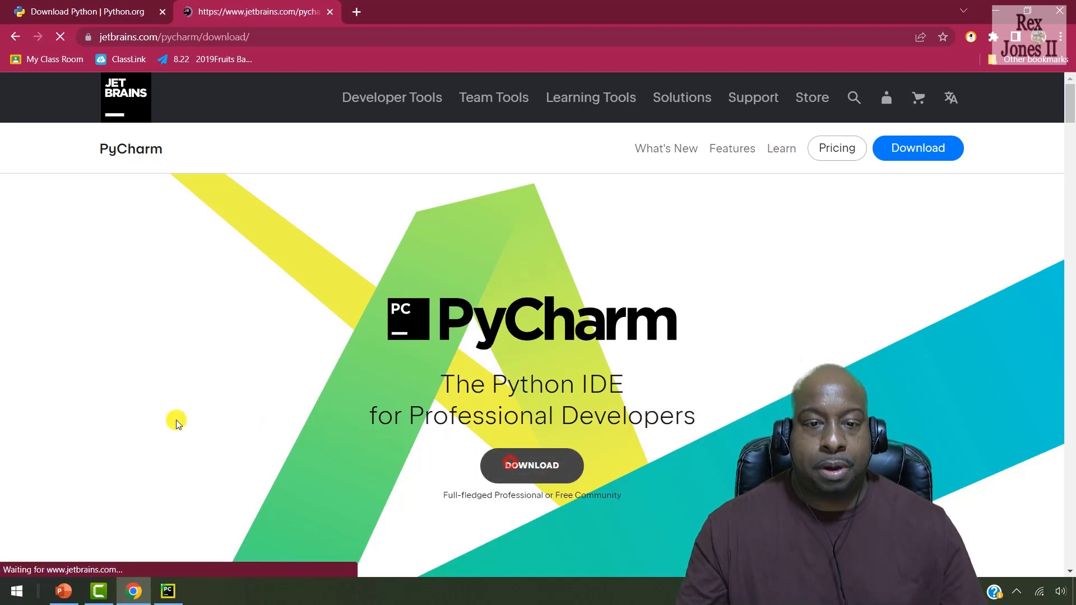
left_click(531, 465)
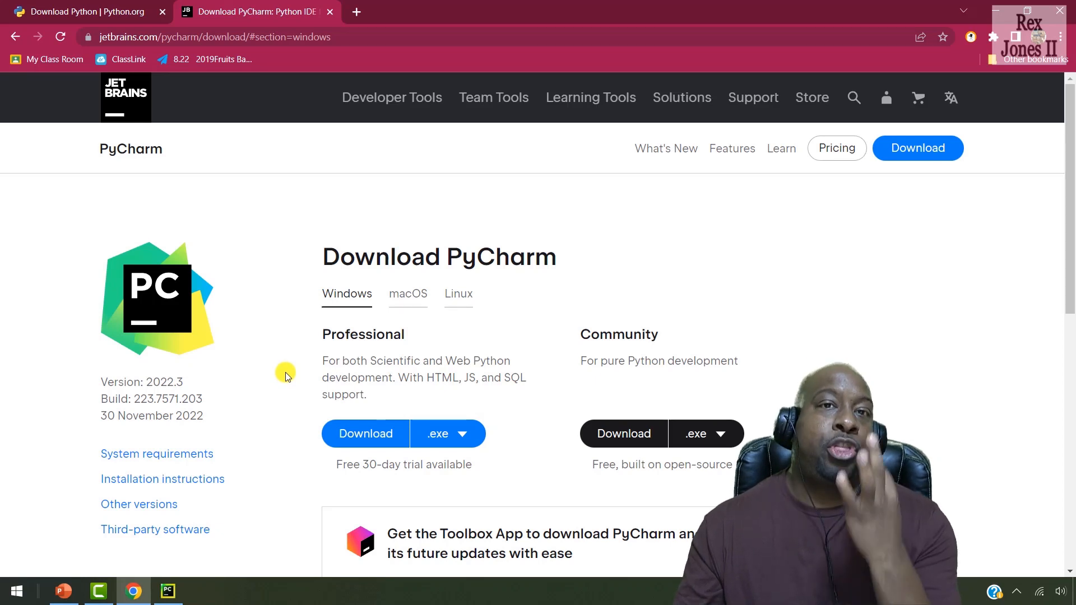
mouse_move(355, 295)
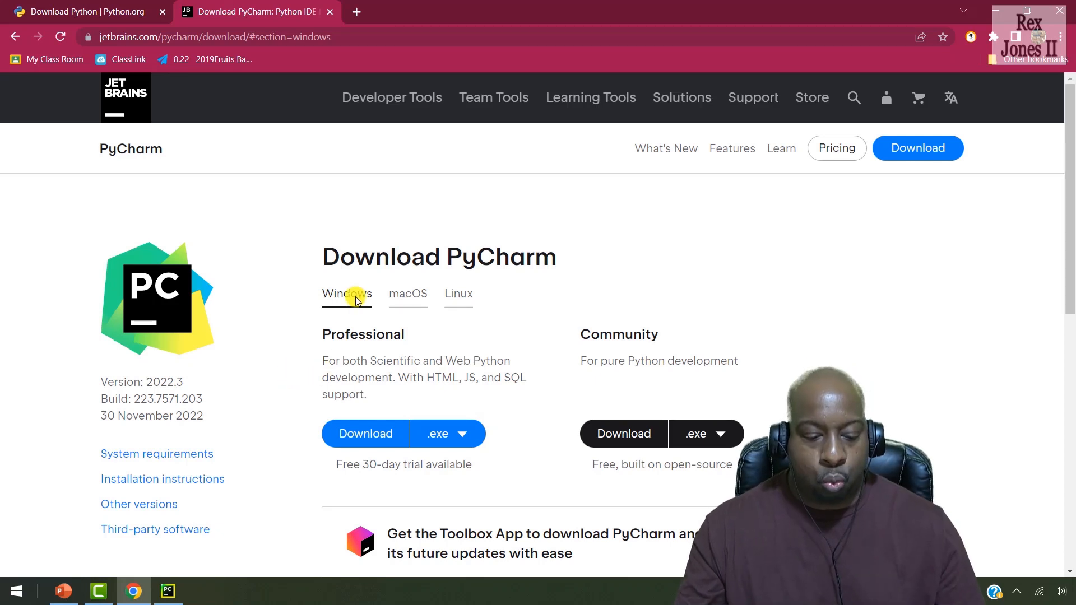
left_click(407, 294)
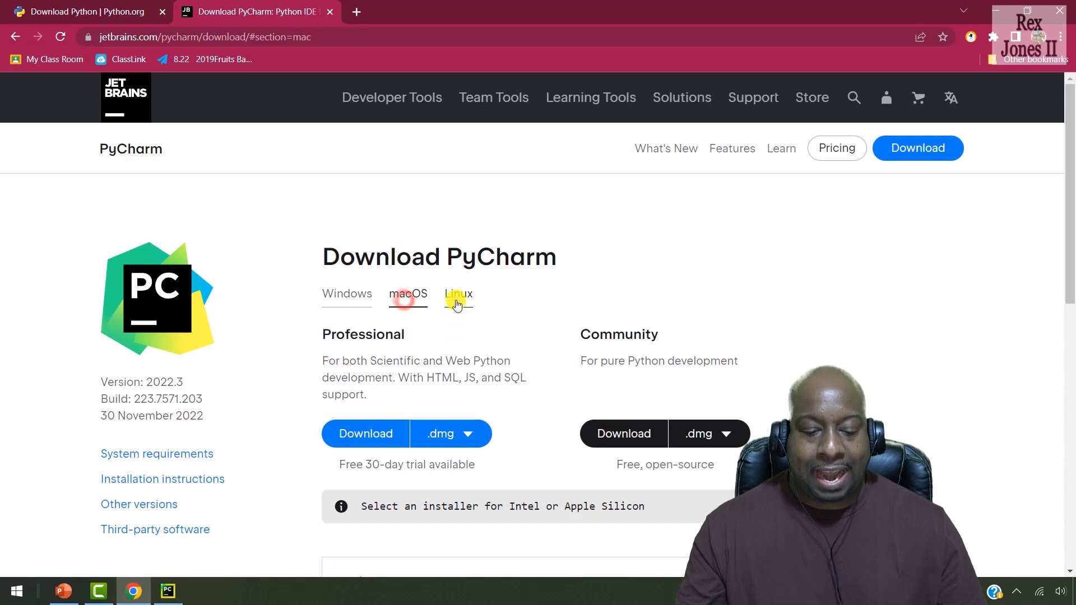
left_click(458, 294)
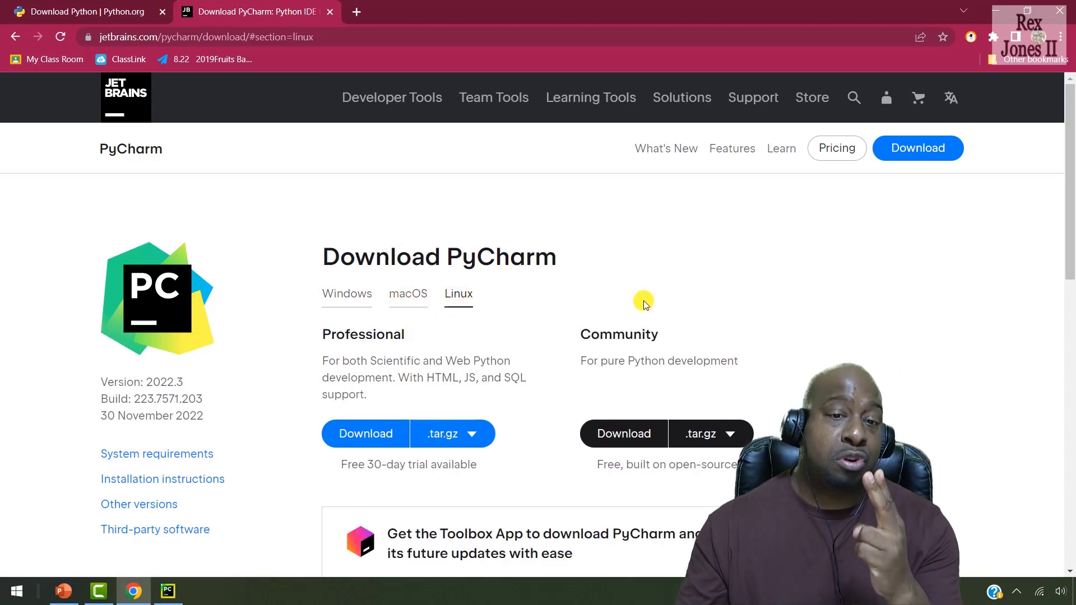
mouse_move(474, 343)
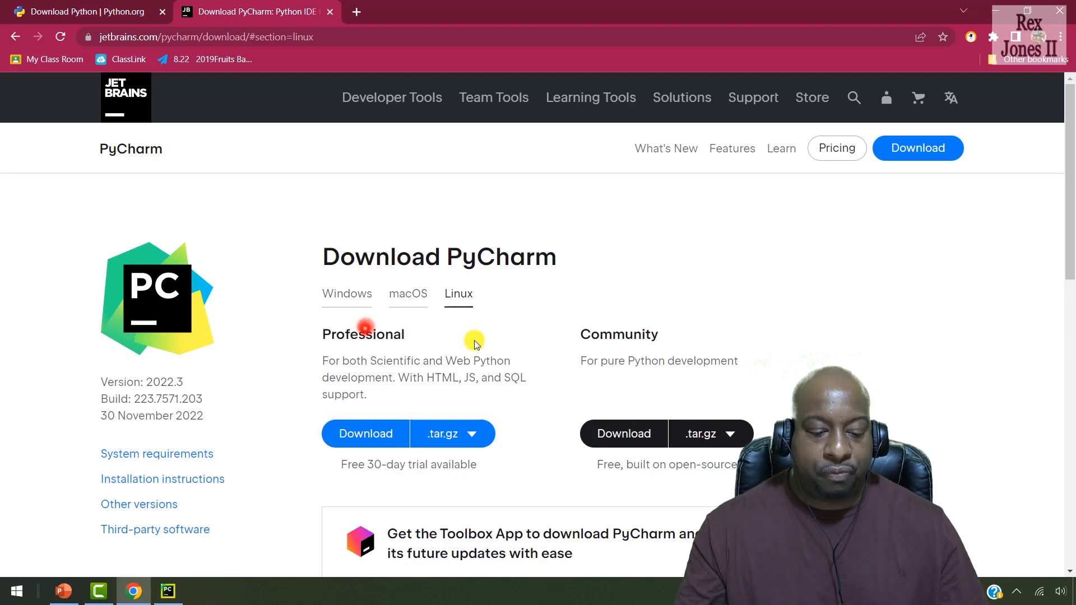
- Select the Professional and Community edition headings on the Linux download section
double_click(363, 333)
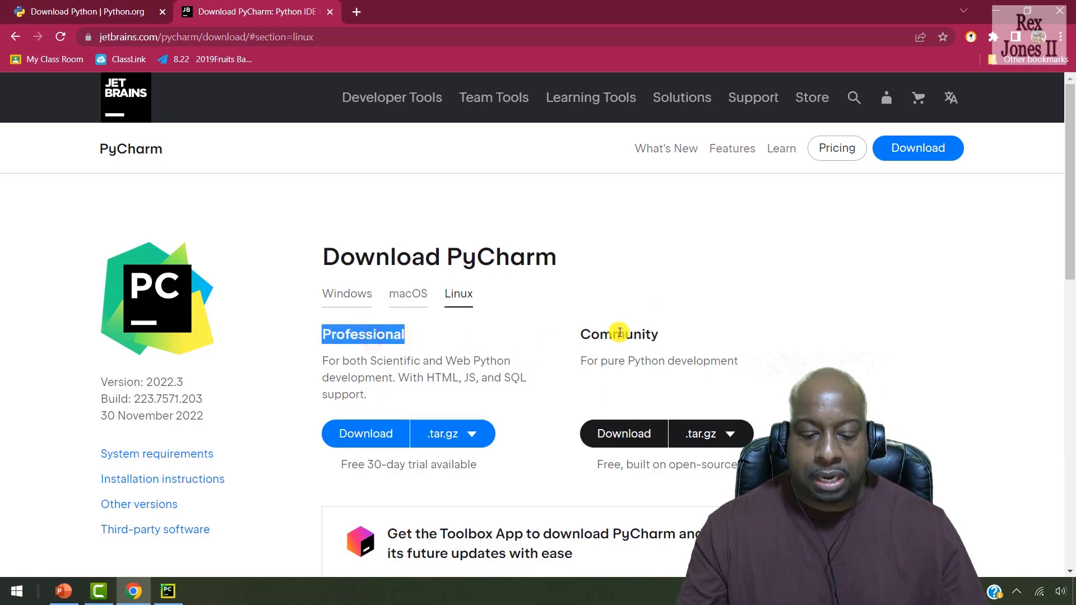
double_click(618, 334)
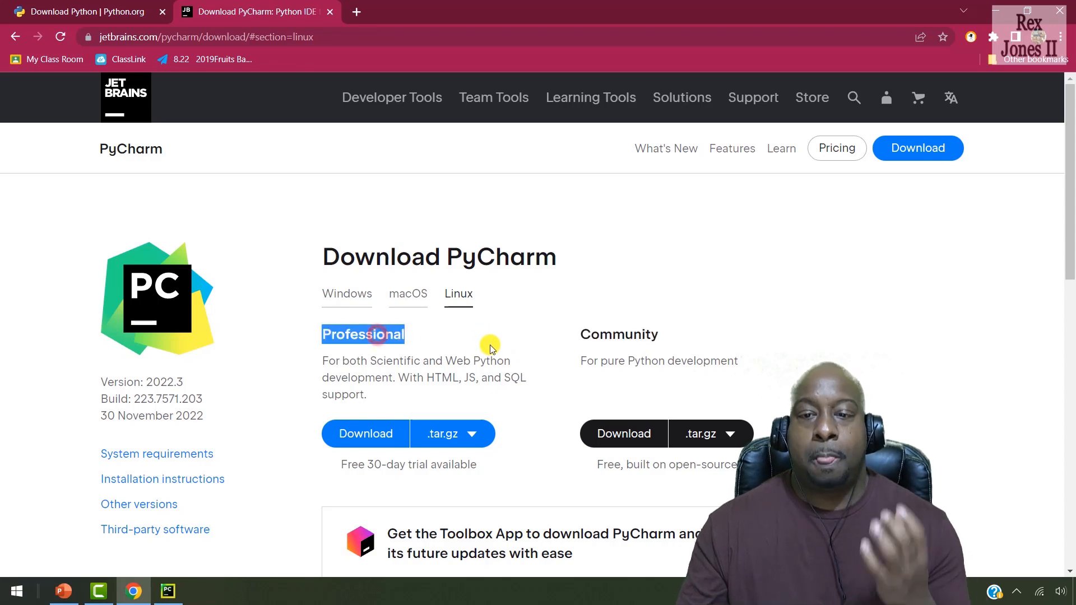
mouse_move(499, 352)
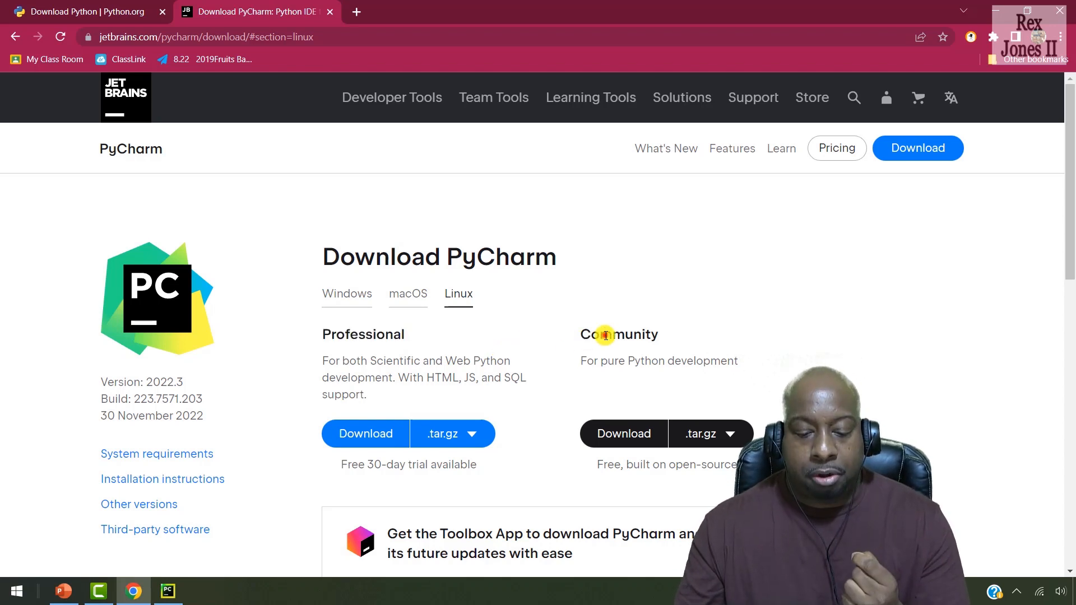
double_click(618, 334)
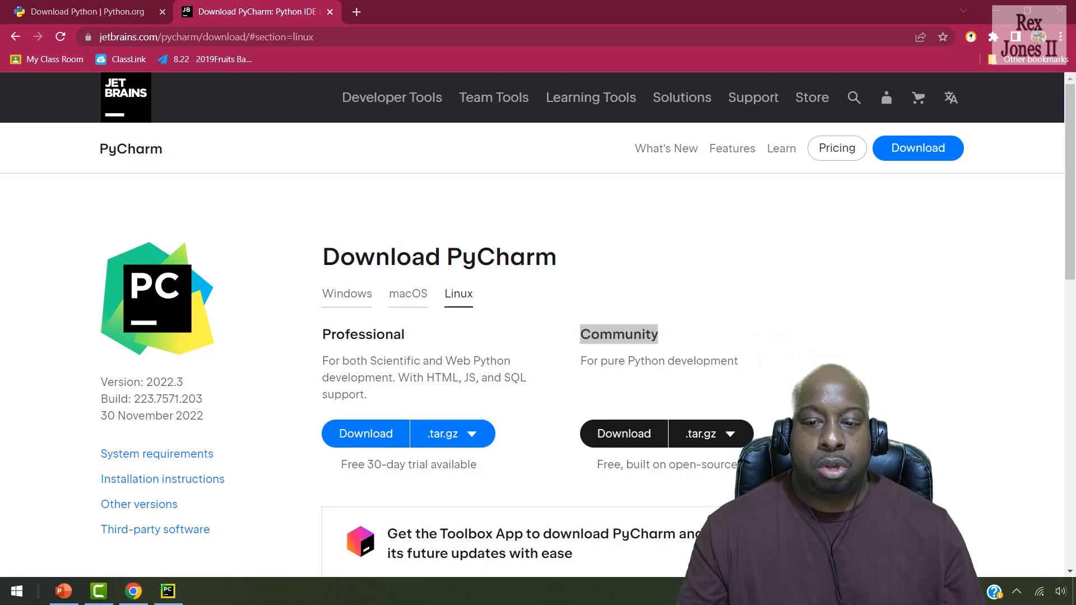
mouse_move(1023, 338)
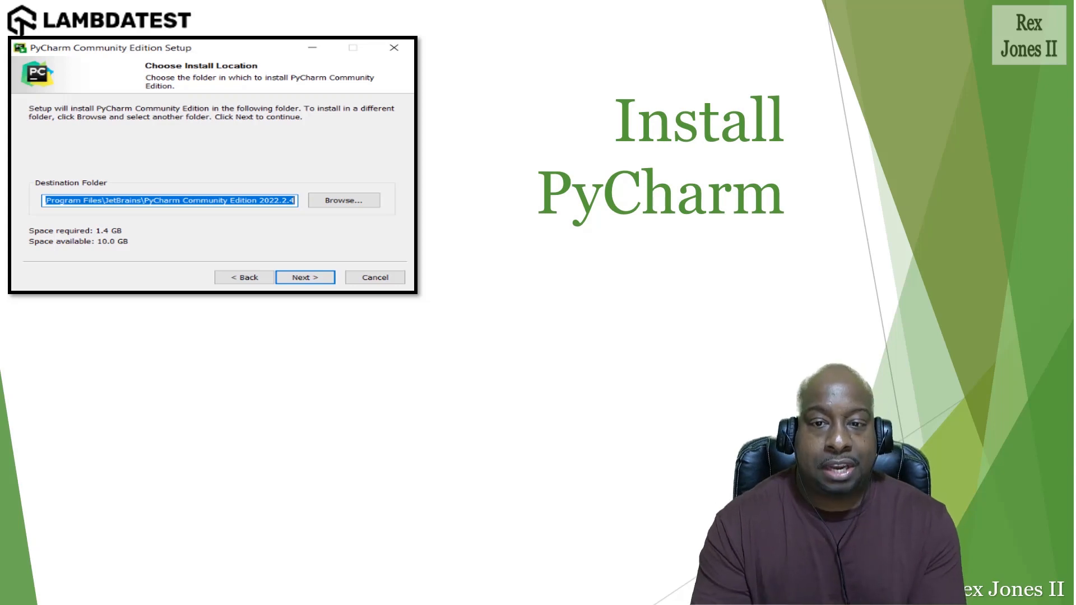
- Show the Install PyCharm slide with the Choose Install Location screenshot
left_click(304, 277)
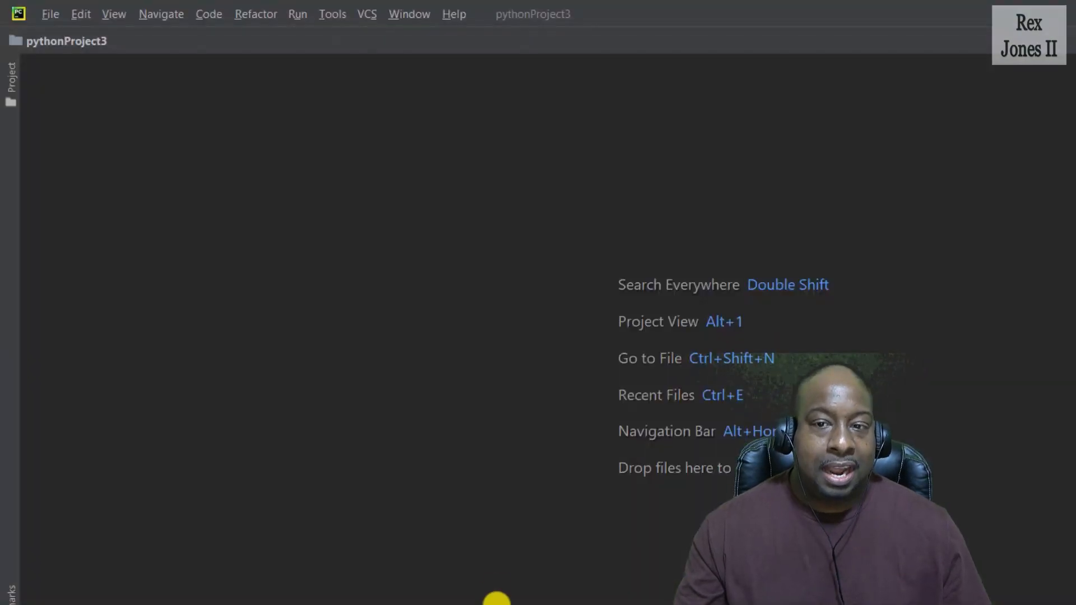
mouse_move(572, 516)
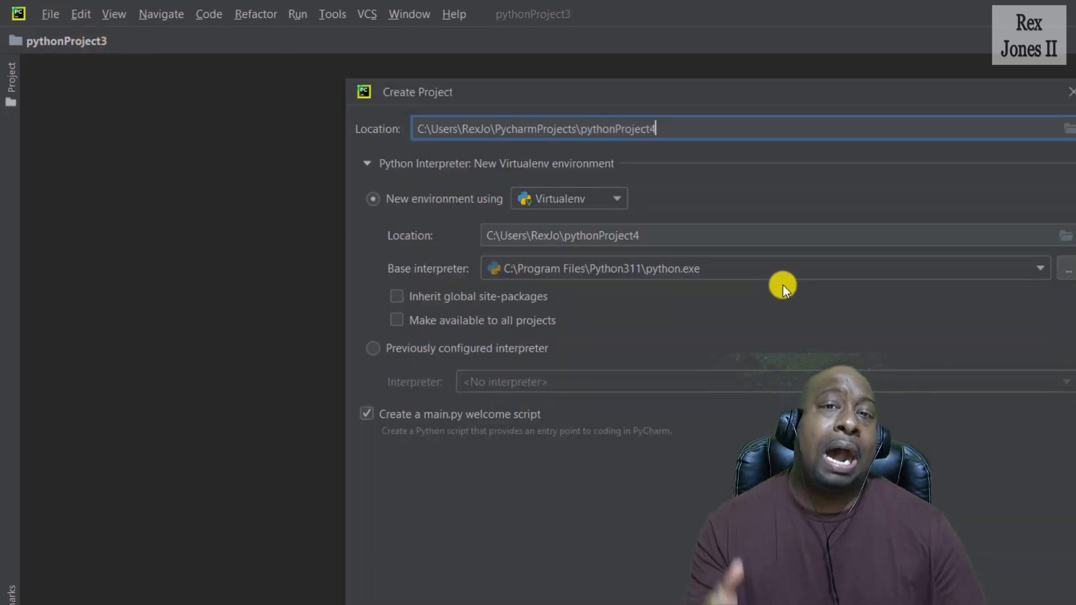
- Replace the default project name in the location with PytestTutorials
double_click(616, 129)
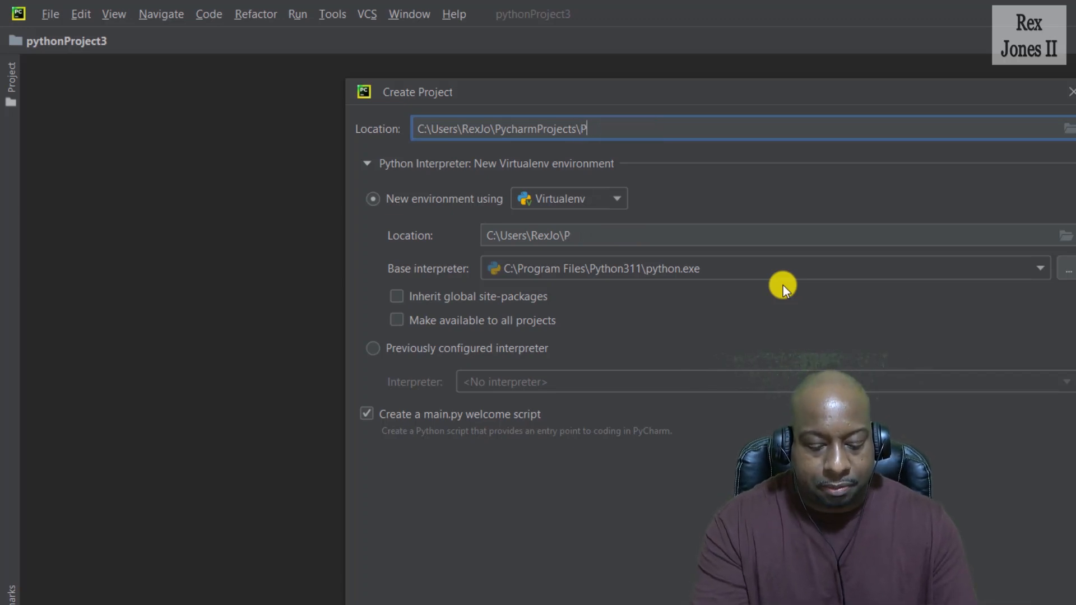
type("ytestTu")
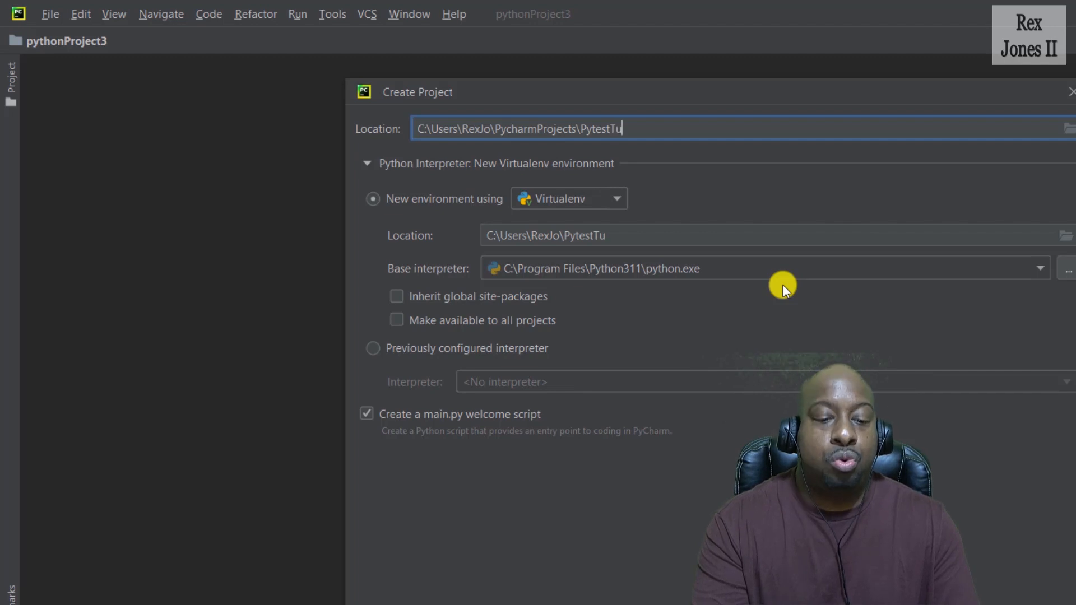
type("t")
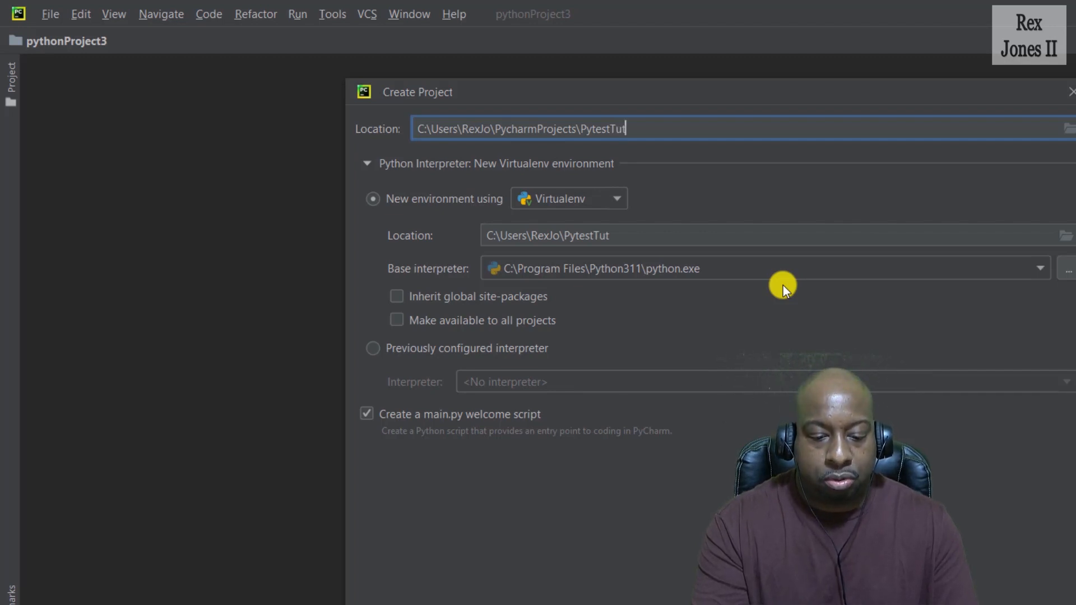
type("urials")
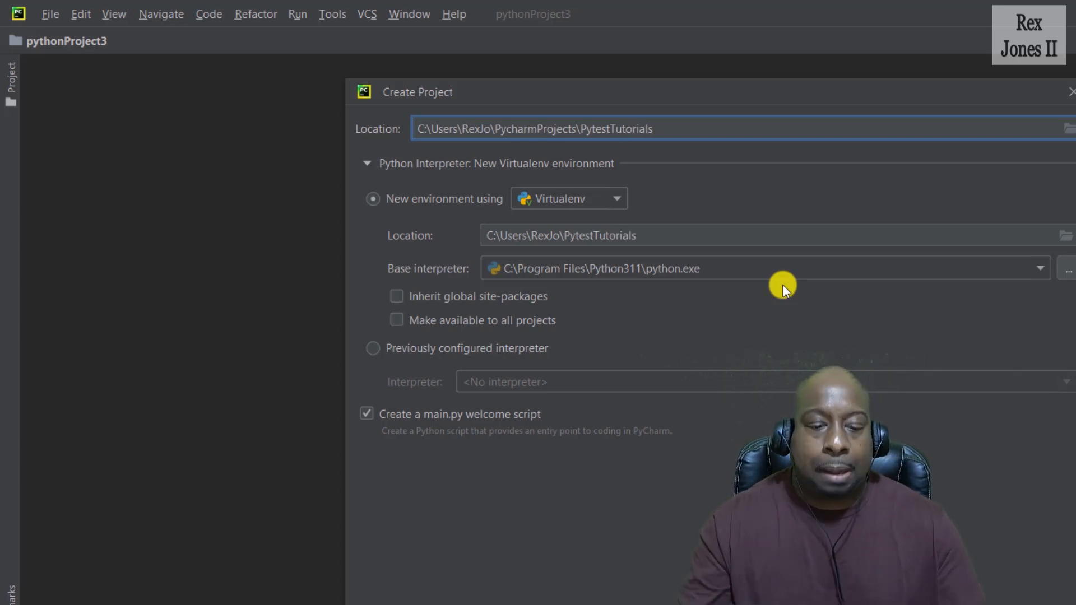
mouse_move(734, 357)
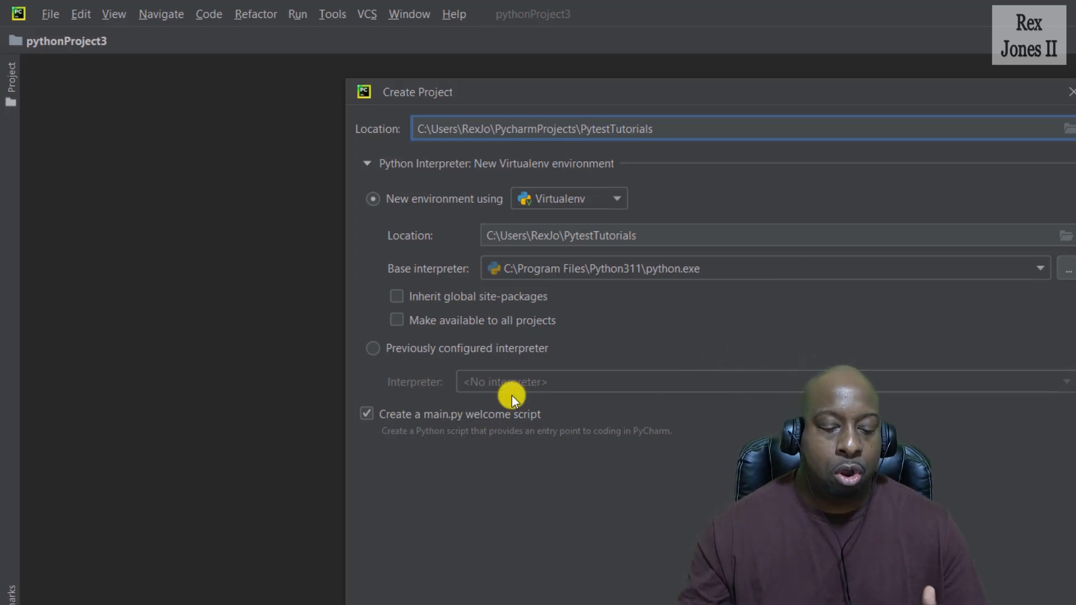
mouse_move(443, 362)
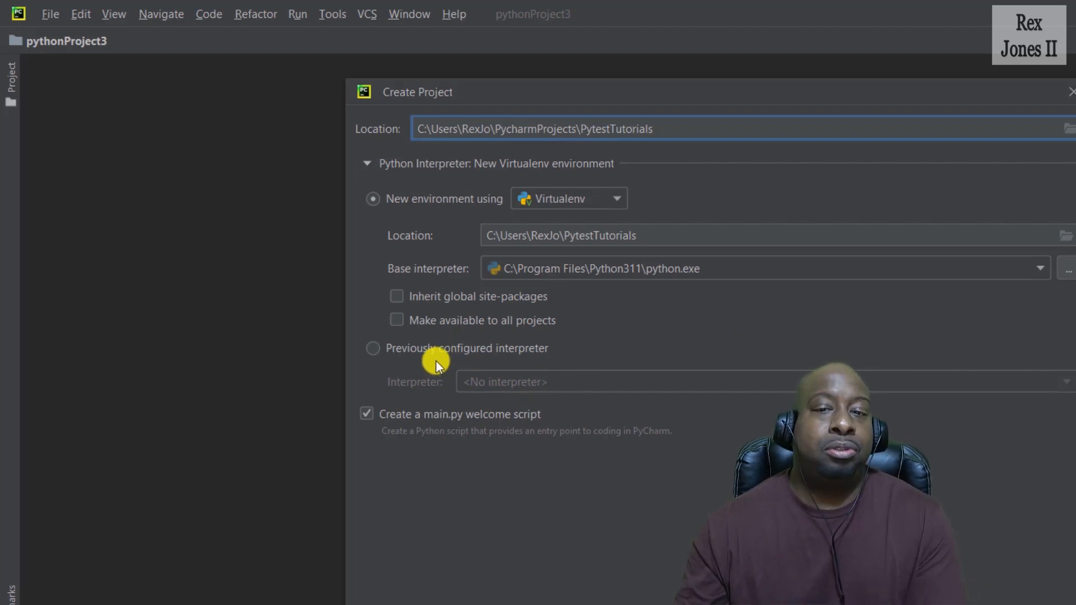
mouse_move(446, 352)
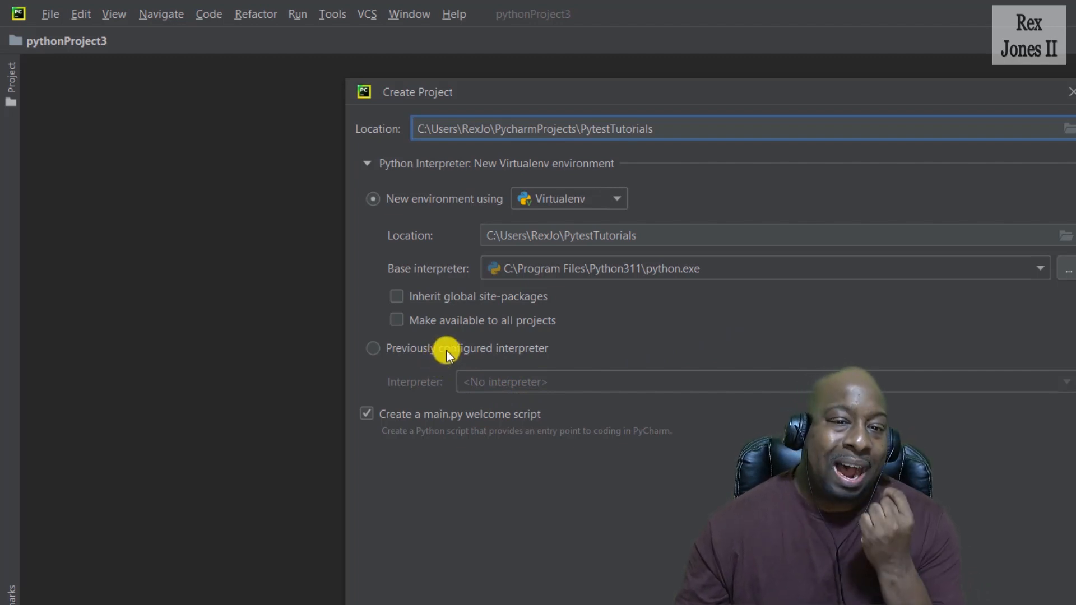
mouse_move(580, 494)
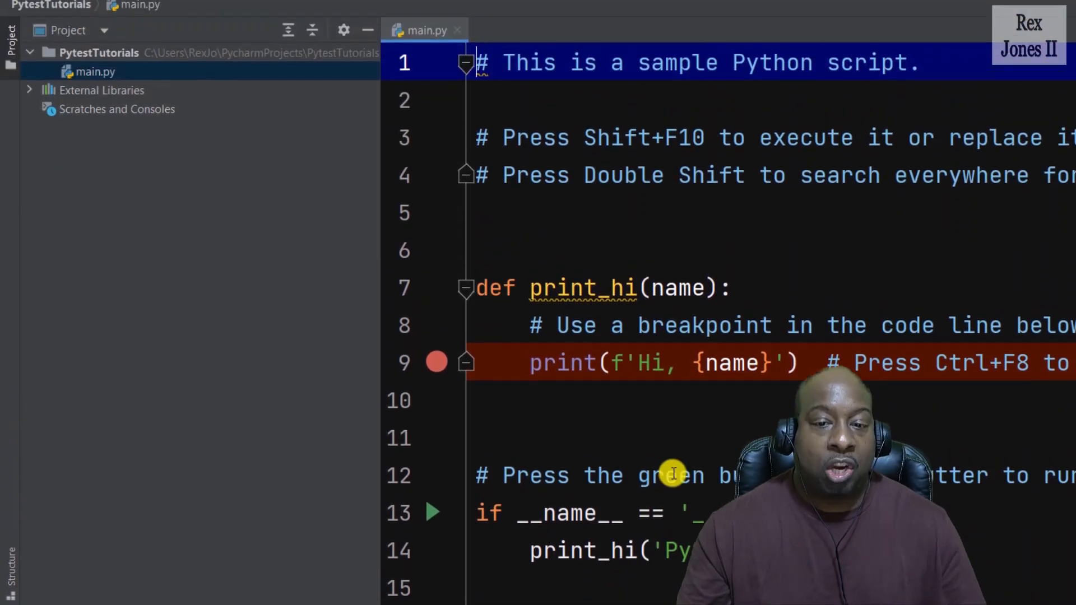
- Close main.py and open the Terminal in the PytestTutorials project
left_click(50, 14)
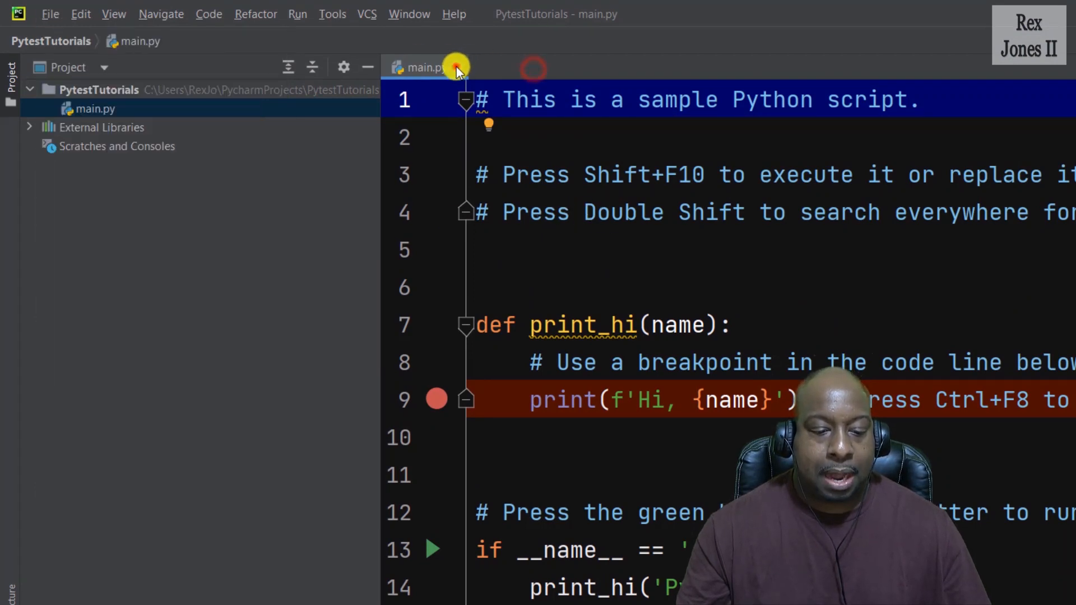
left_click(534, 68)
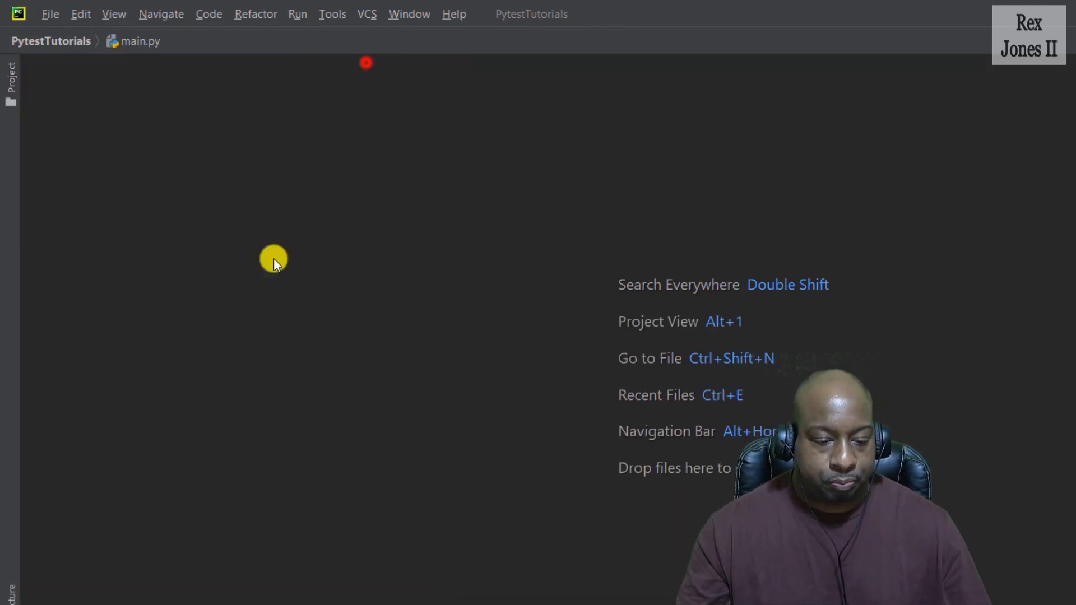
left_click(231, 555)
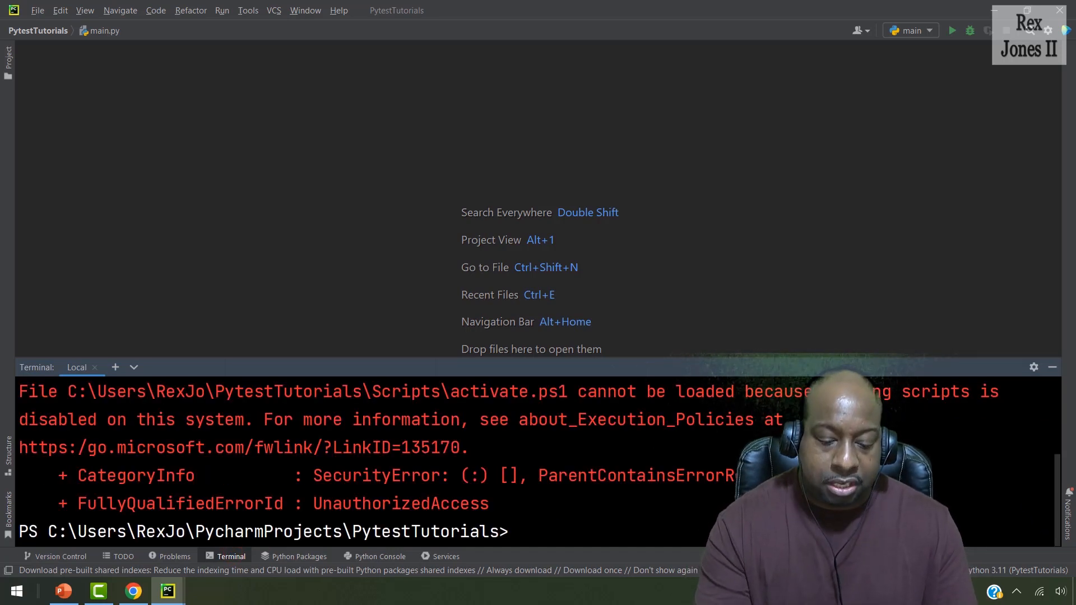
- Run pip to list its commands, scroll the help, then clear with cls
type("cls")
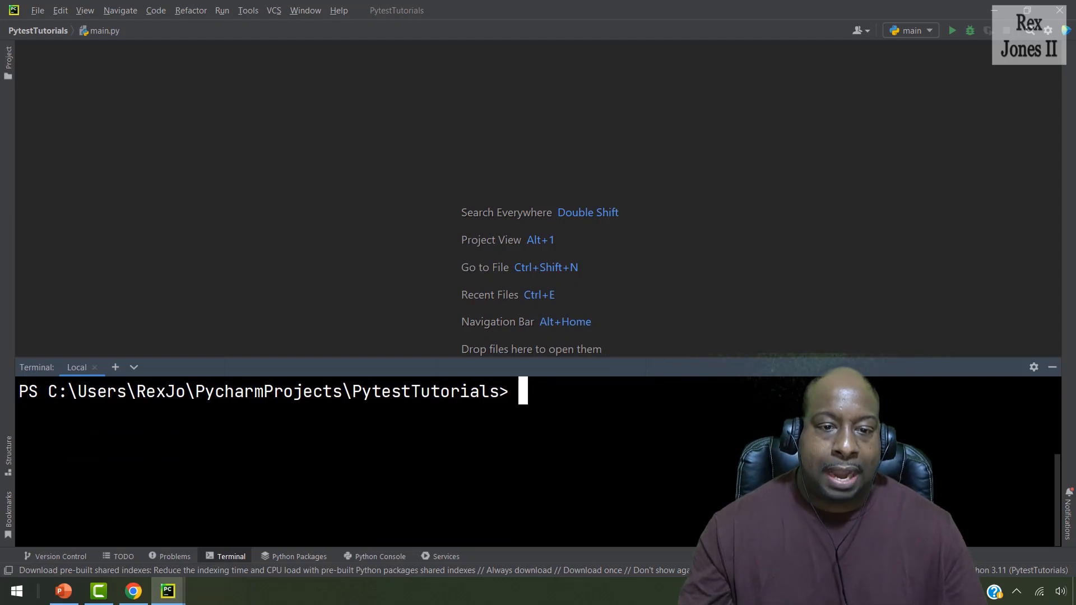
type("pi")
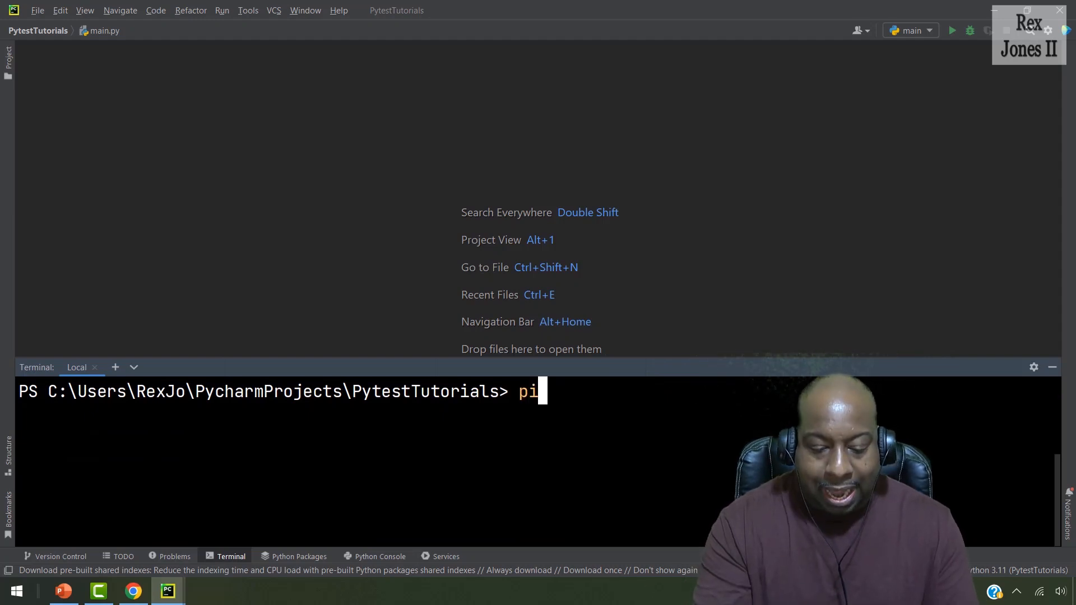
type("p")
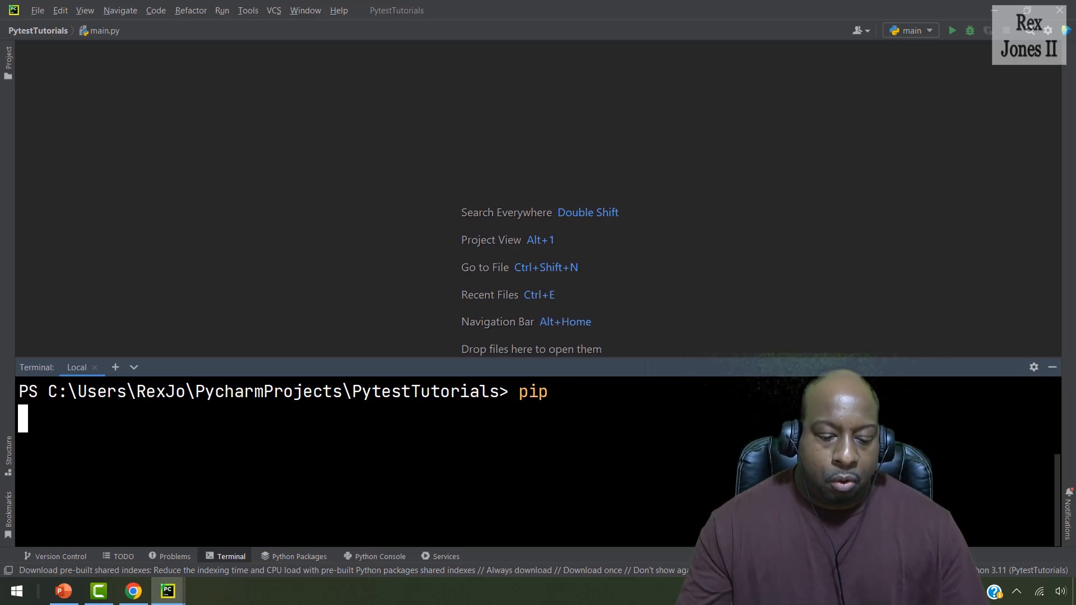
key("Return")
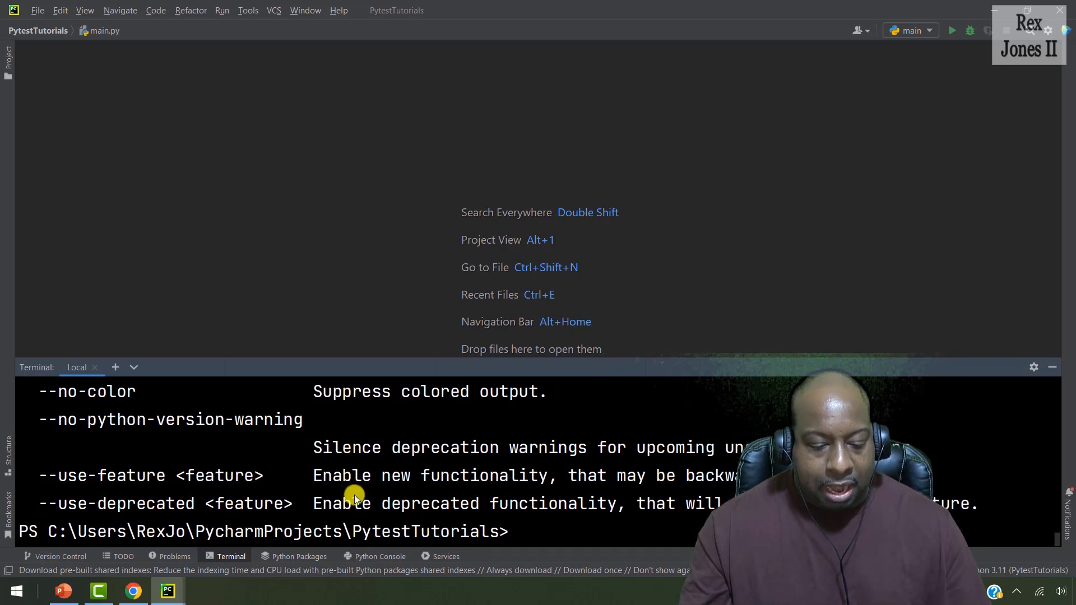
scroll("up", 3)
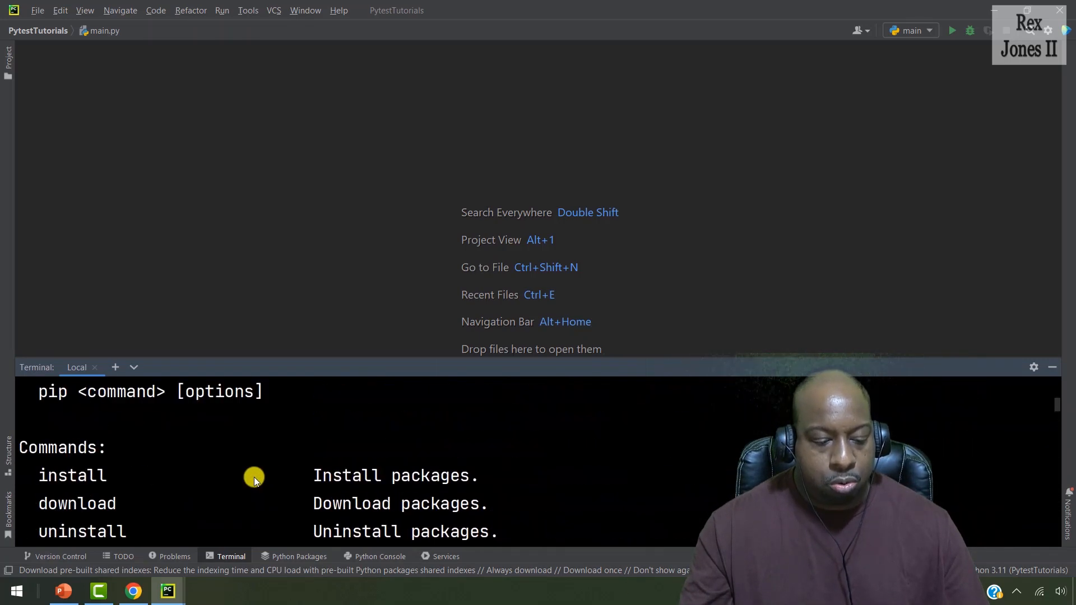
scroll("down", 3)
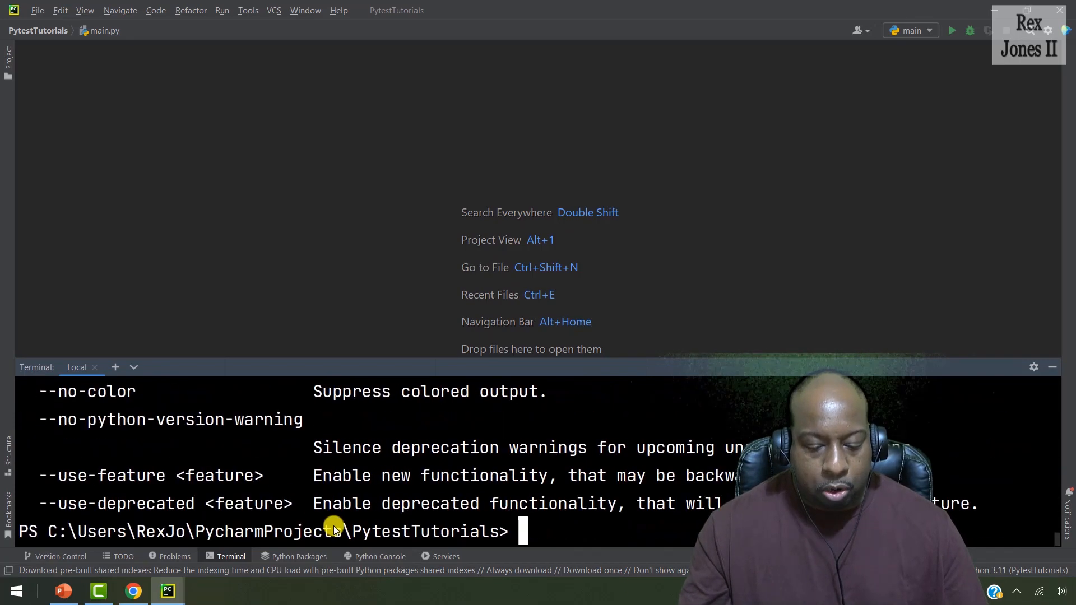
type("cls")
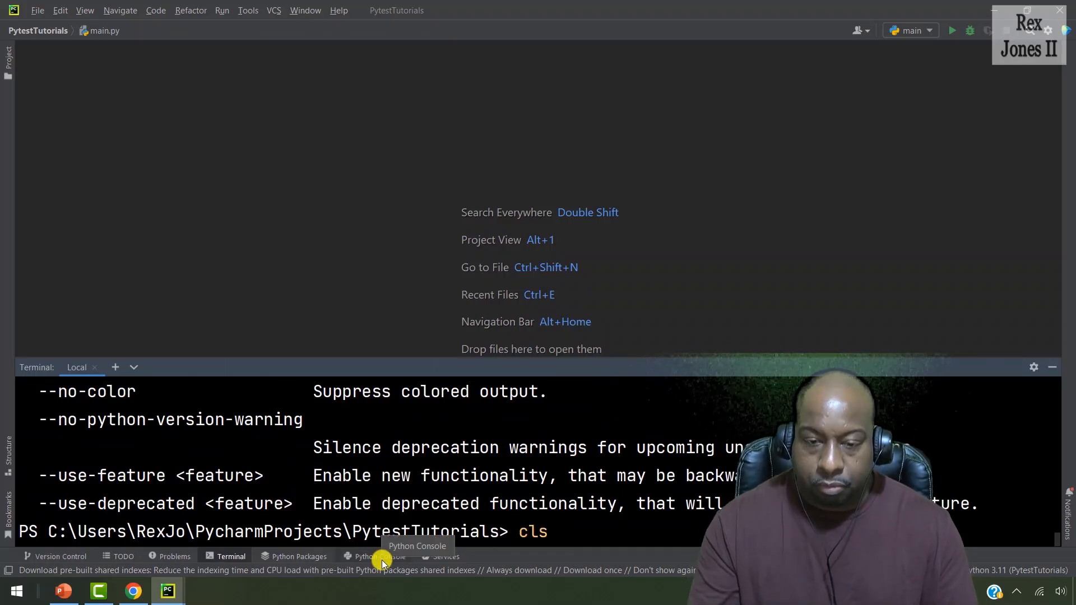
key("Return")
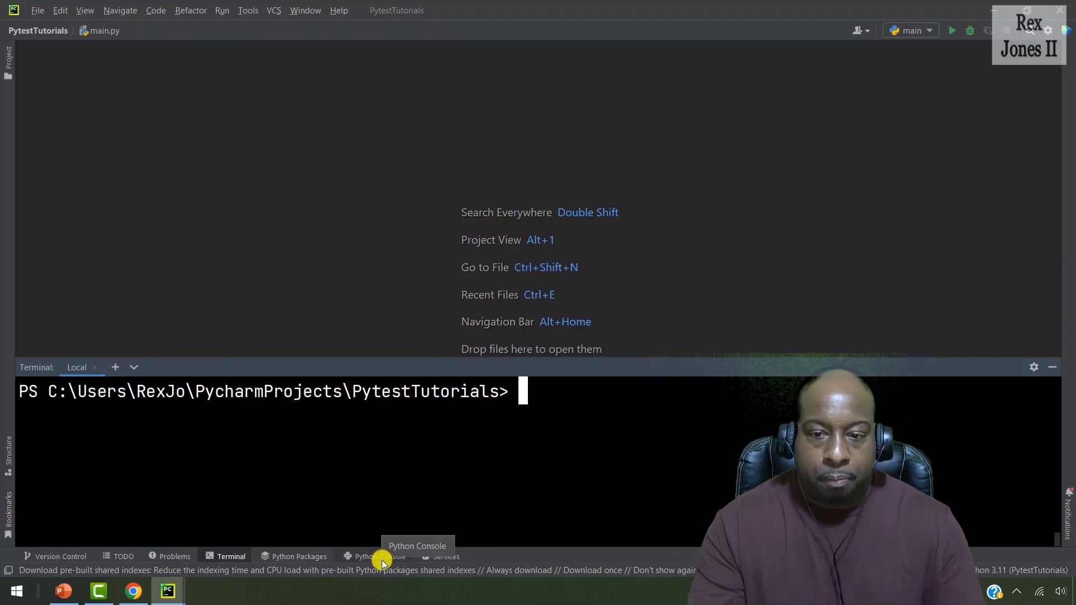
- Run 'pip install Pytest' in the terminal
type("pip inst")
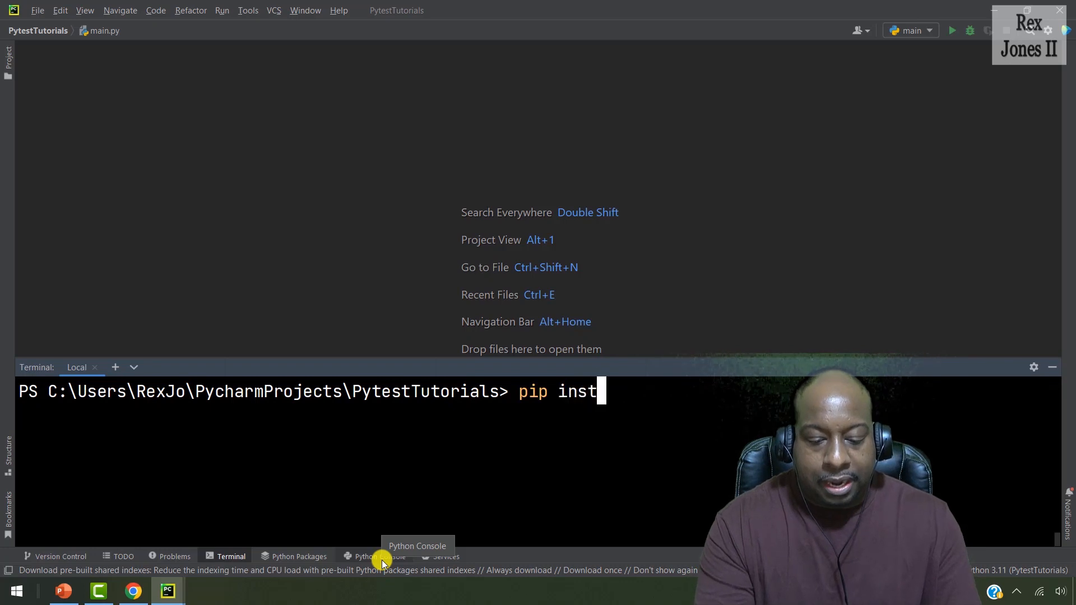
type("all Pytest")
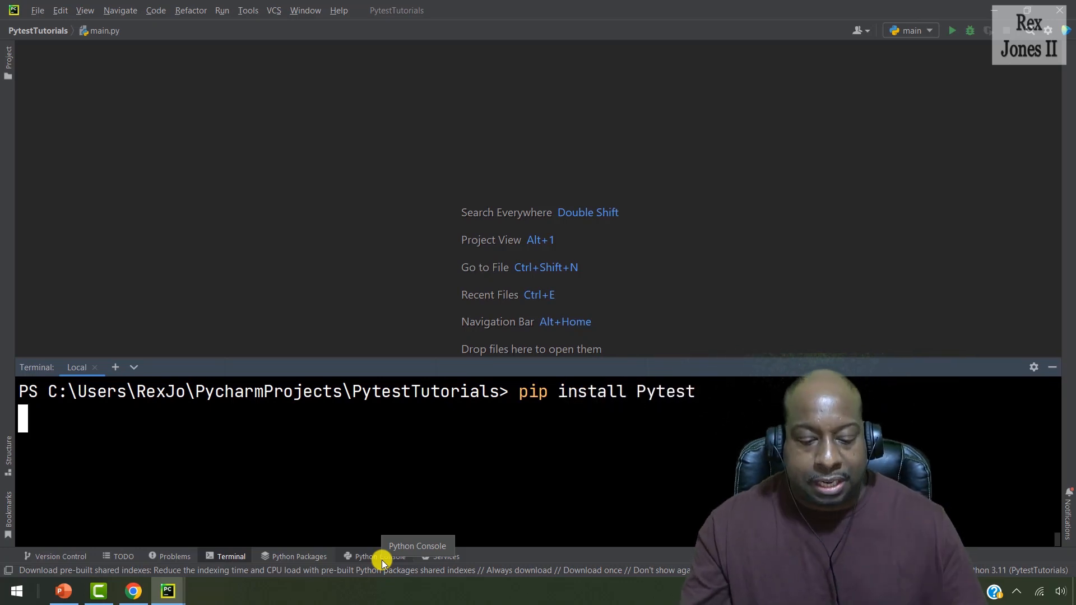
key("Return")
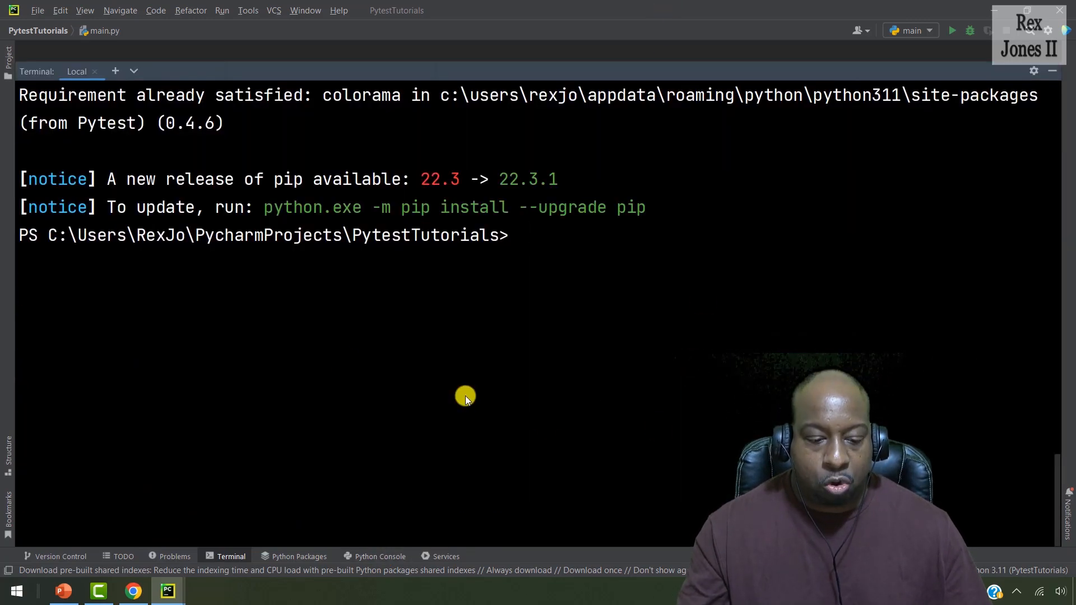
mouse_move(367, 202)
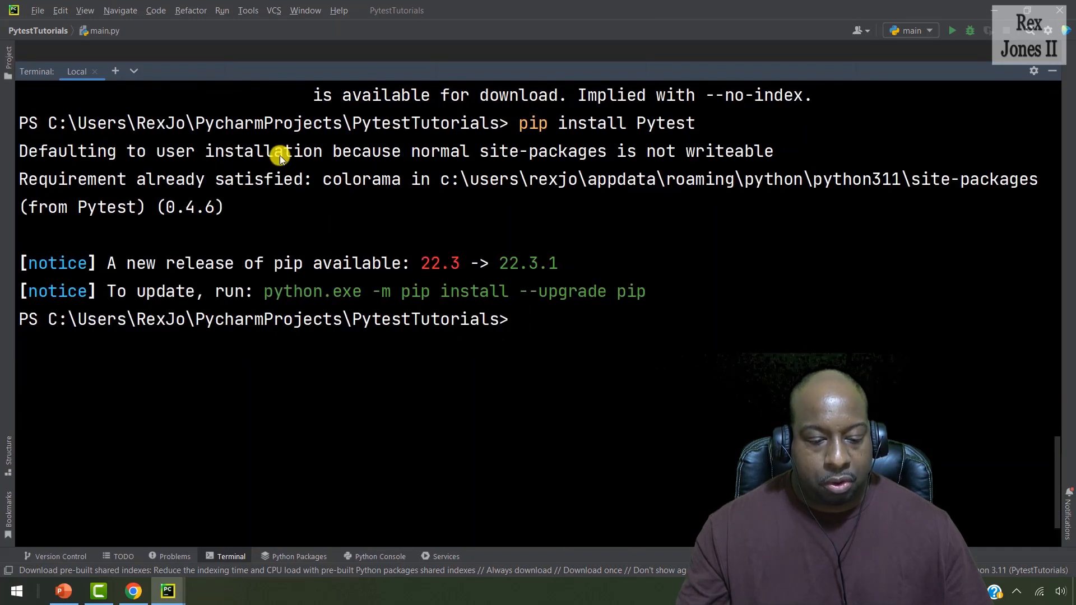
mouse_move(216, 264)
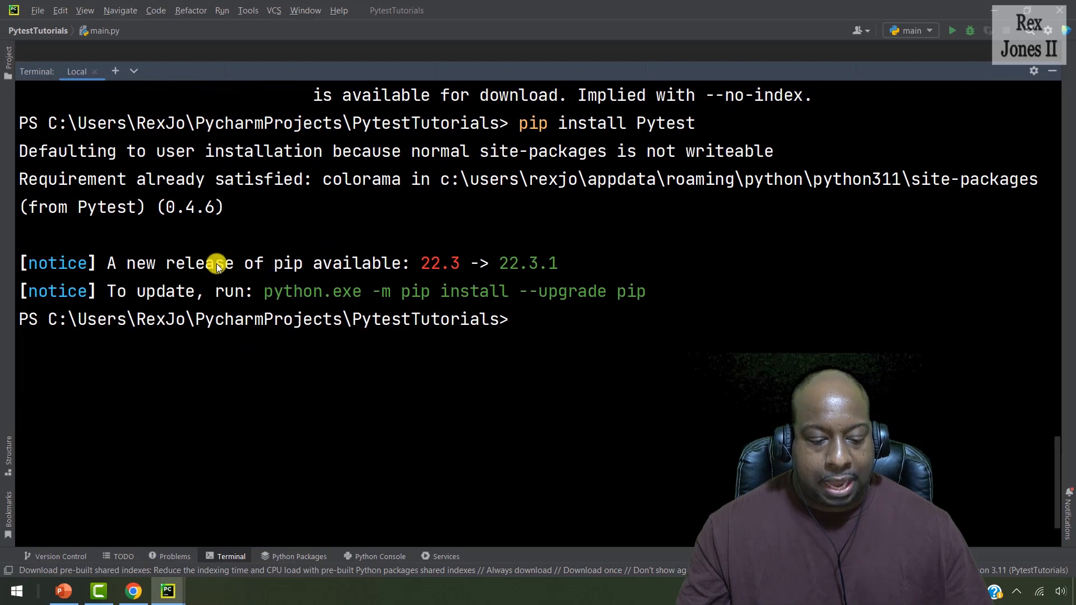
mouse_move(407, 297)
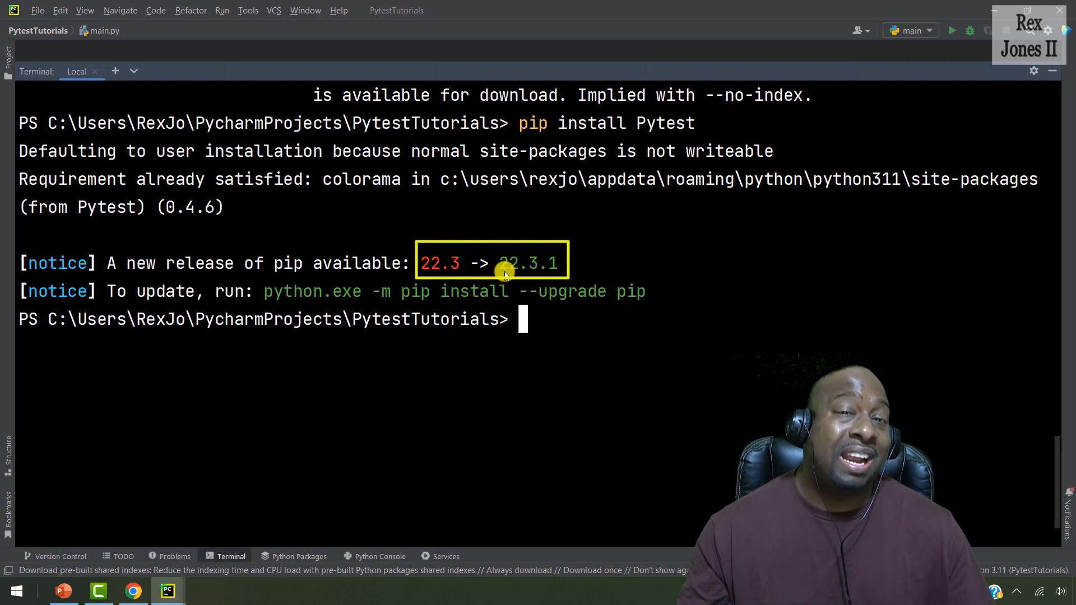
mouse_move(189, 173)
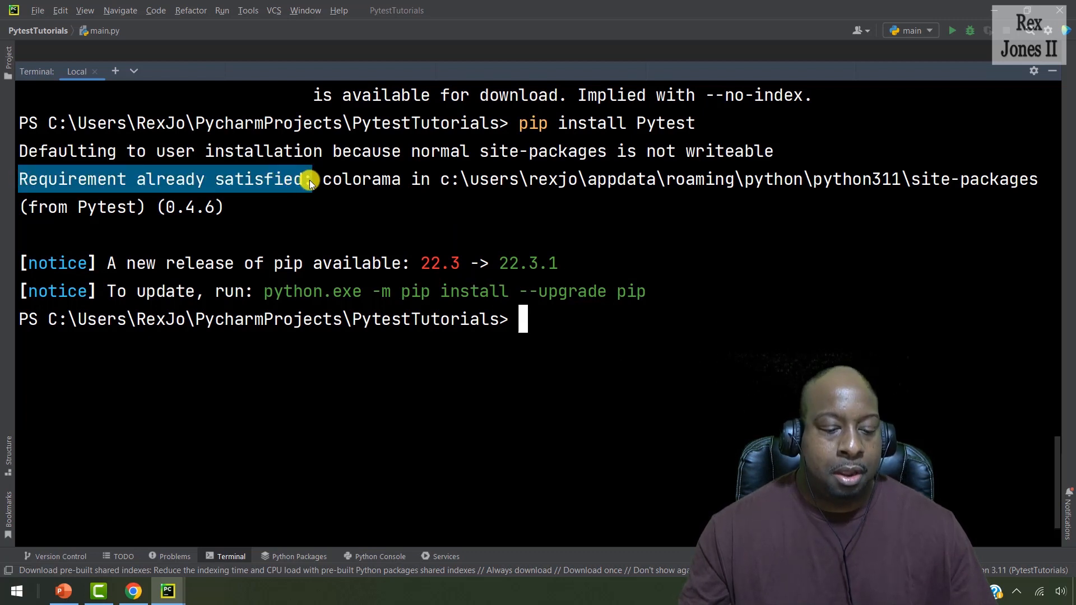
mouse_move(326, 221)
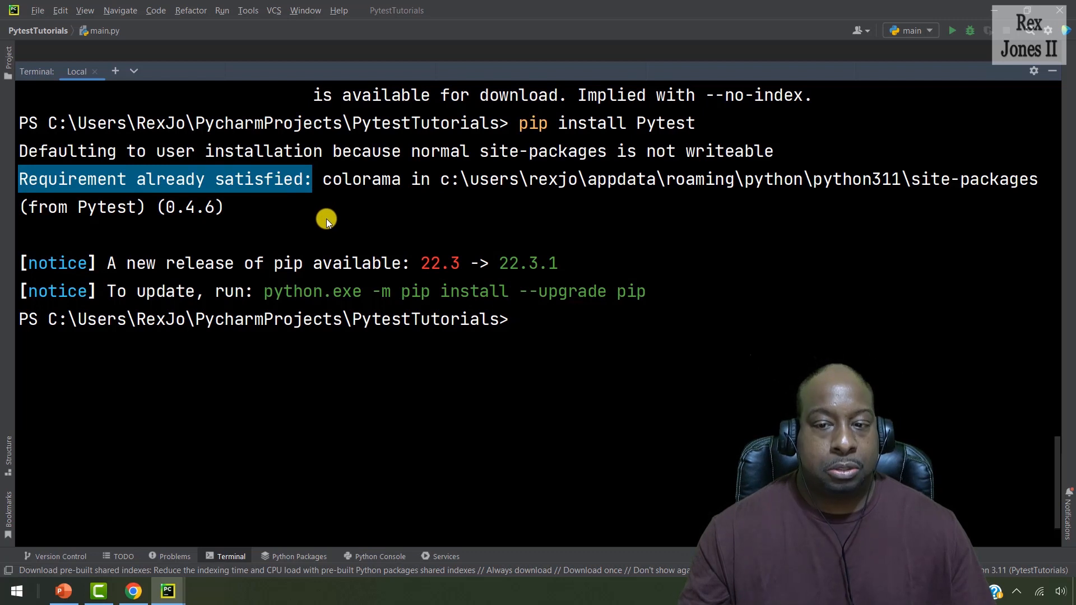
mouse_move(900, 332)
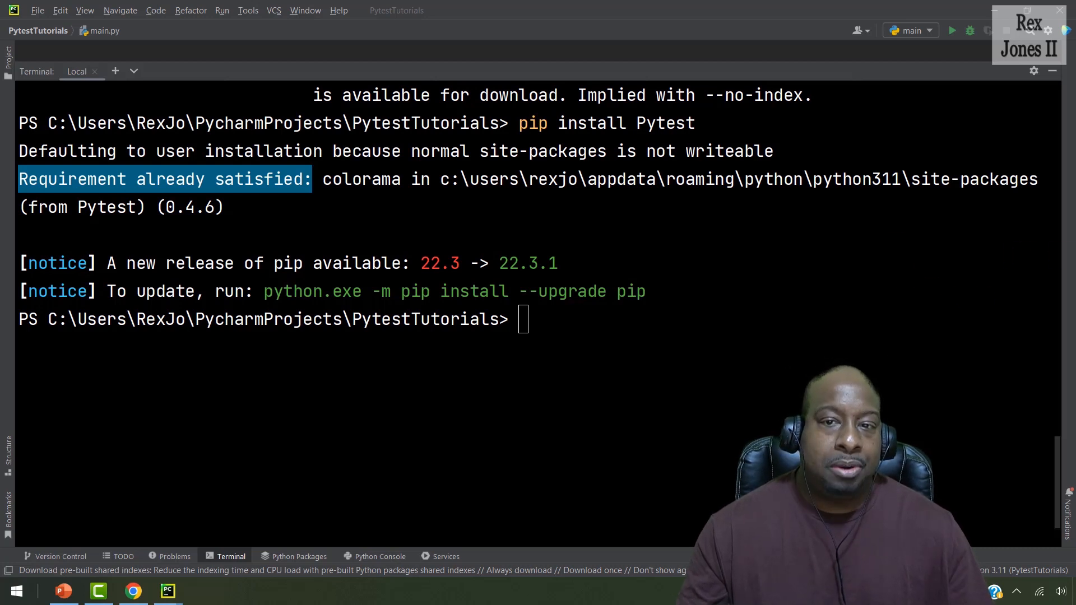
mouse_move(616, 385)
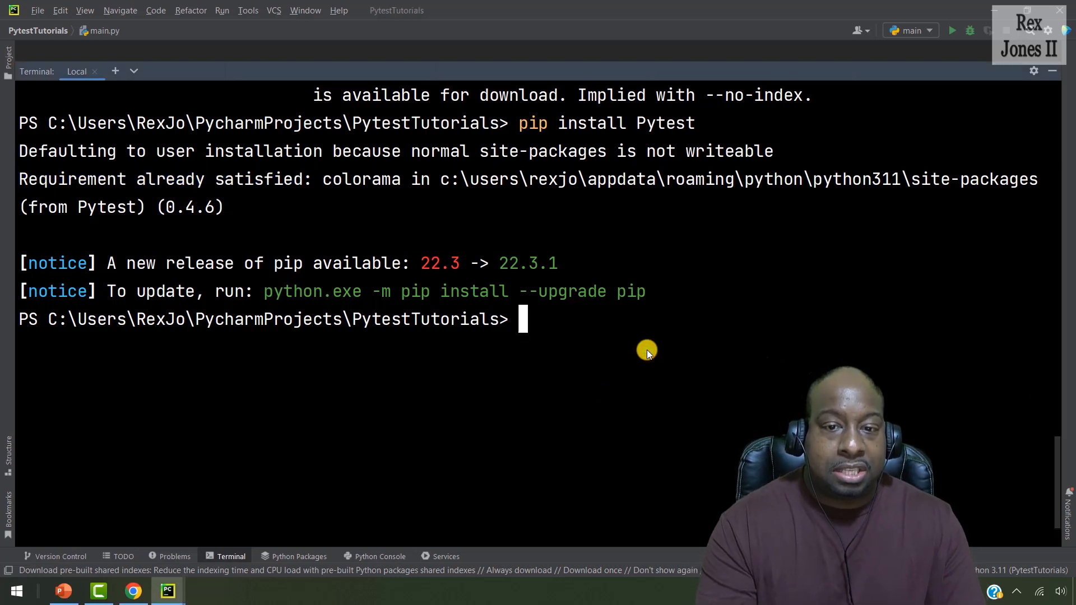
- Type 'pip uninstall Pytest' at the terminal prompt without running it
type("pip")
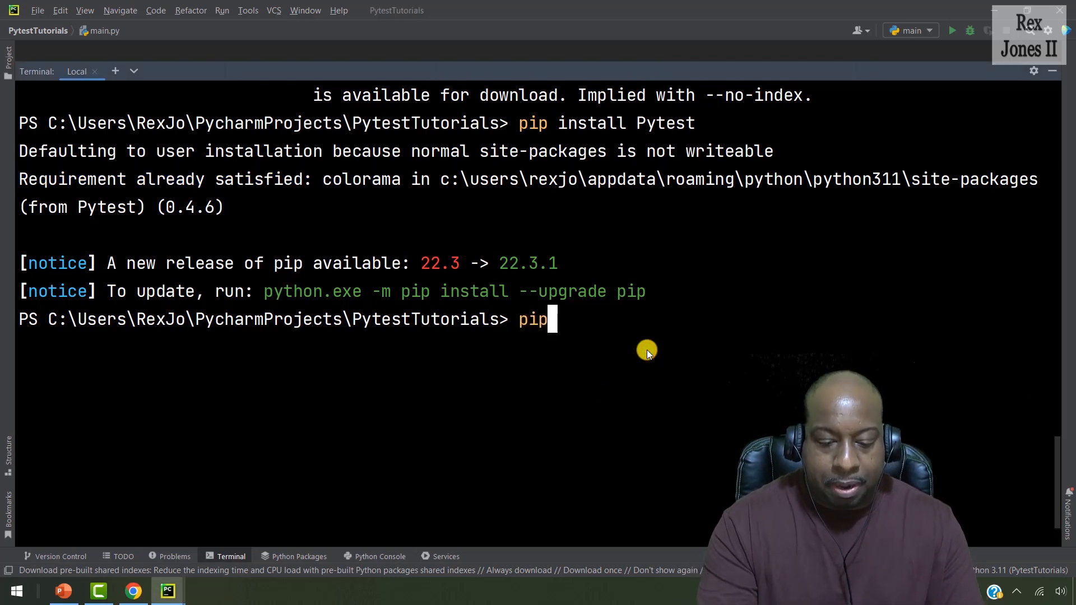
type("uninsta")
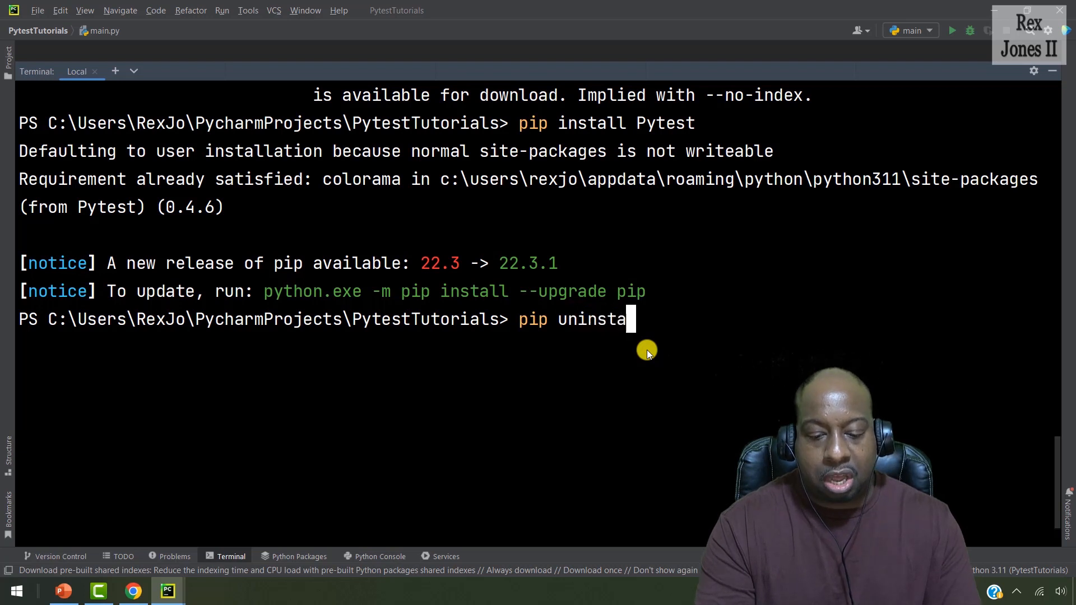
type("ll P")
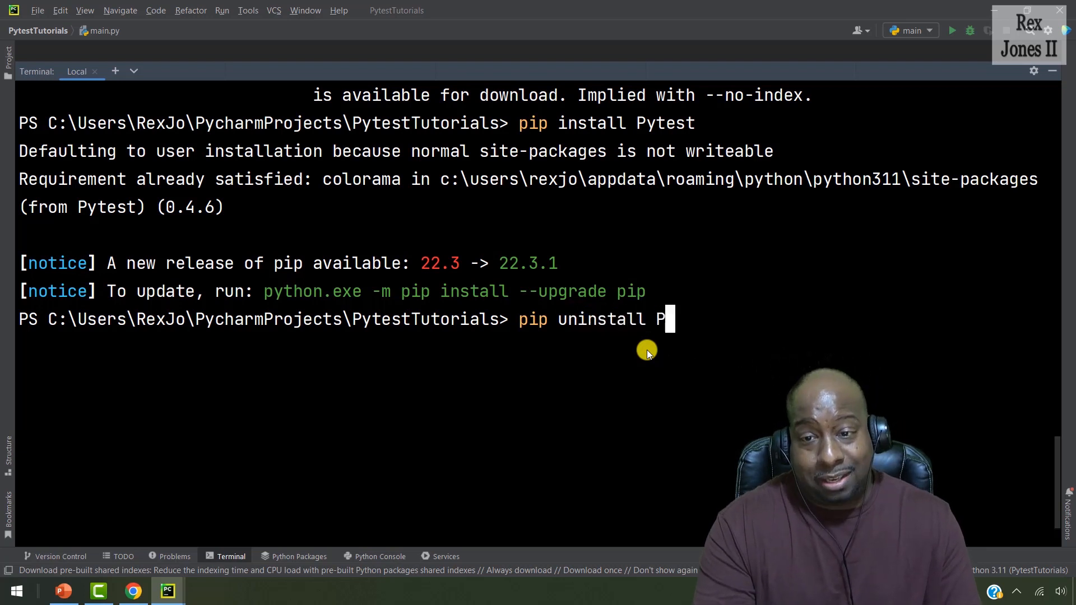
type("ytst")
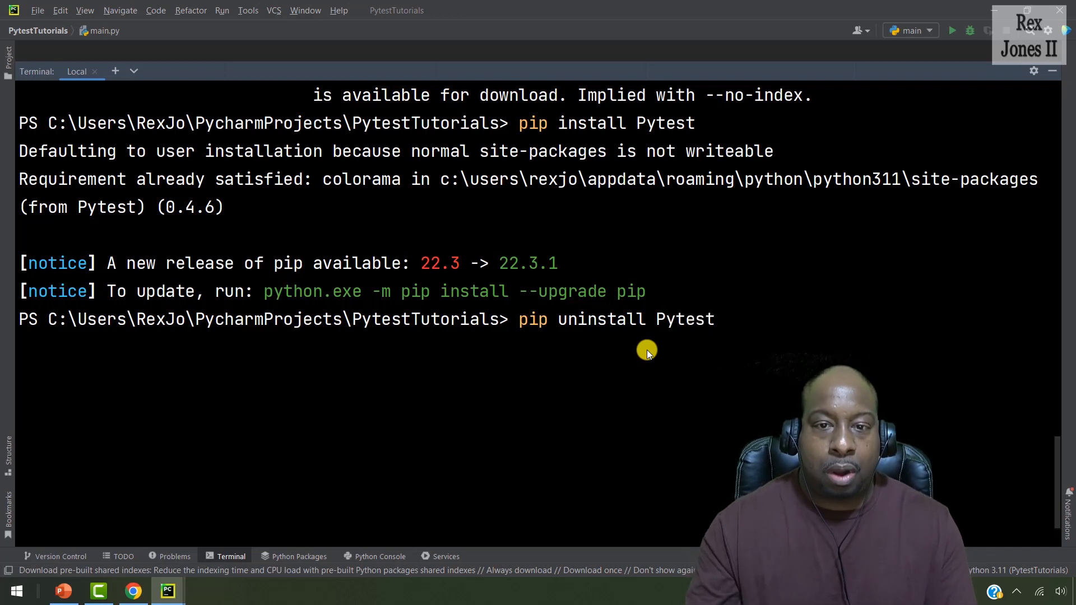
mouse_move(507, 218)
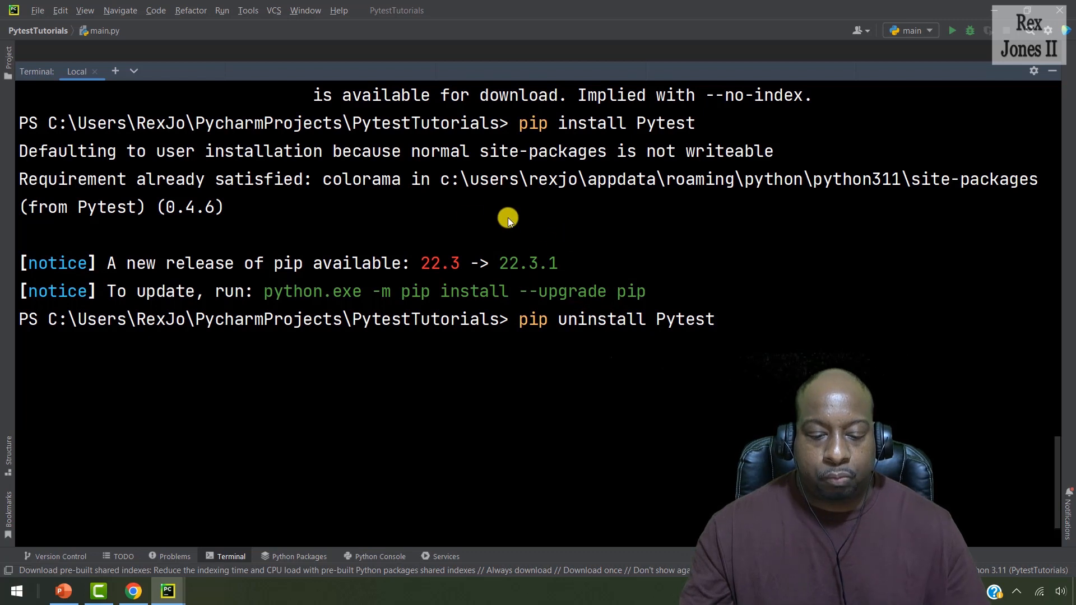
mouse_move(449, 187)
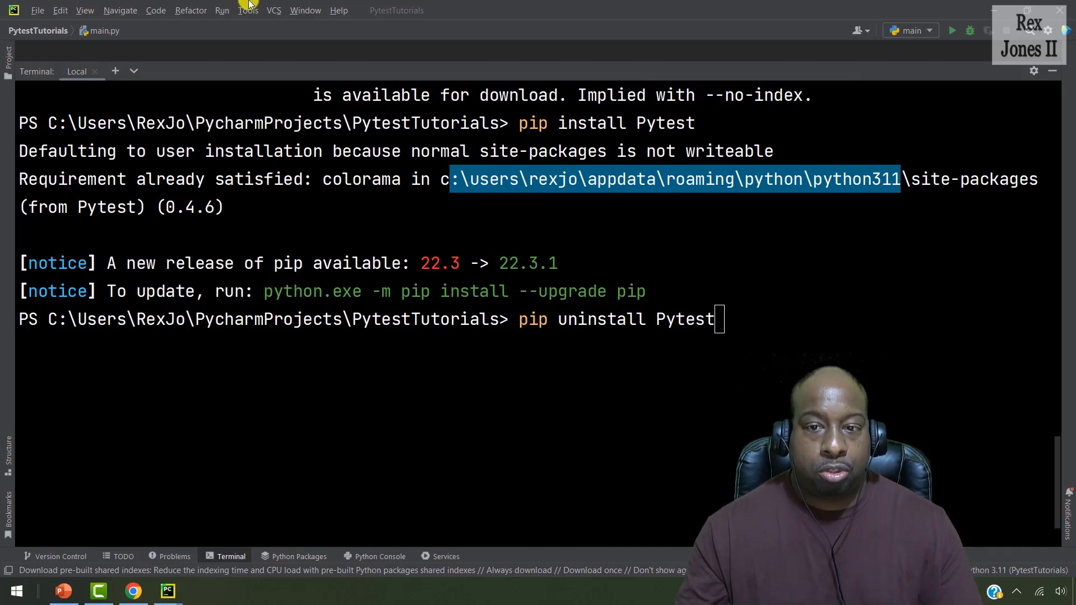
- Search Start for 'Env' and open Edit the system environment variables
left_click(15, 589)
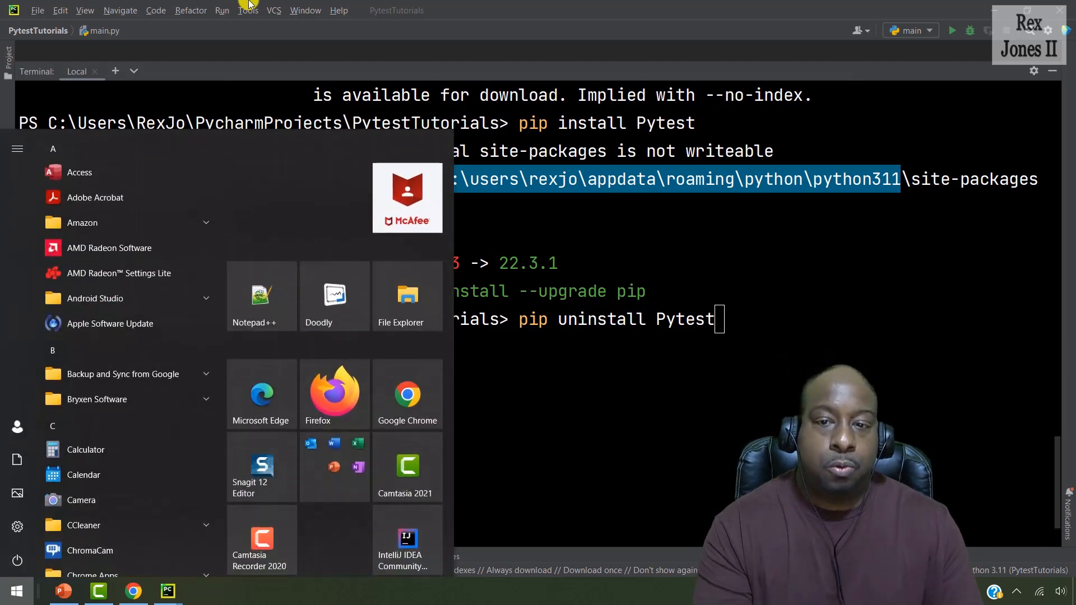
type("Env")
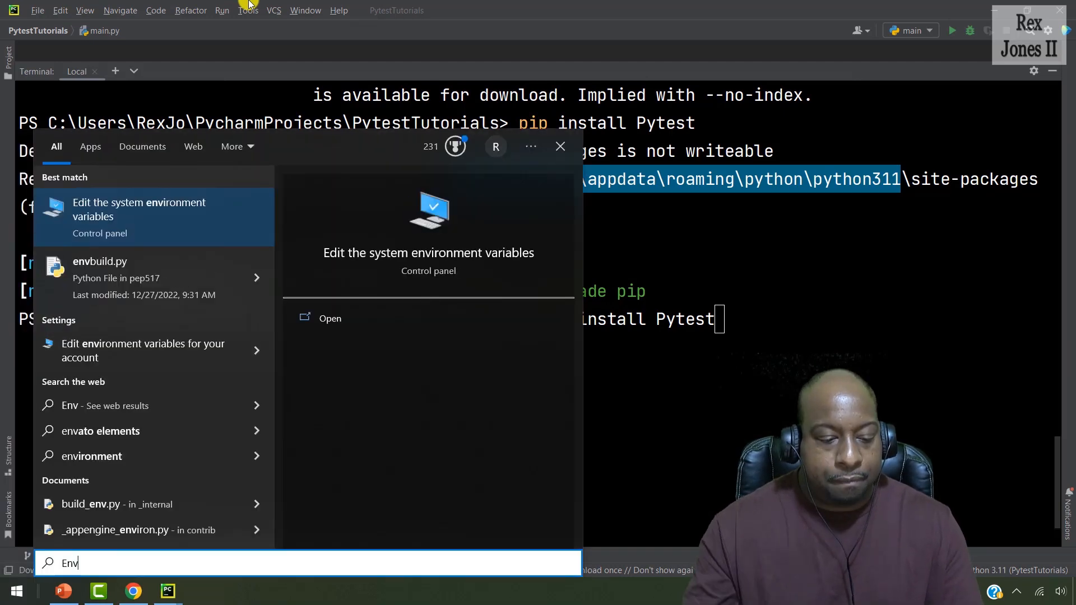
left_click(329, 318)
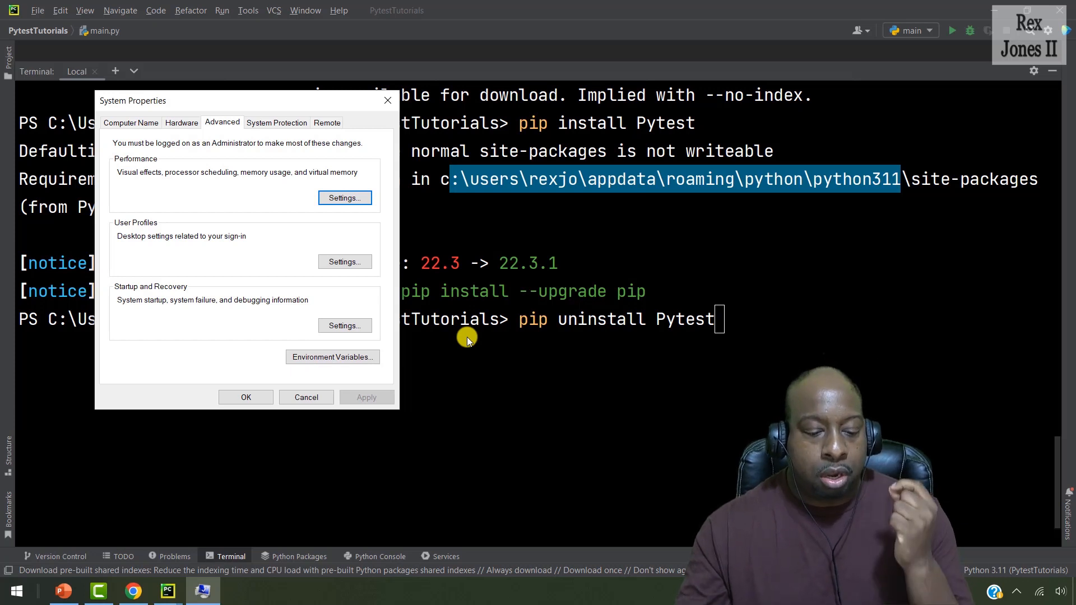
mouse_move(404, 303)
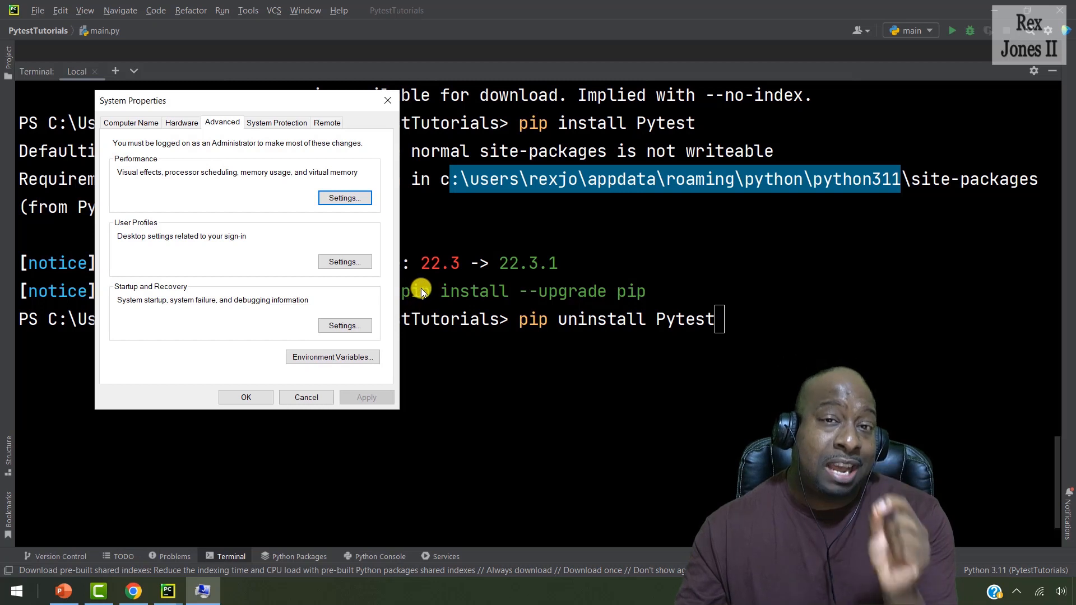
mouse_move(332, 357)
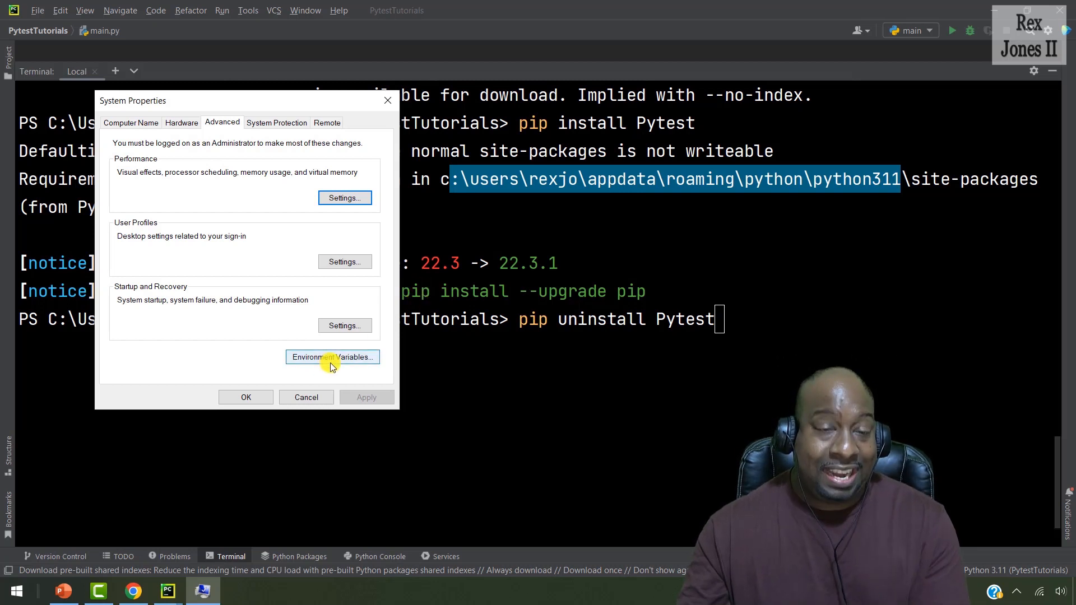
mouse_move(287, 382)
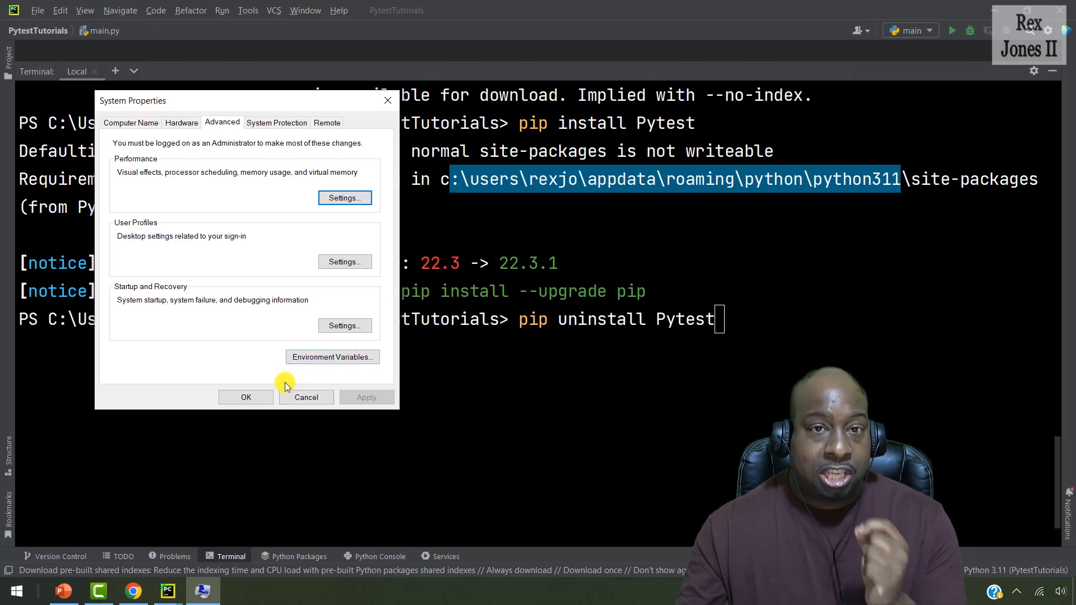
- Add C:\Users\RexJo\AppData\Roaming\Python\Python311\Scripts to the system Path, confirming all three dialogs
left_click(333, 357)
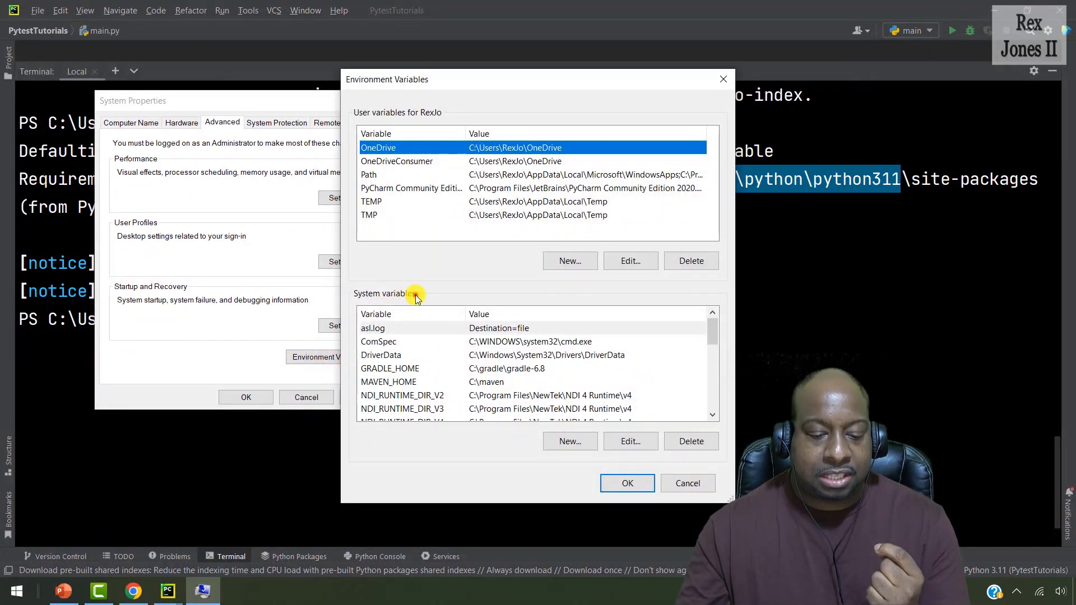
scroll("down", 3)
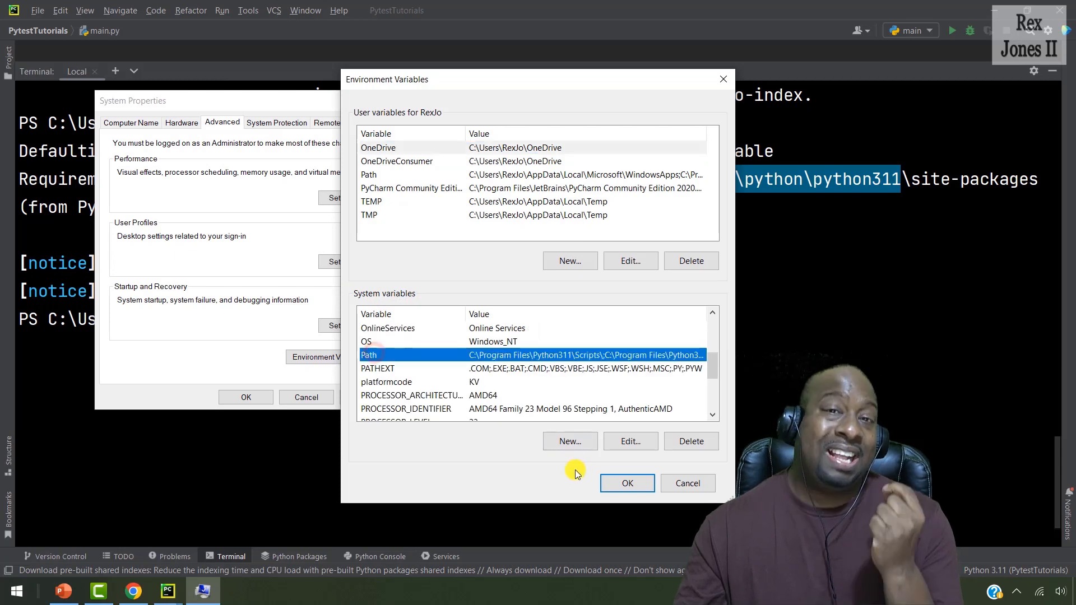
left_click(629, 441)
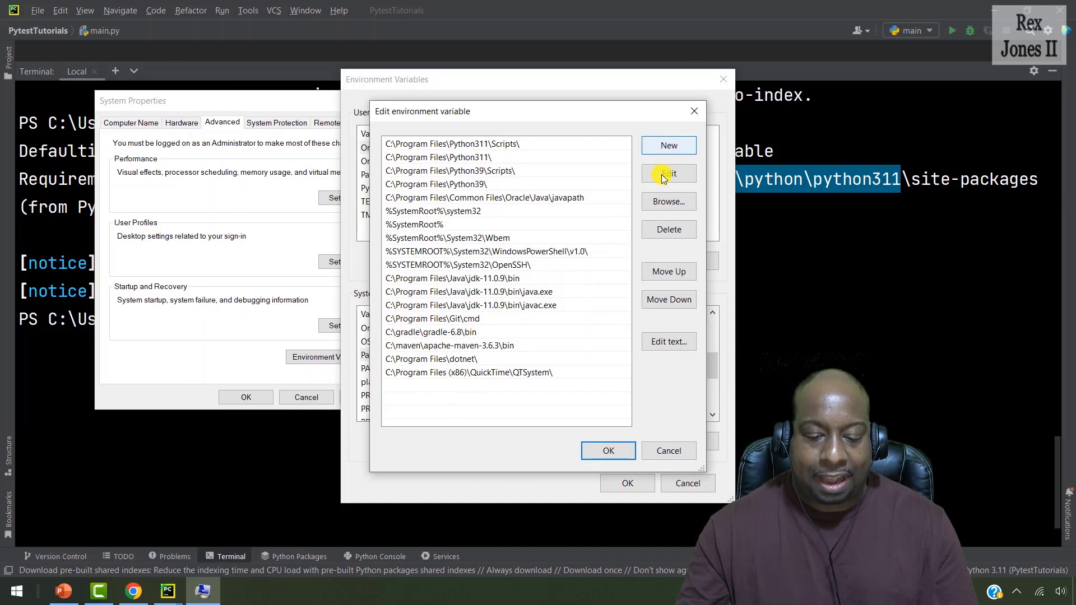
left_click(667, 145)
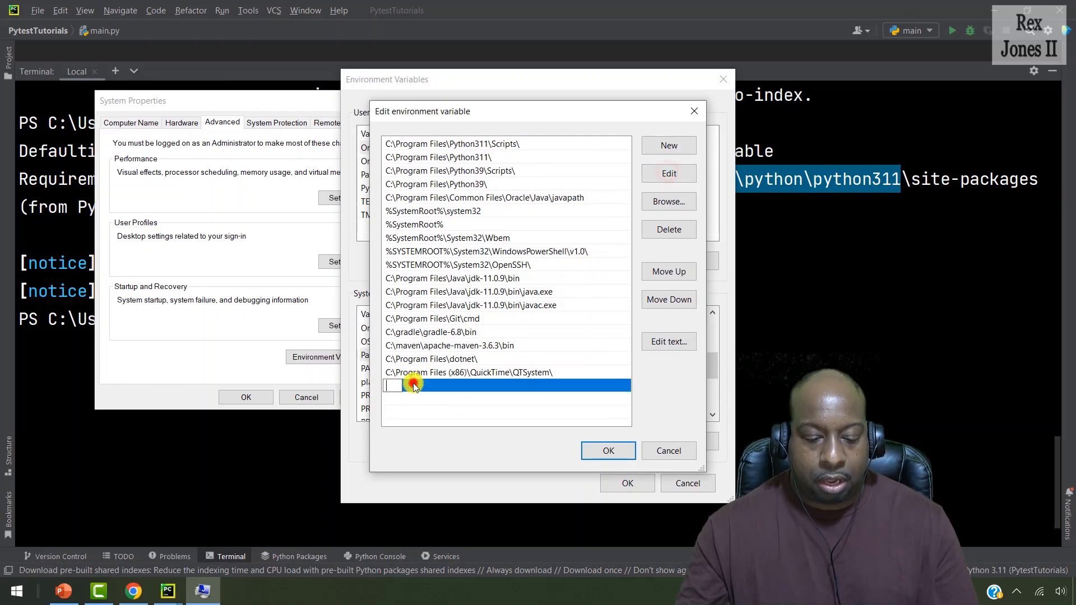
type("C:\\Users\\RexJo\\AppData\\Roaming\\Python\\Python311\\Scripts")
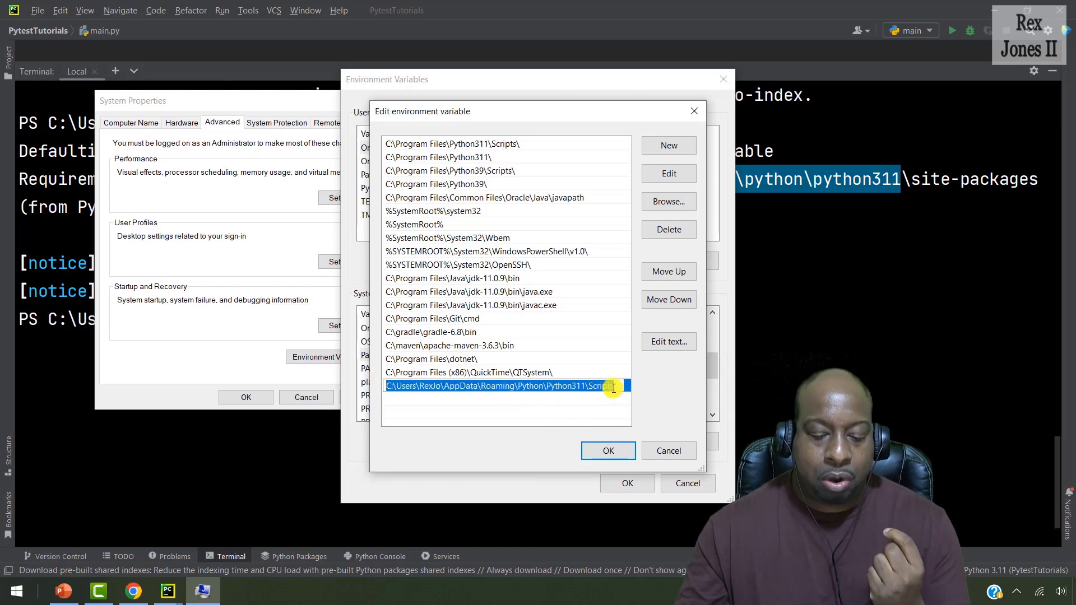
left_click(607, 451)
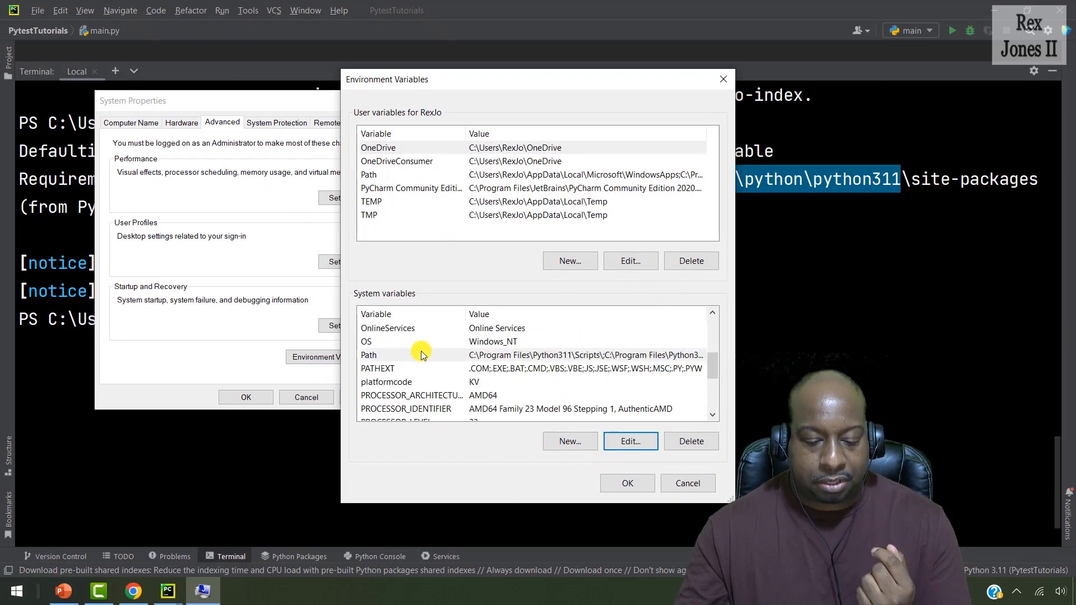
left_click(629, 441)
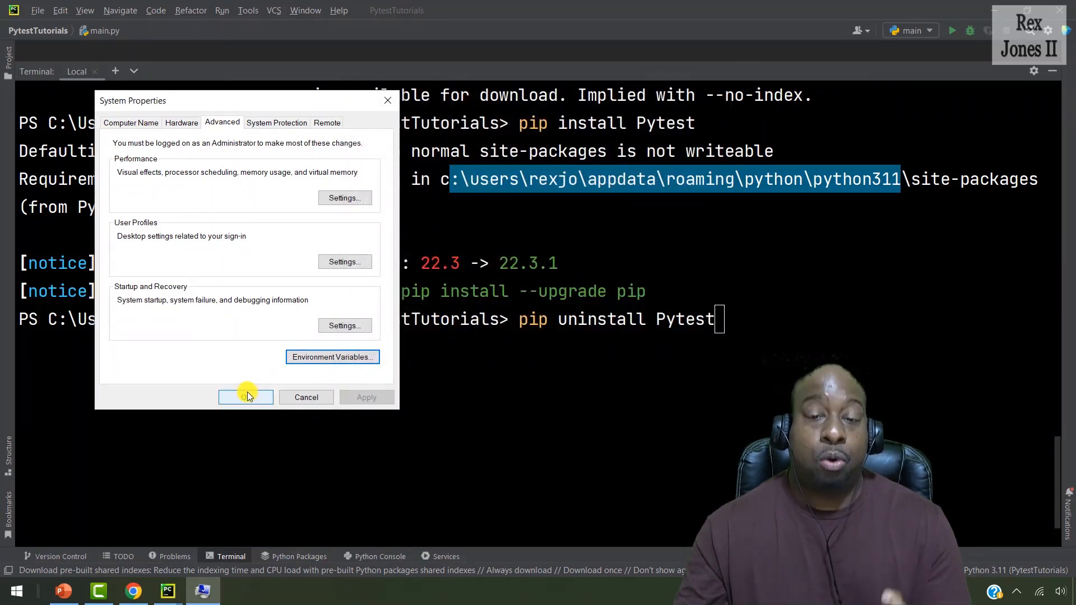
left_click(245, 397)
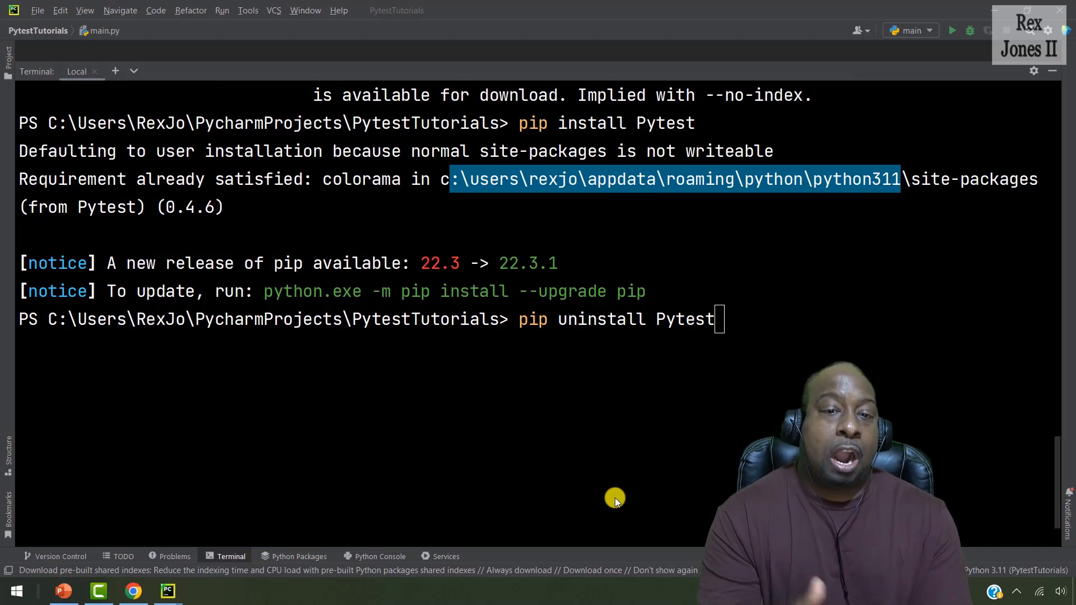
mouse_move(712, 336)
type("pip t")
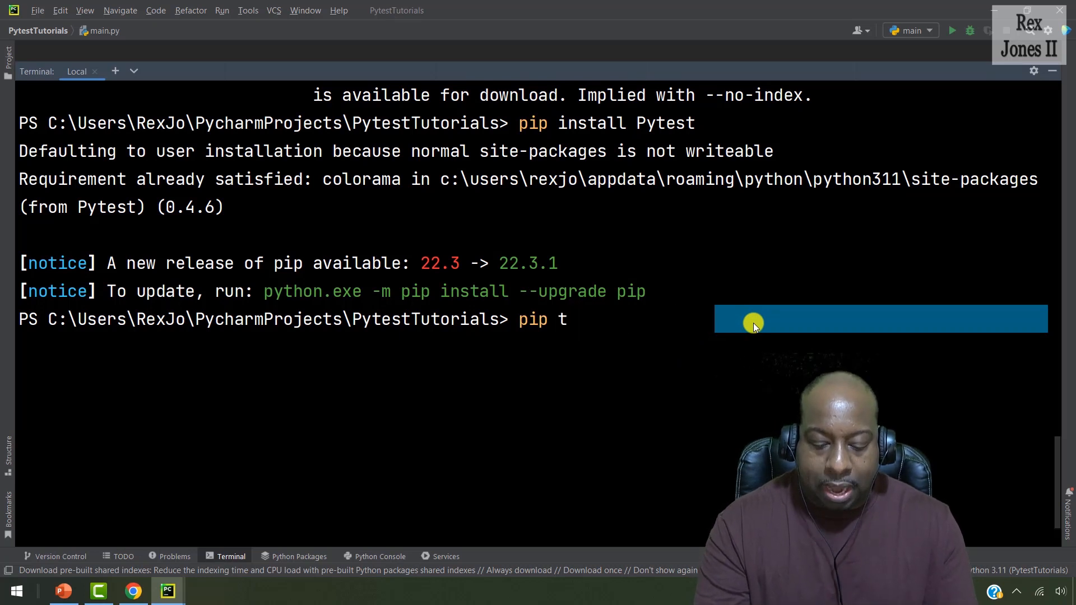
- Run pip list in the terminal and scroll to the pytest 7.2.0 entry
type("ist")
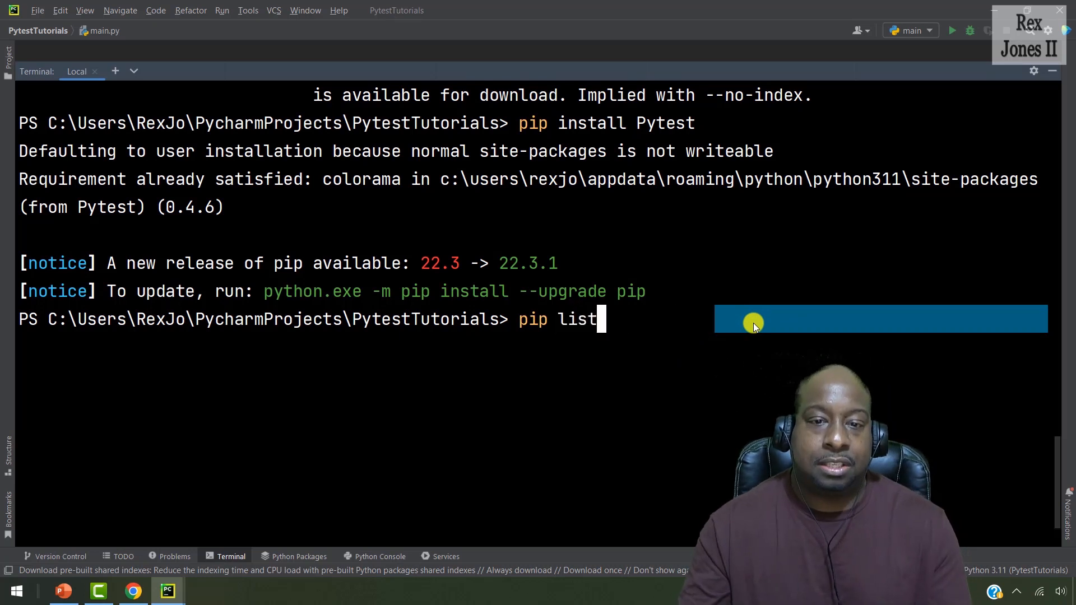
key("Return")
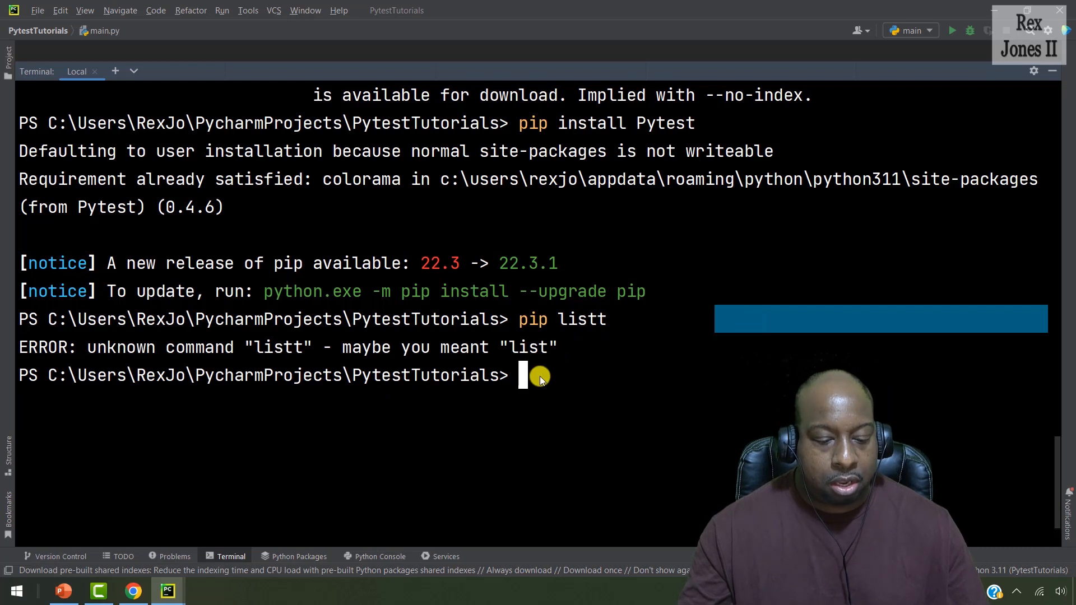
mouse_move(586, 381)
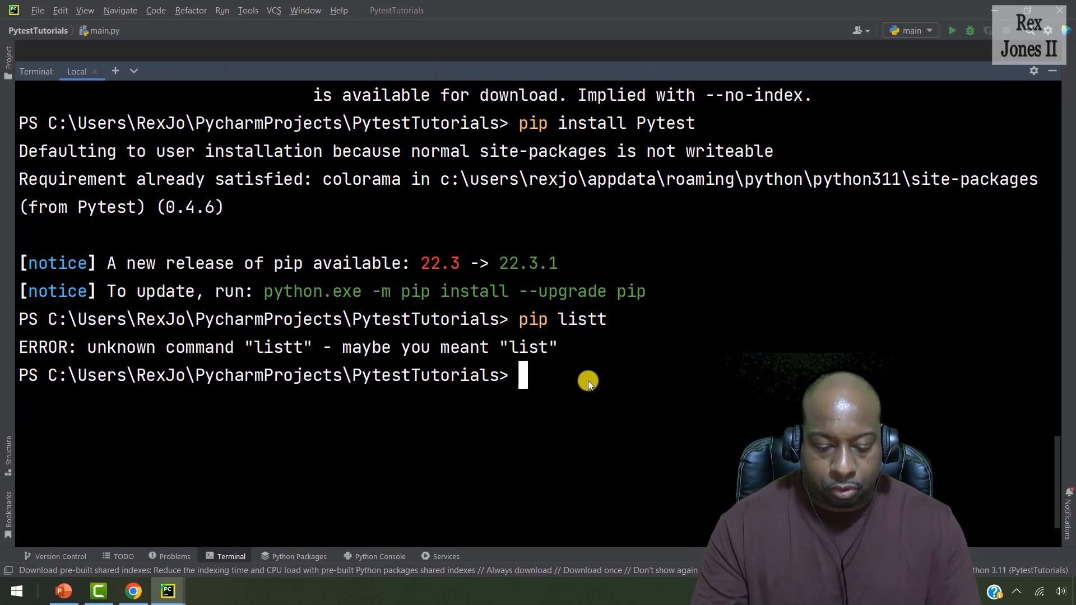
type("pip list")
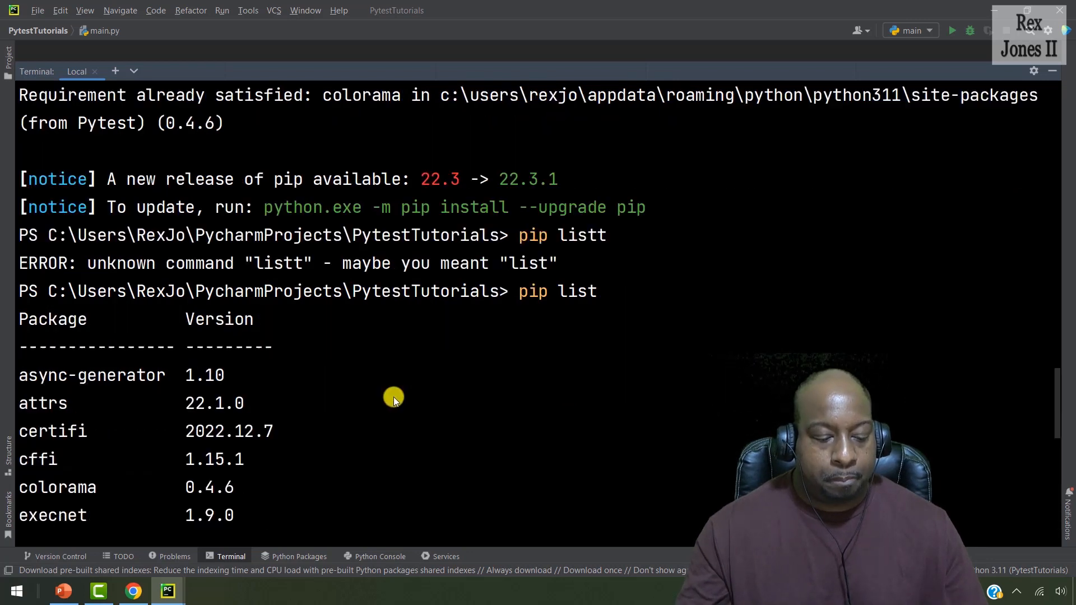
scroll("down", 3)
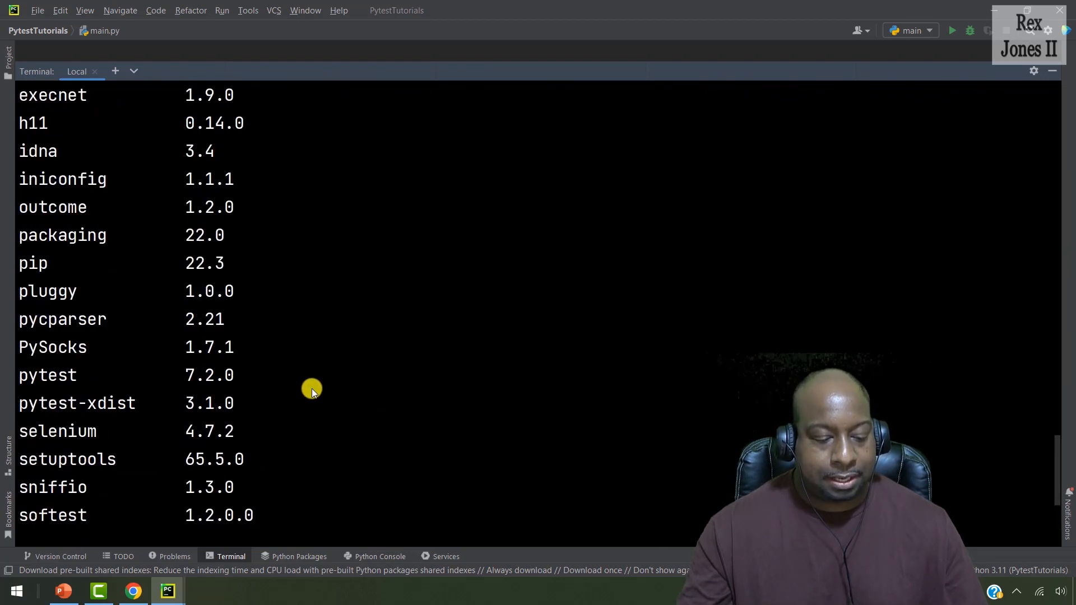
left_click(49, 375)
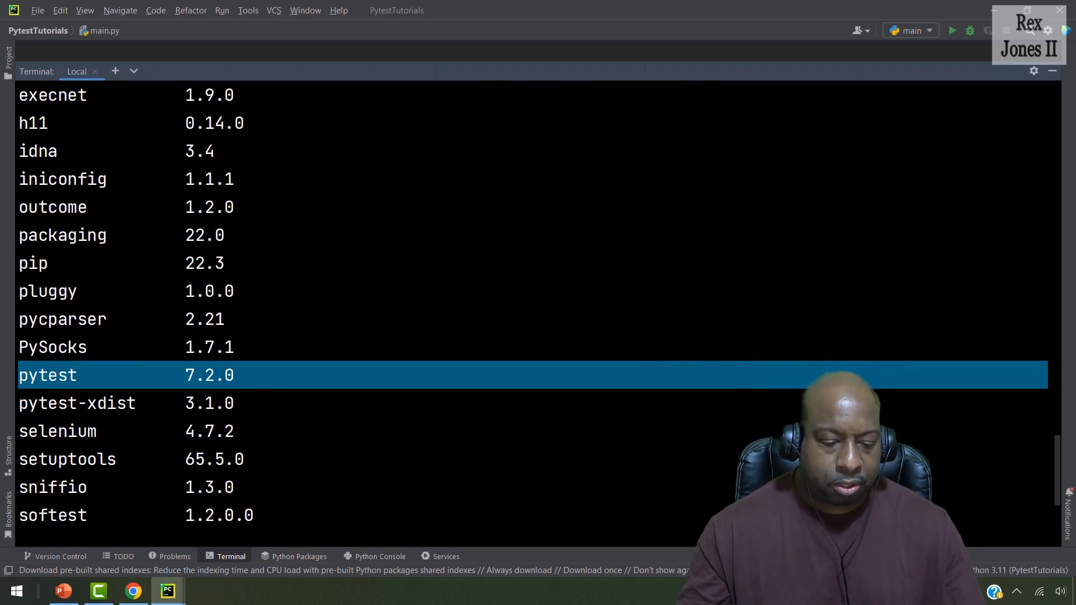
scroll("down", 3)
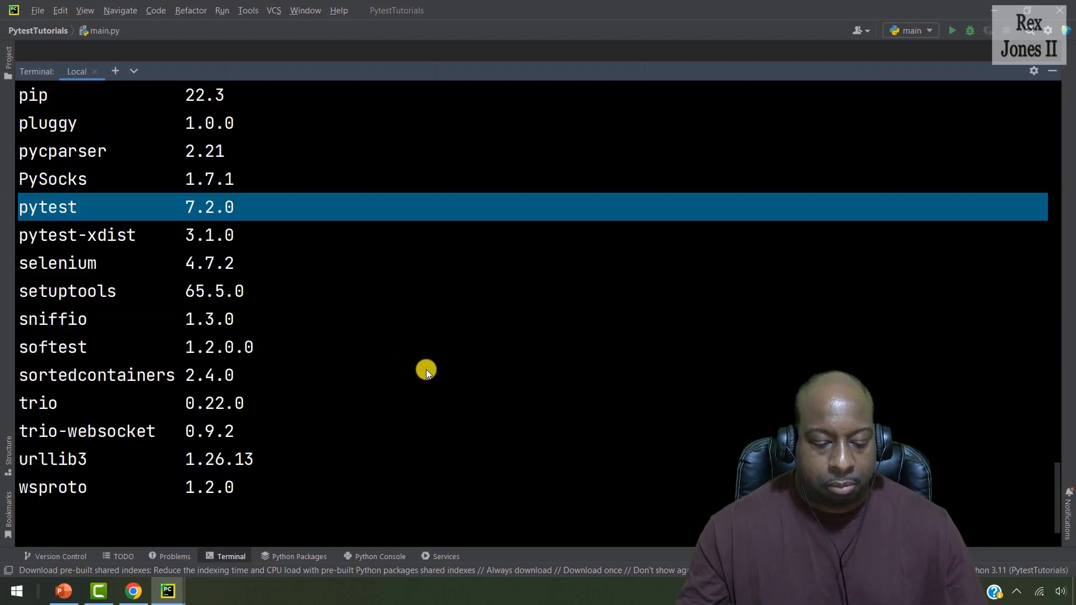
scroll("down", 3)
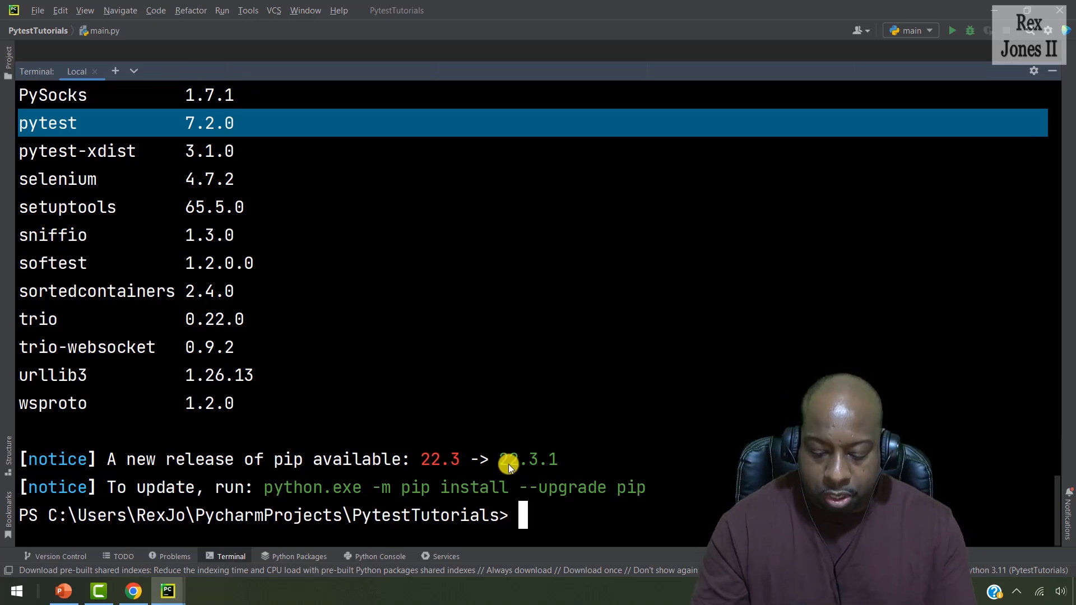
- Clear the terminal, run pip uninstall Pytest, and confirm with Y
type("cls")
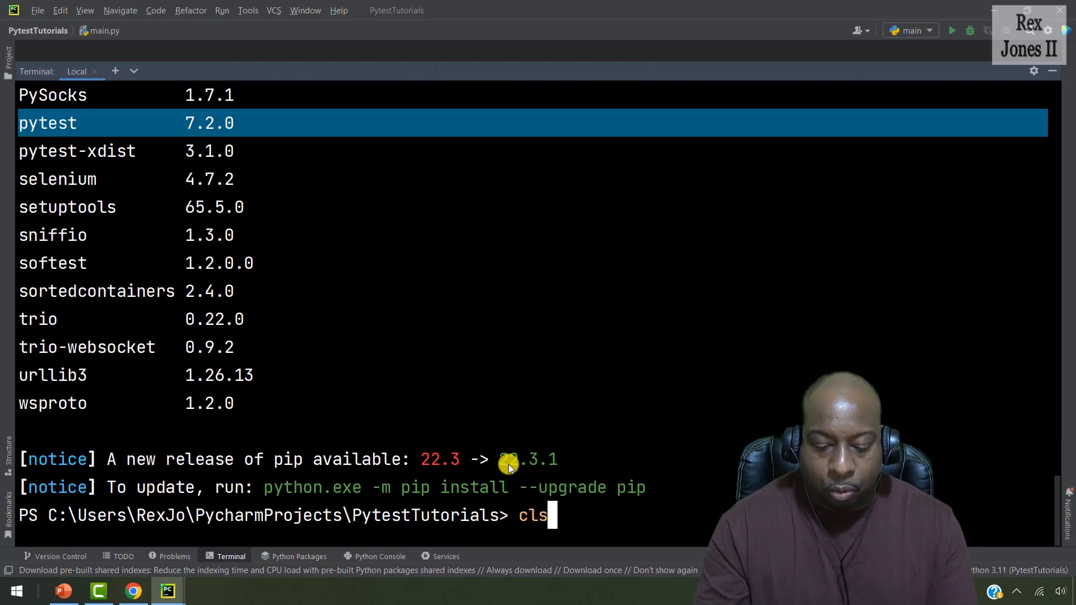
type("pip lis")
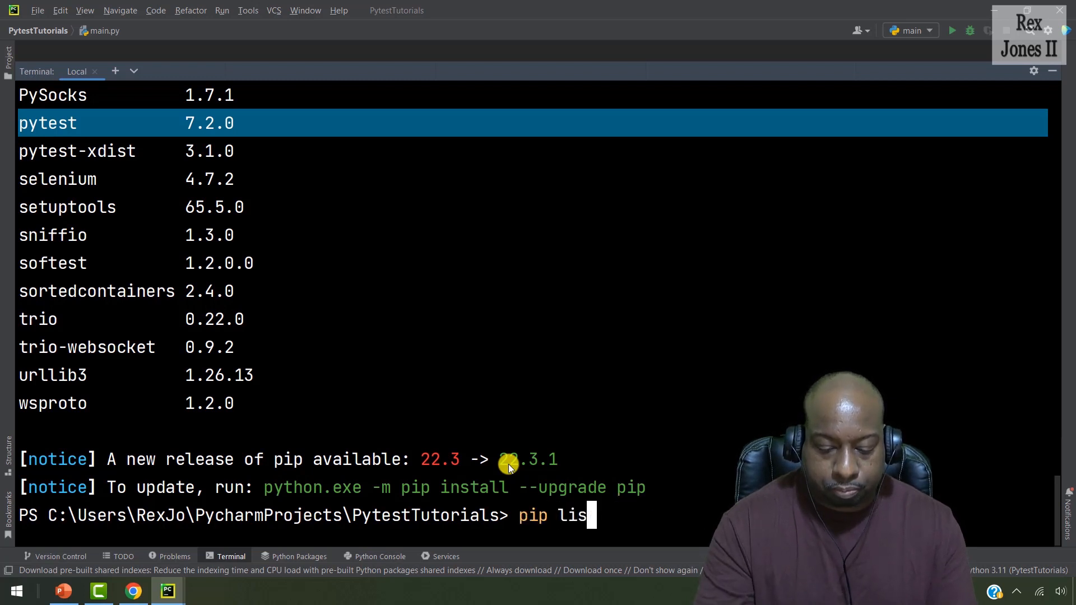
type("unins")
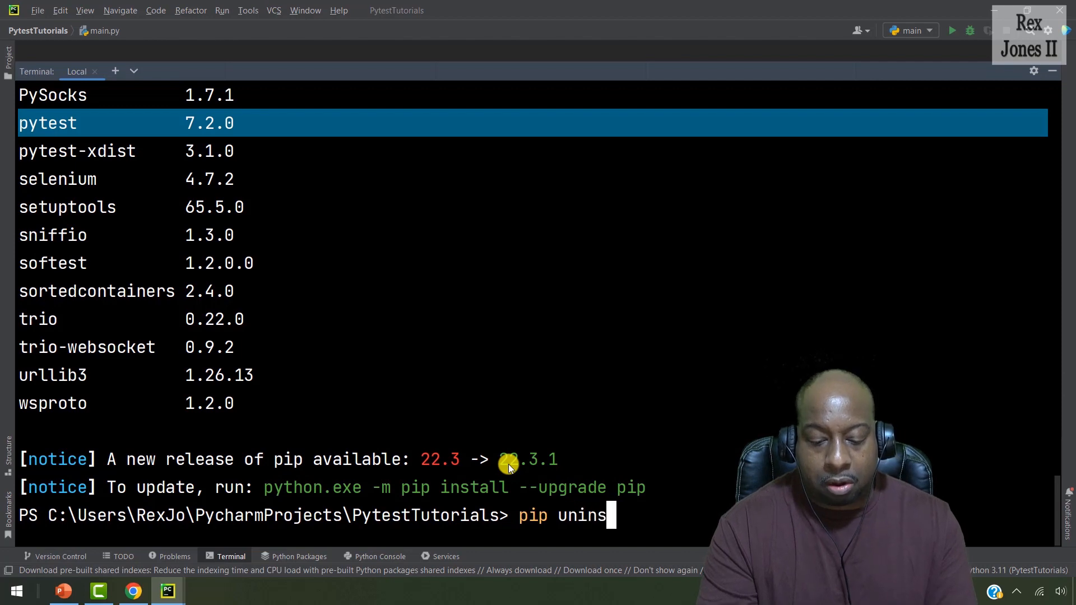
type("tall Pyte")
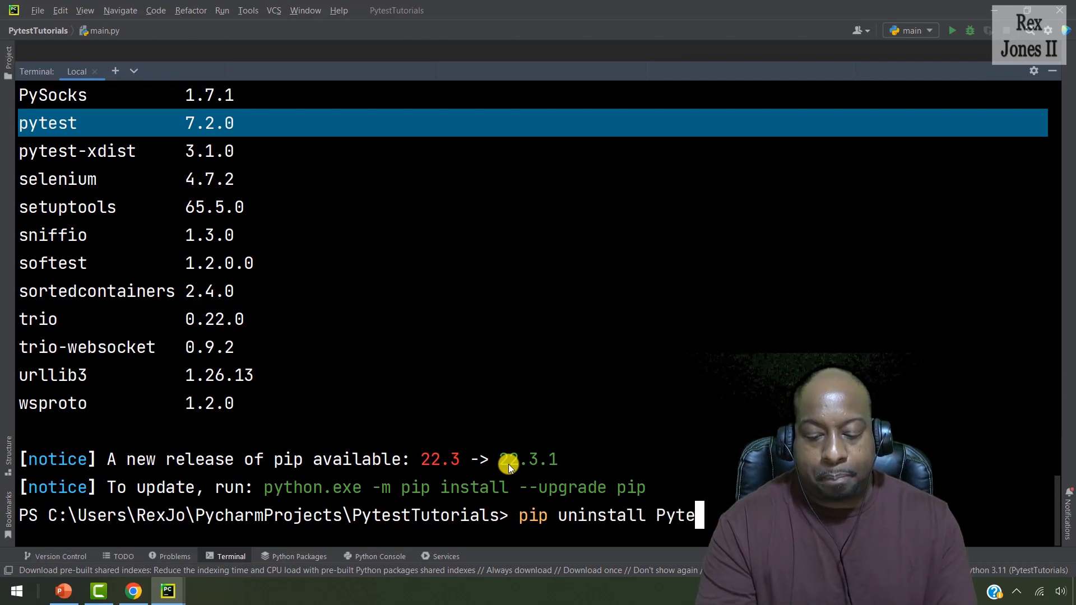
key("Return")
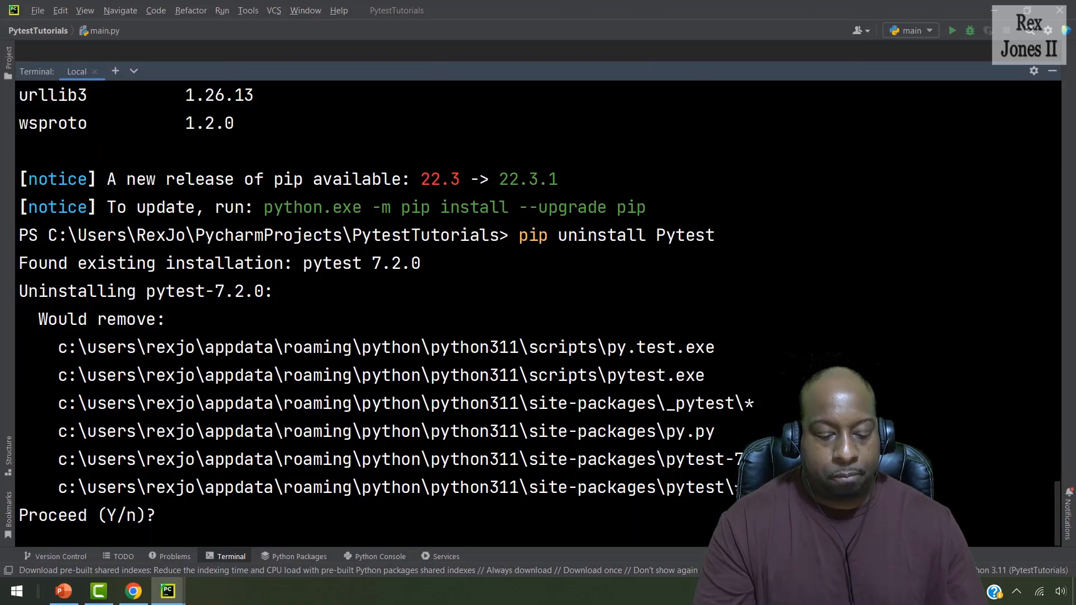
type("Y")
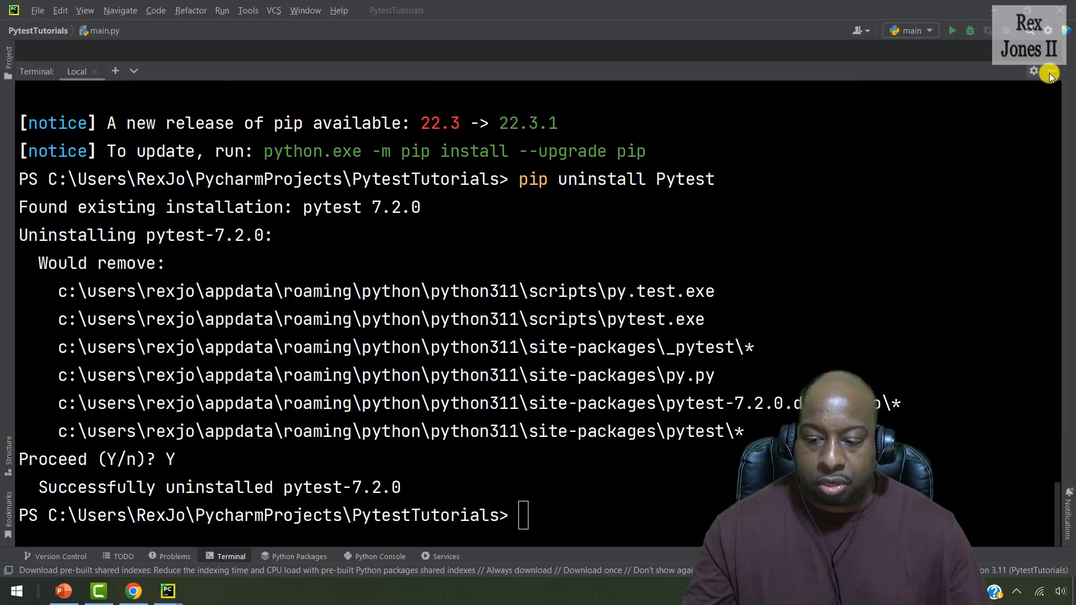
- Open the Settings page Project: PytestTutorials > Python Interpreter
left_click(37, 10)
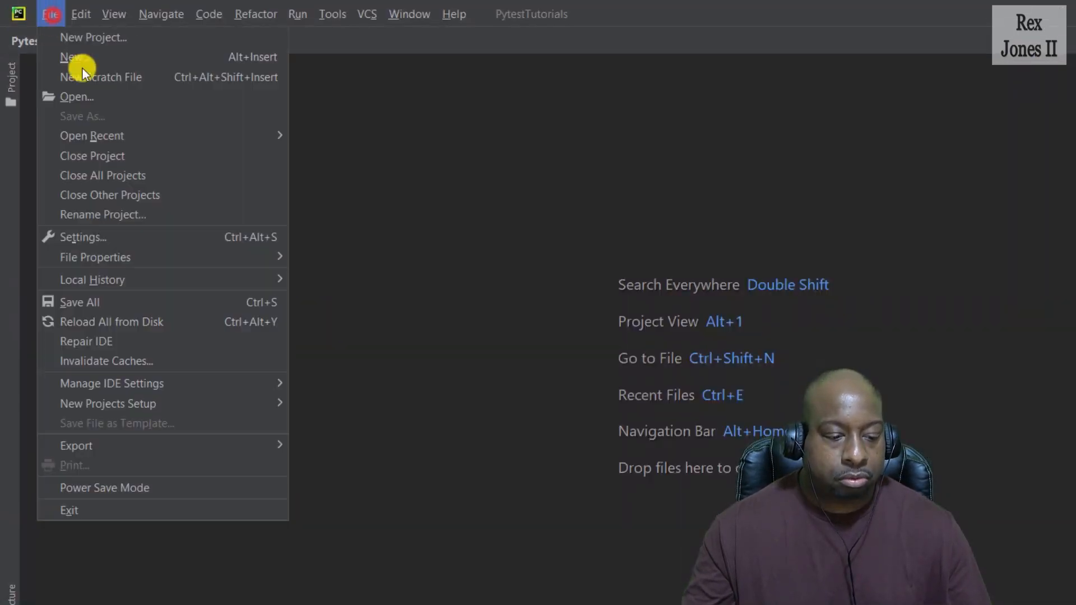
left_click(82, 236)
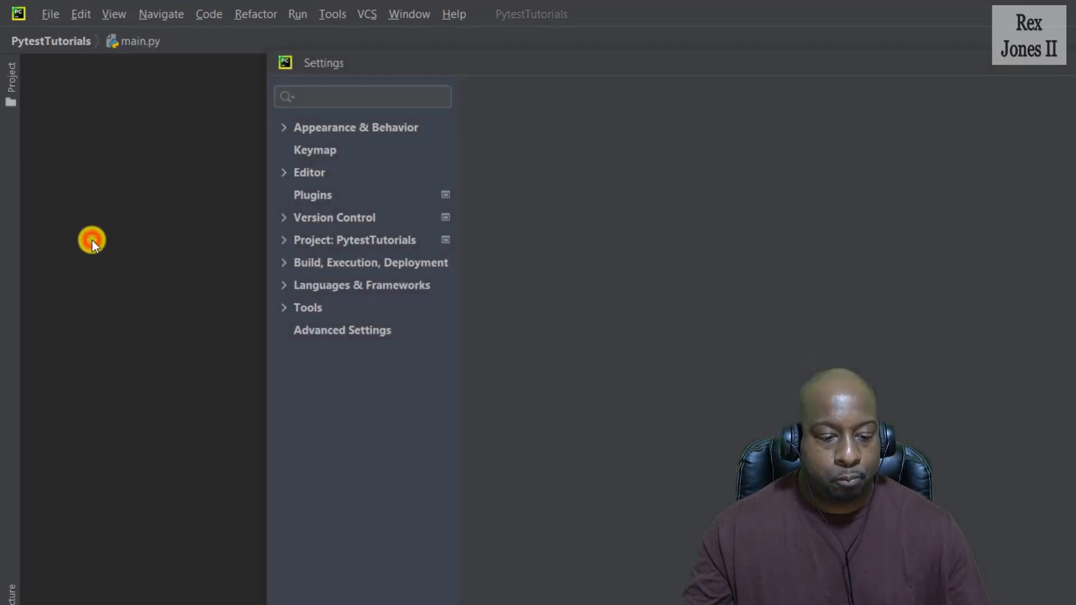
left_click(355, 240)
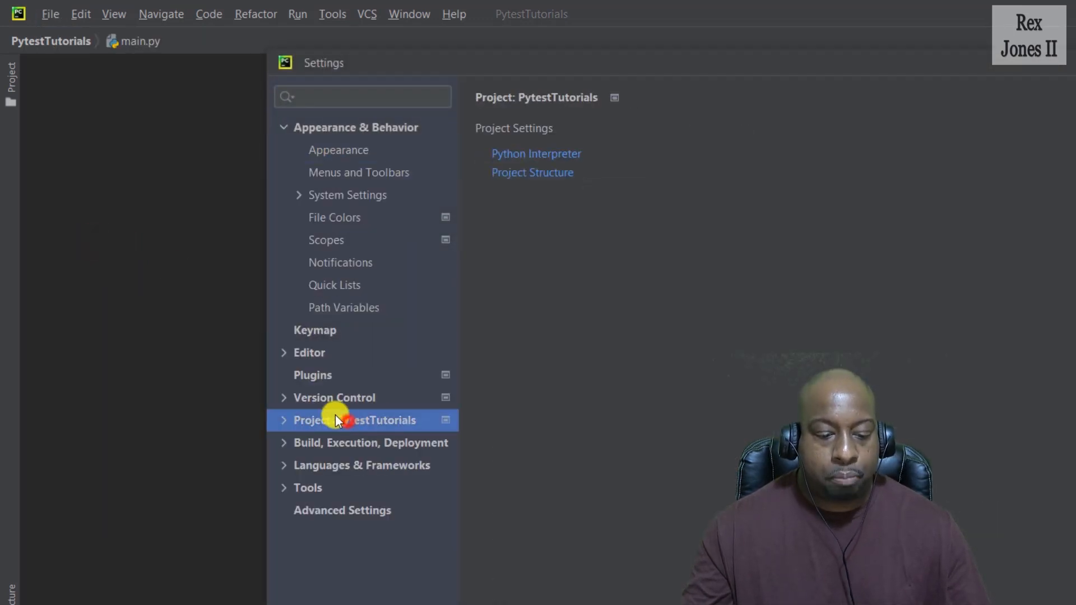
mouse_move(411, 444)
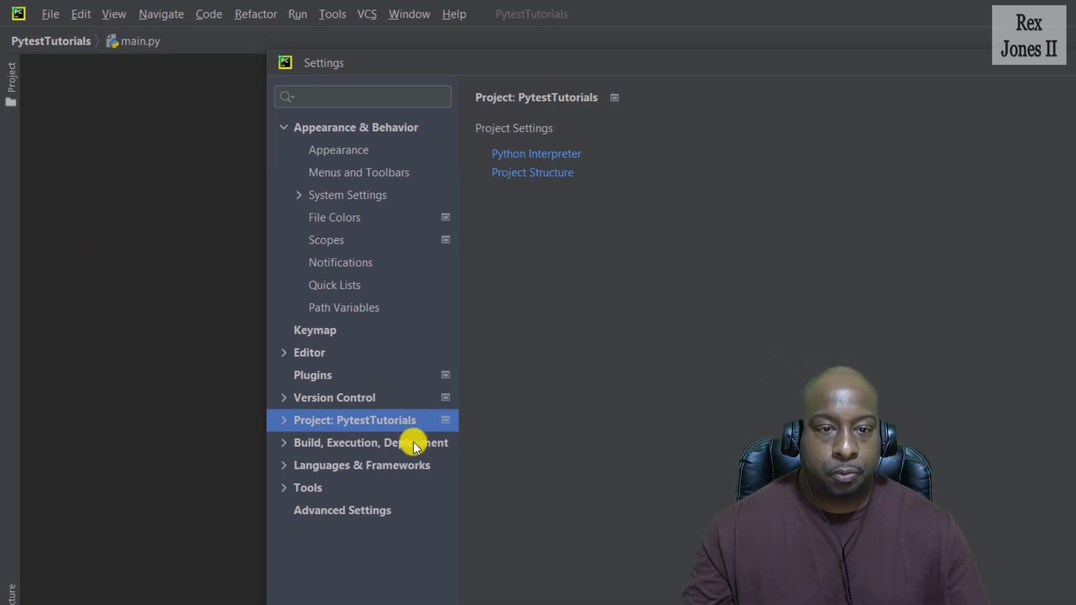
left_click(354, 420)
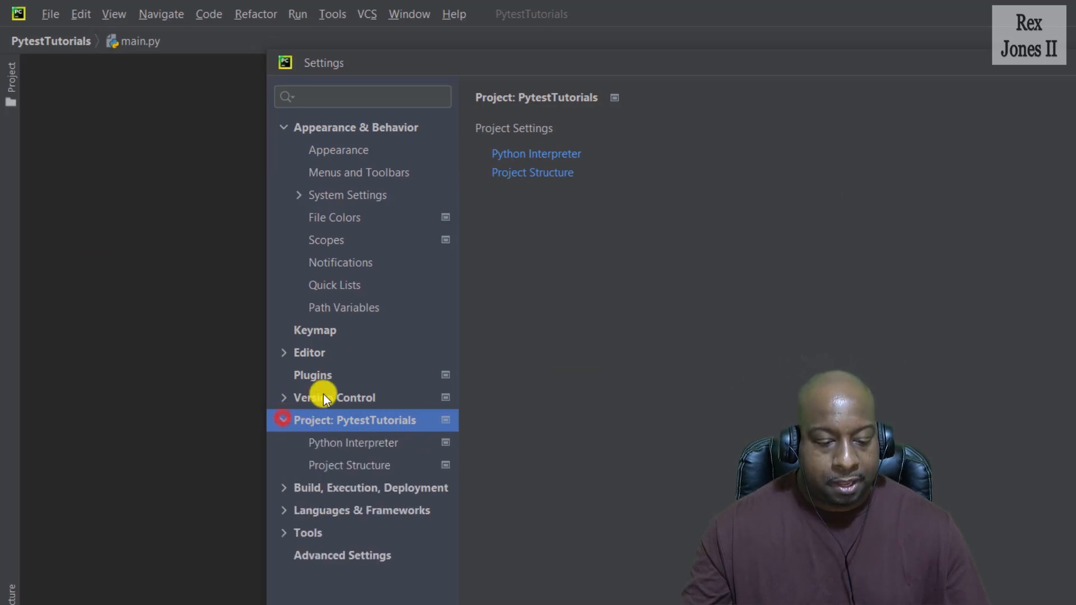
left_click(353, 442)
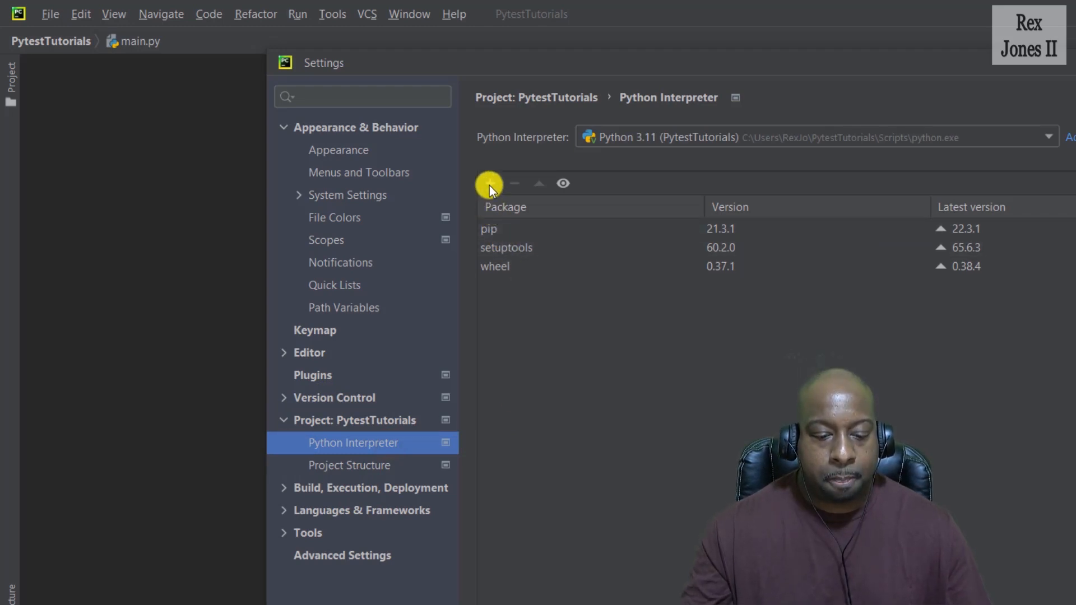
mouse_move(489, 183)
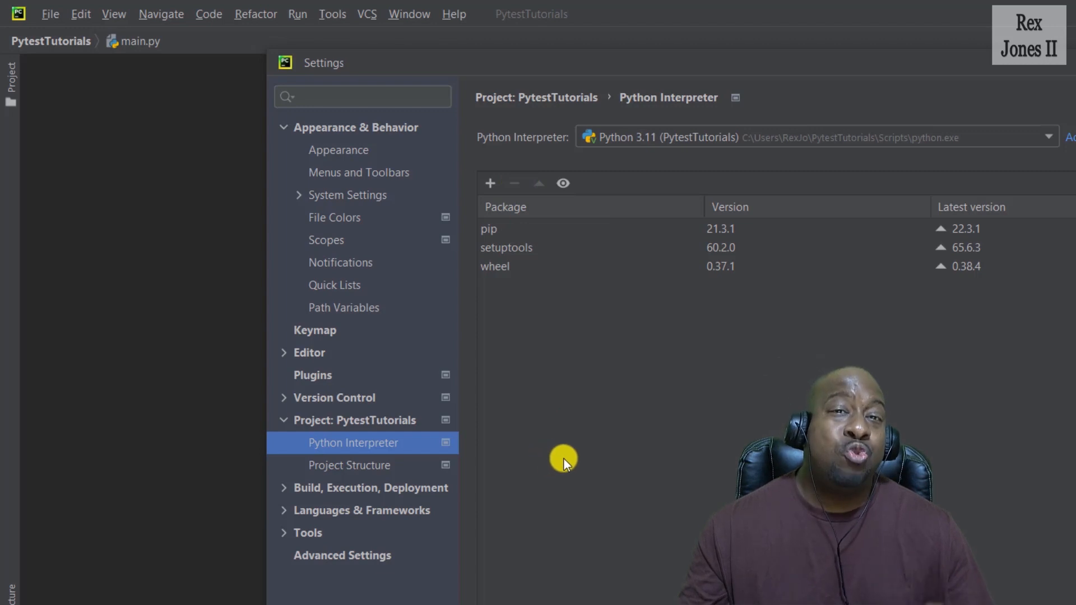
mouse_move(532, 226)
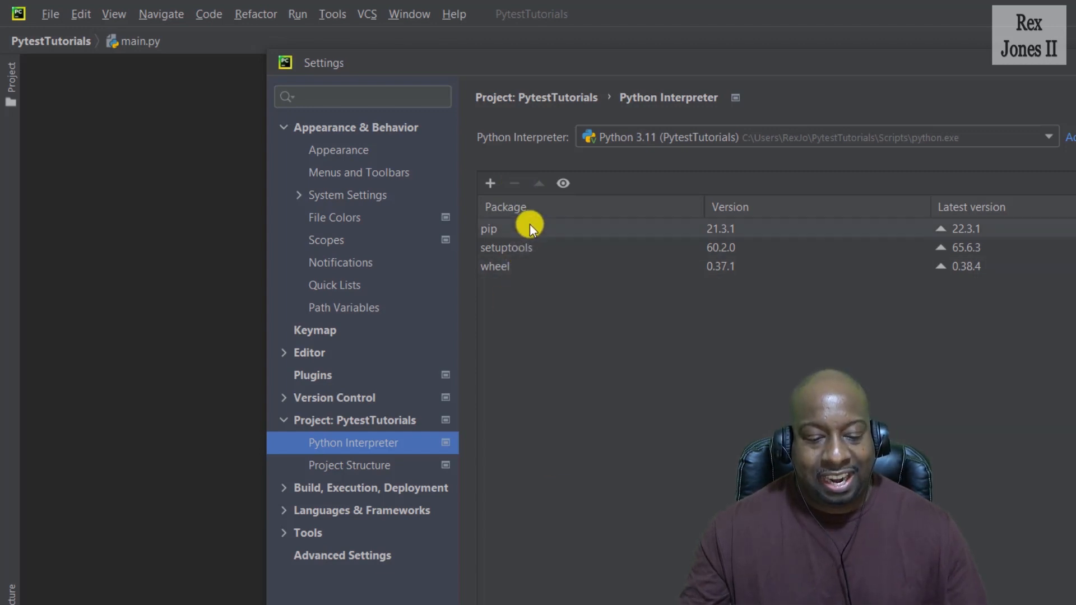
mouse_move(498, 192)
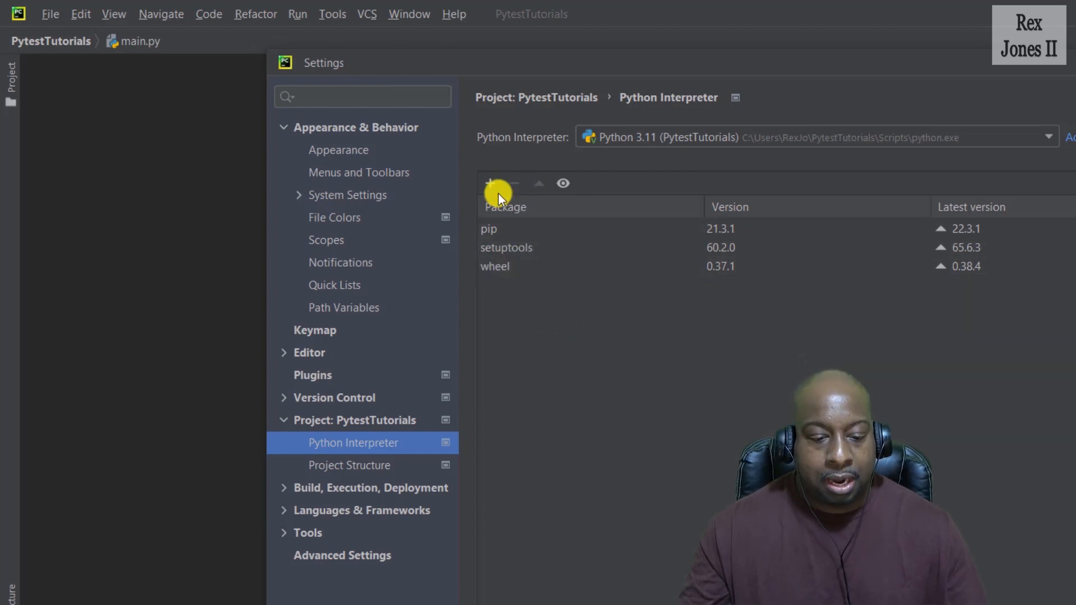
- Open Available Packages and search for 'Pytest'
left_click(491, 183)
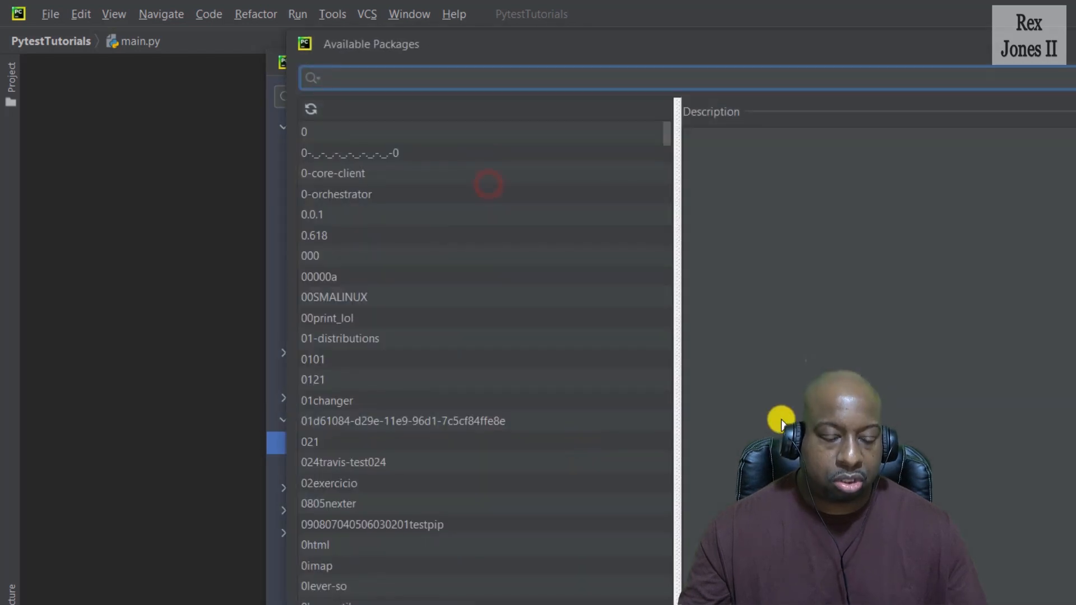
mouse_move(938, 409)
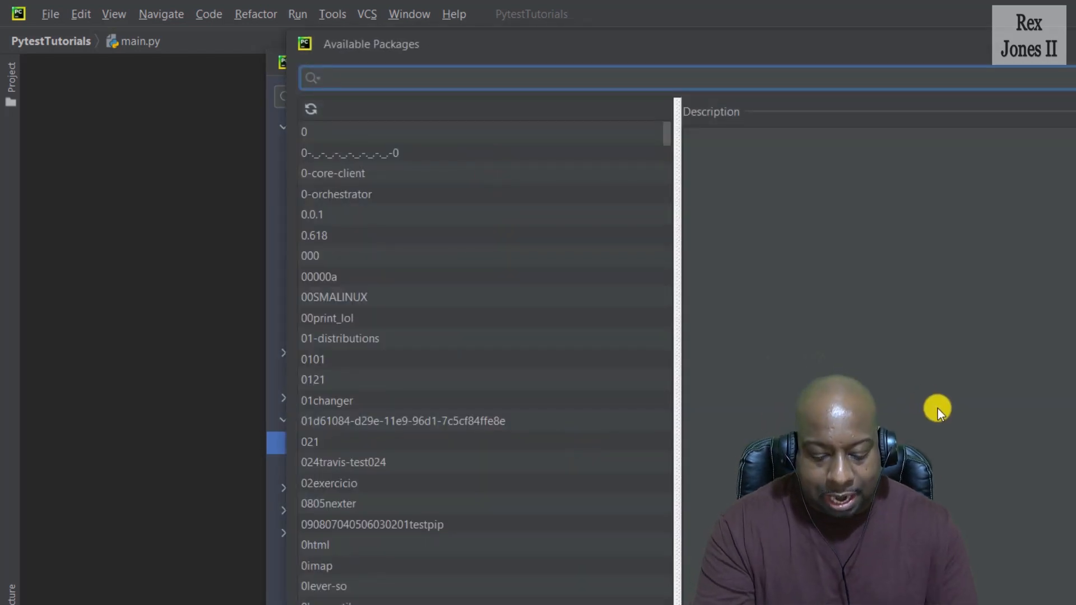
type("Pytest")
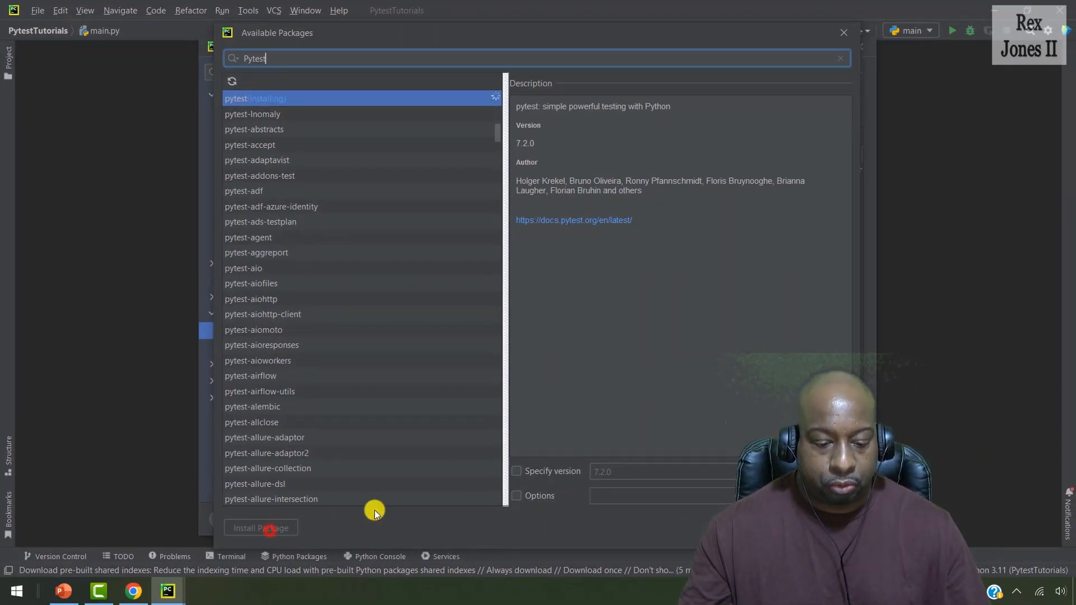
mouse_move(418, 514)
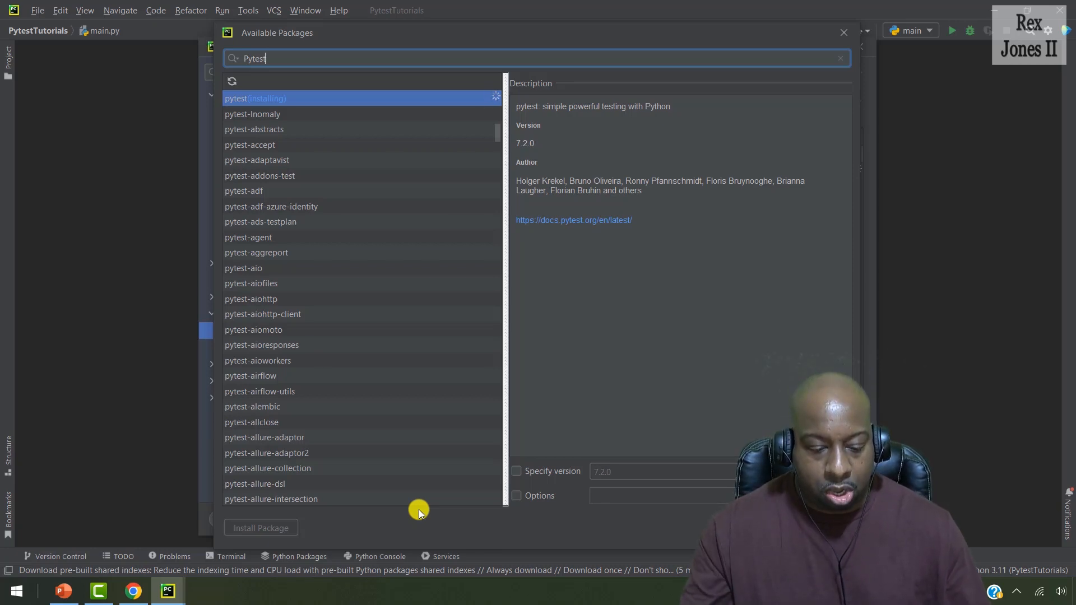
mouse_move(309, 529)
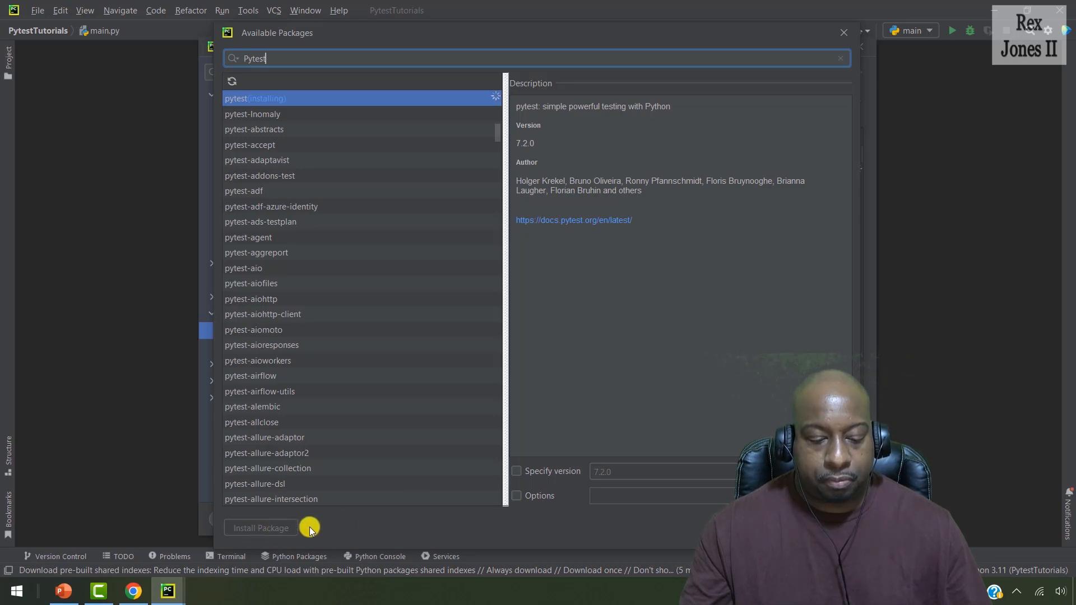
mouse_move(336, 526)
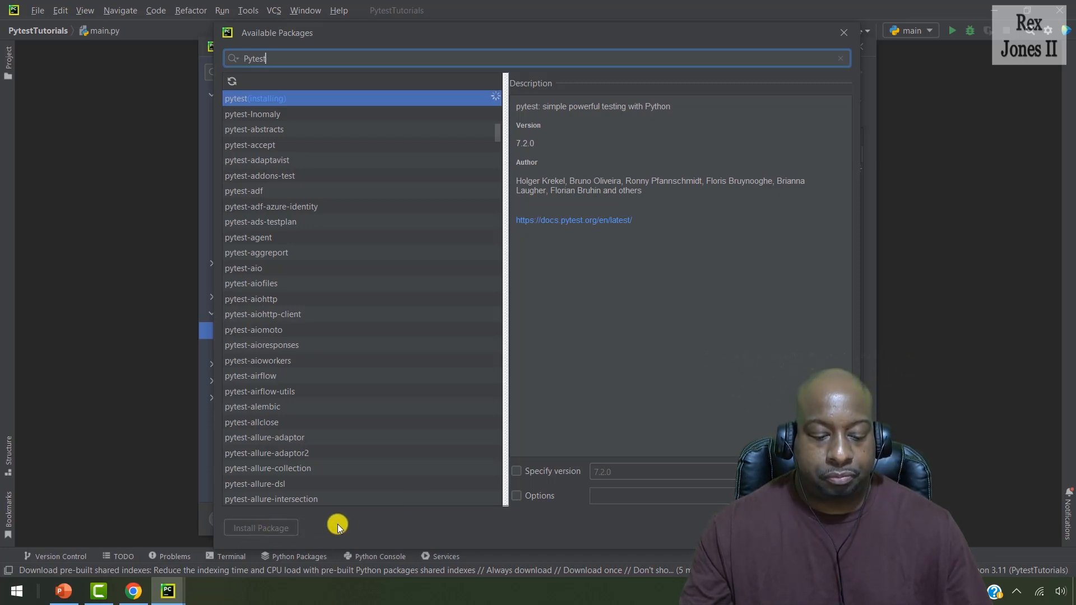
mouse_move(491, 100)
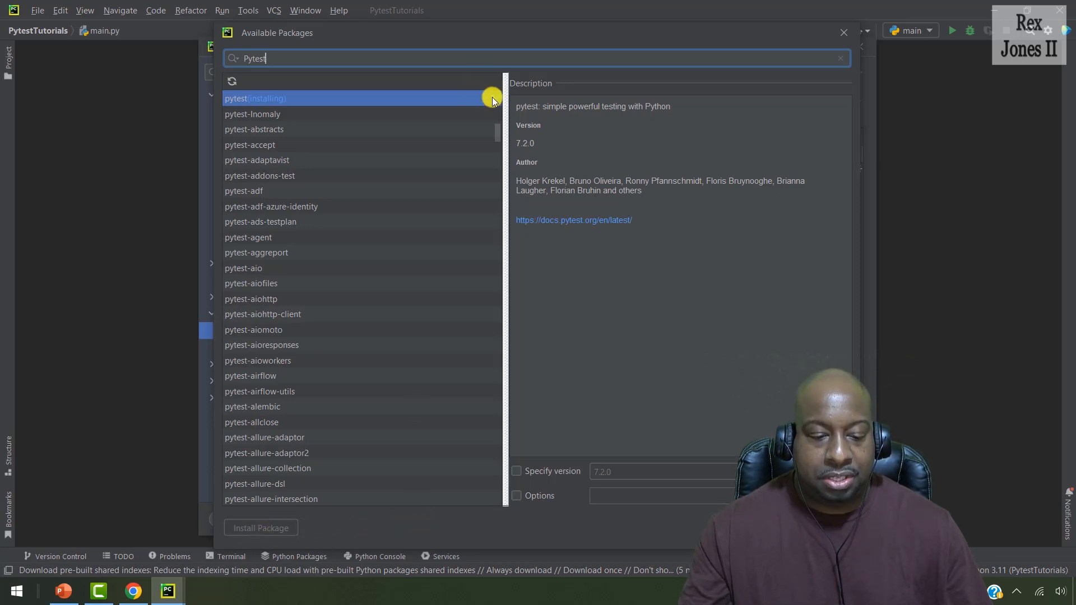
mouse_move(621, 275)
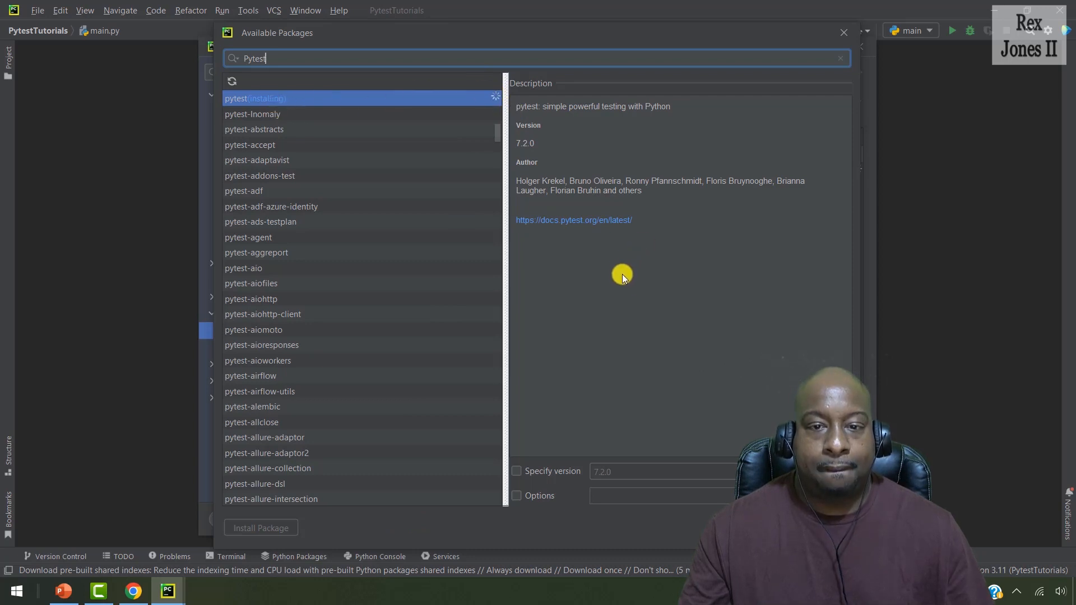
mouse_move(627, 287)
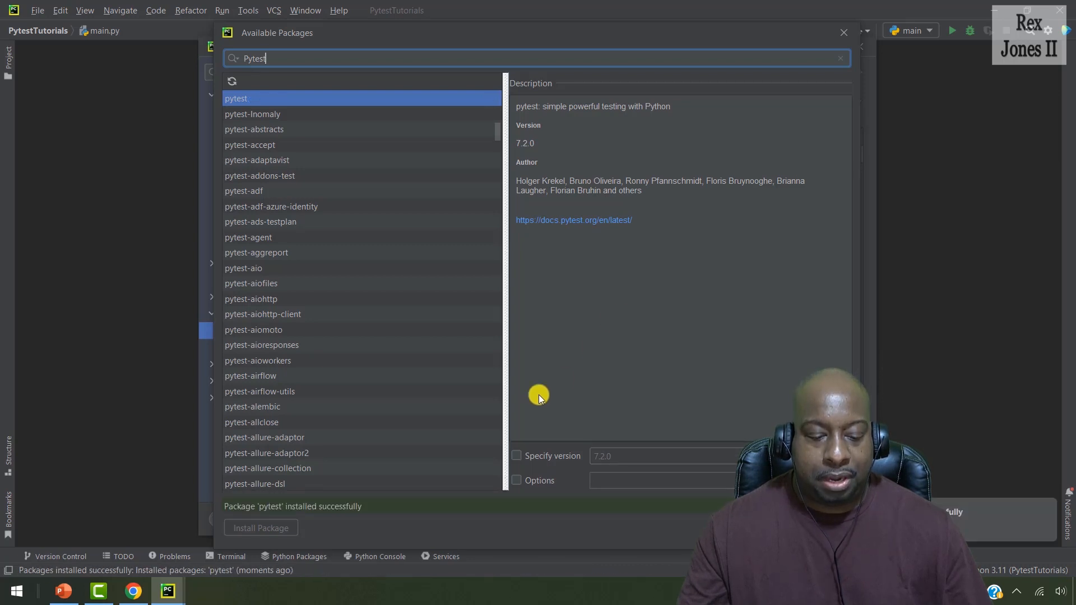
mouse_move(275, 521)
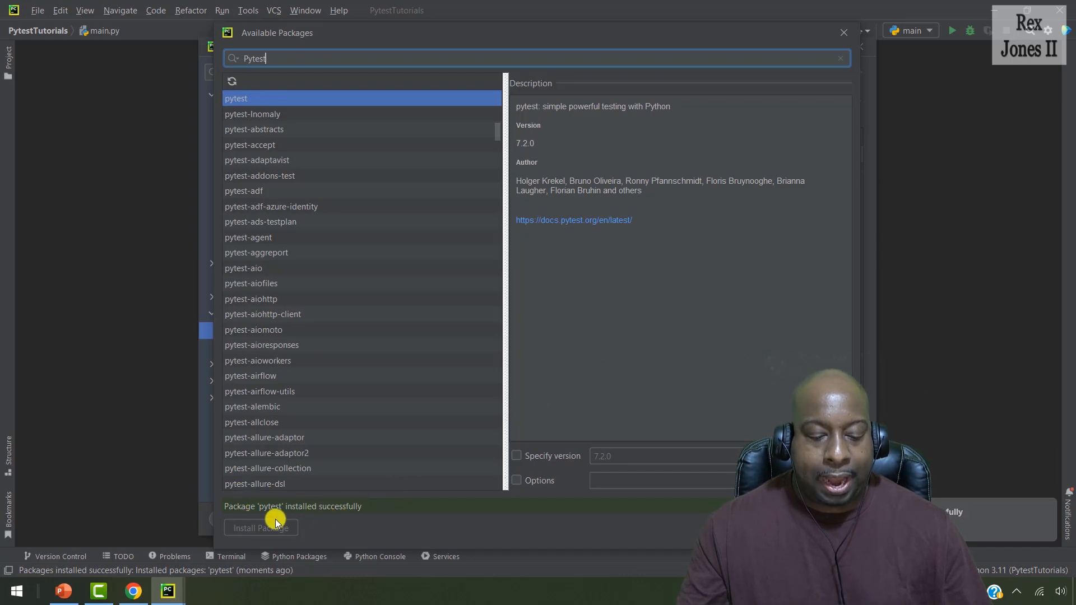
mouse_move(339, 517)
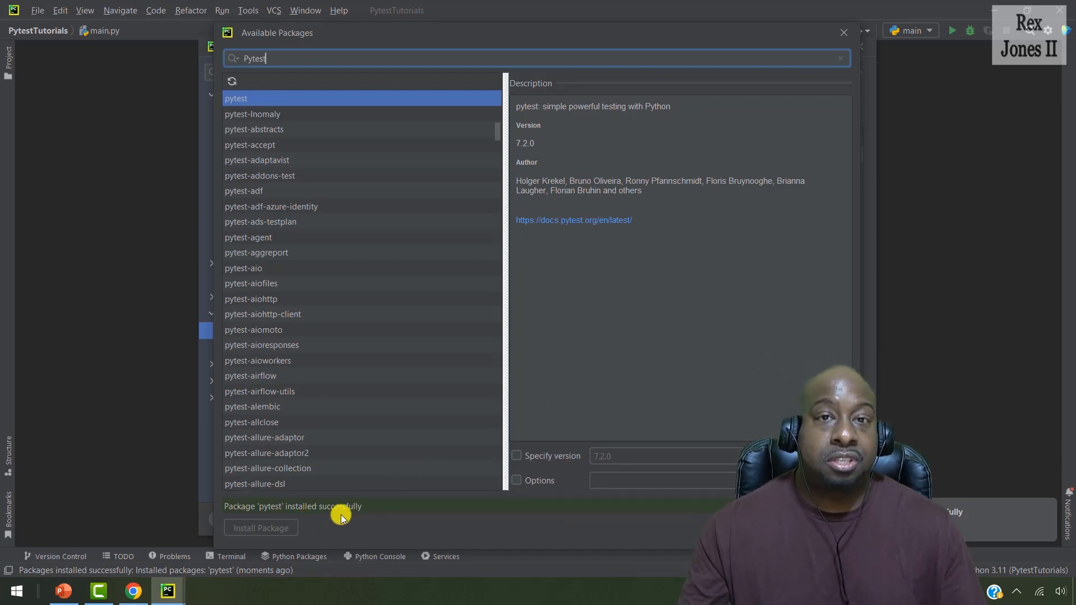